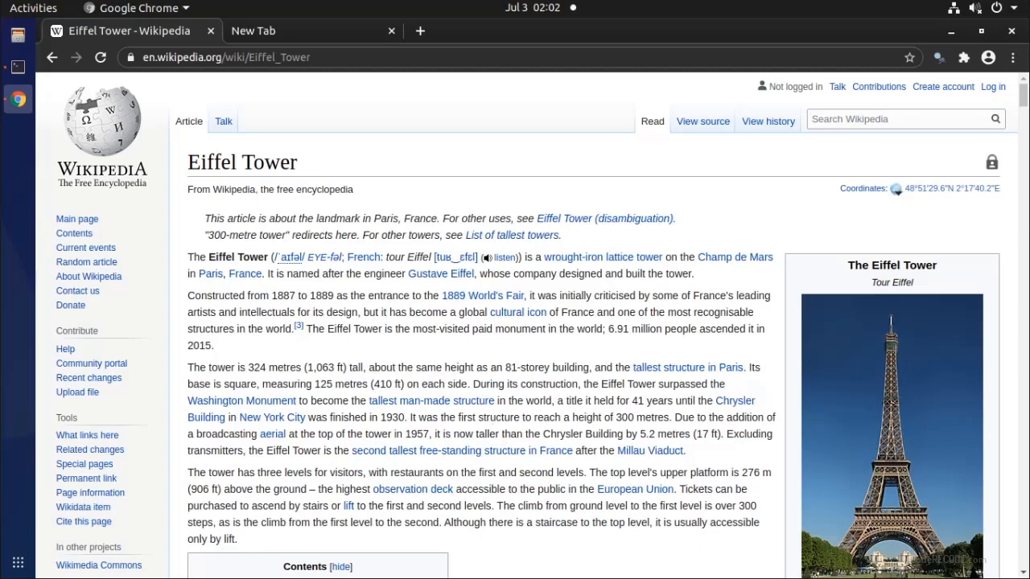
mouse_move(475, 348)
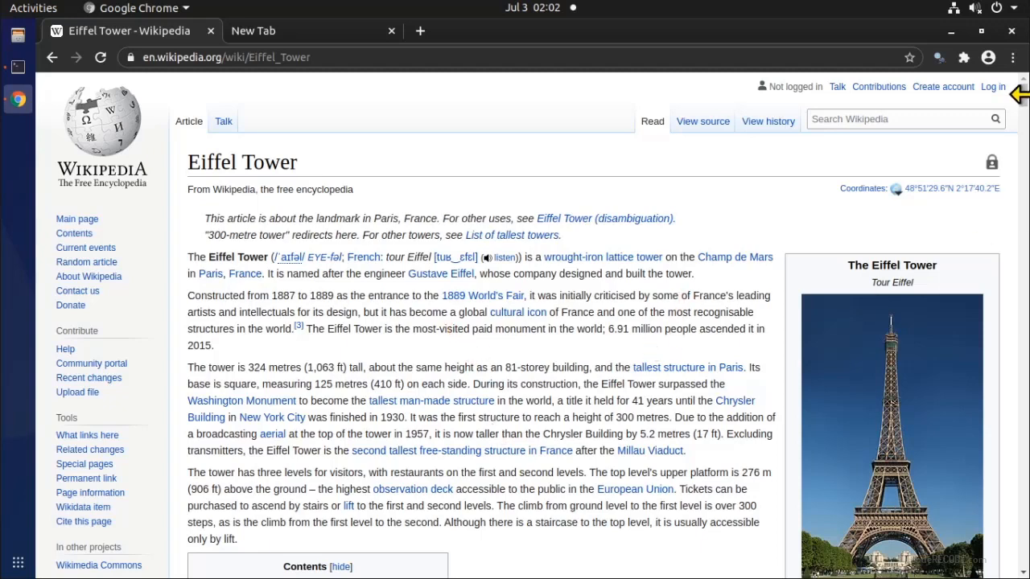
Create a new Scrapy project named wiki with scrapy startproject
scroll("down", 3)
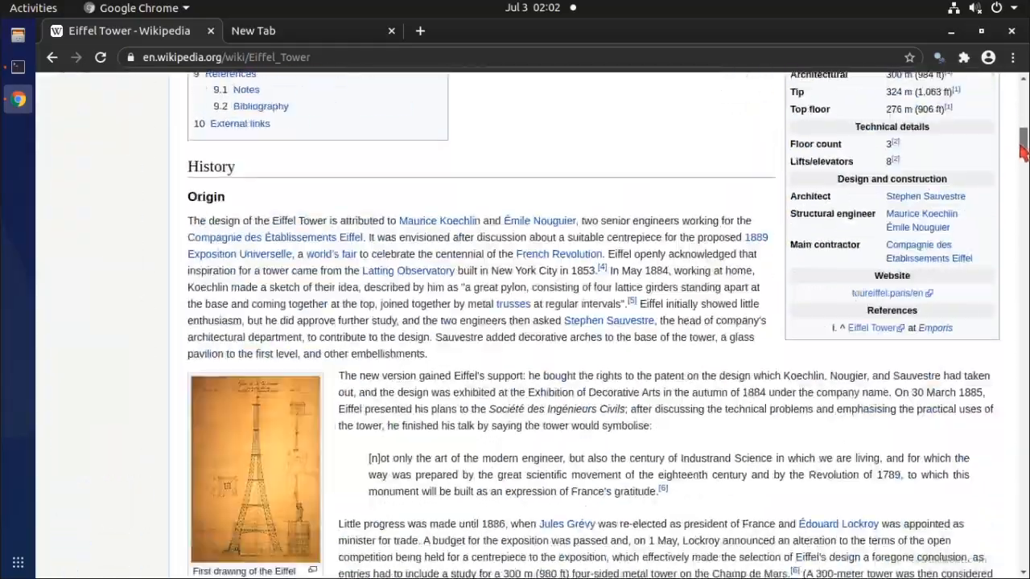
scroll("down", 3)
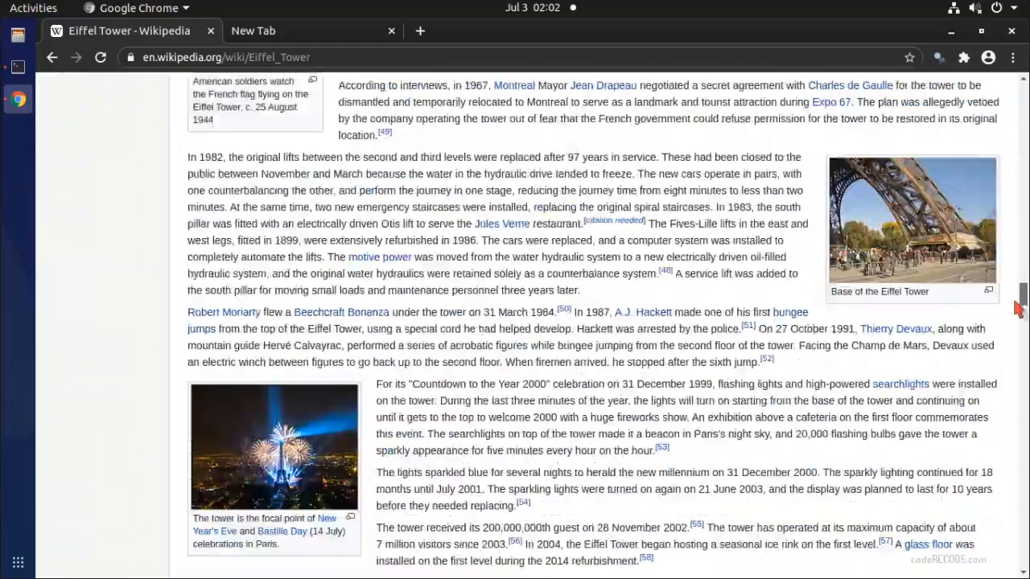
scroll("up", 3)
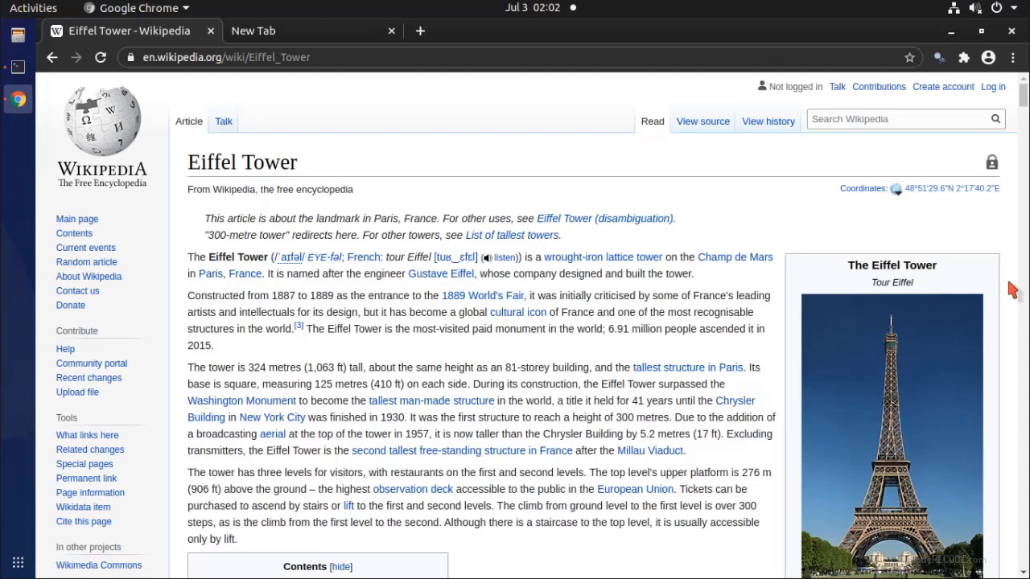
mouse_move(18, 67)
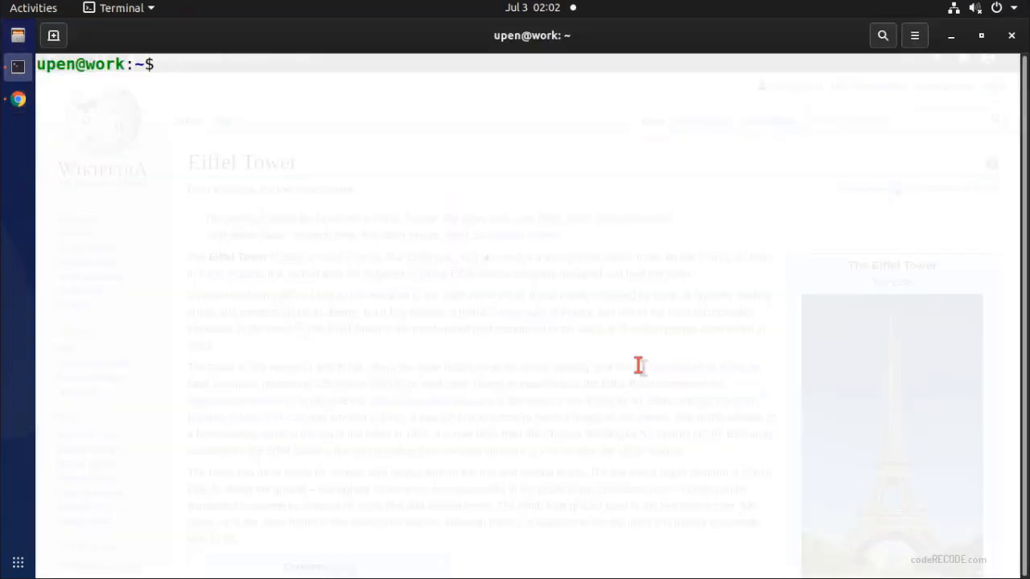
type("scra[")
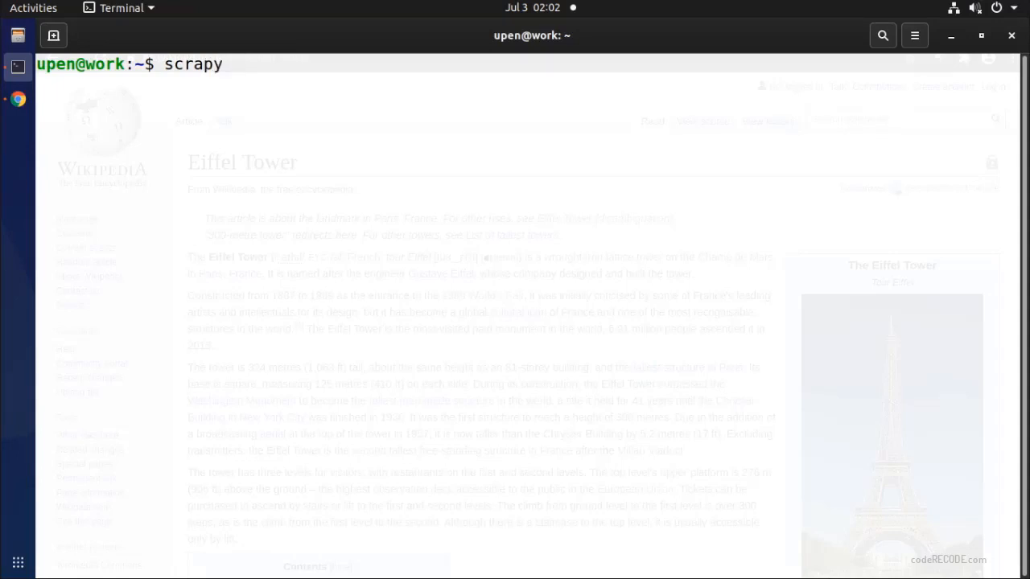
type("s")
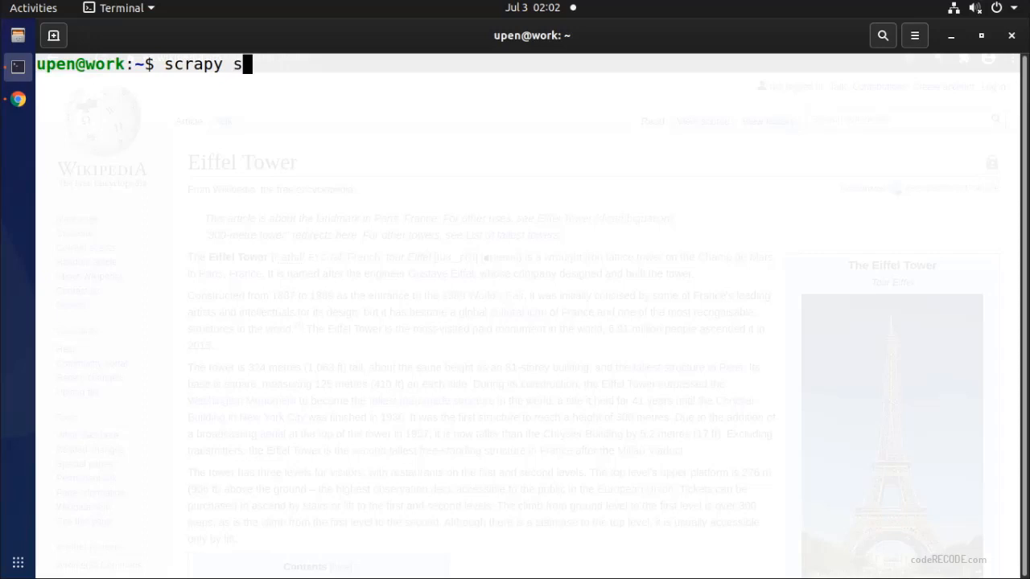
type("tartpro")
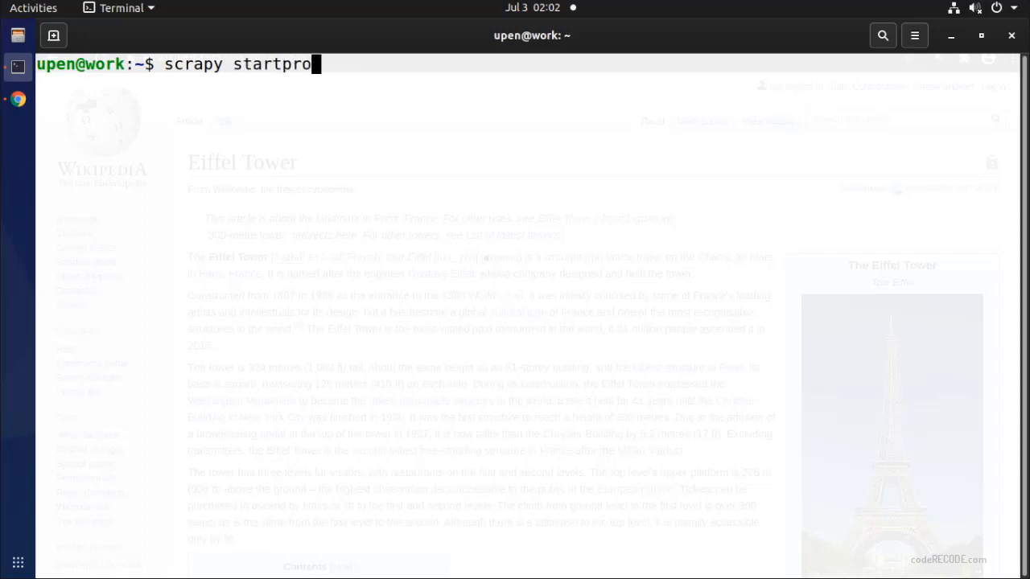
type("ject")
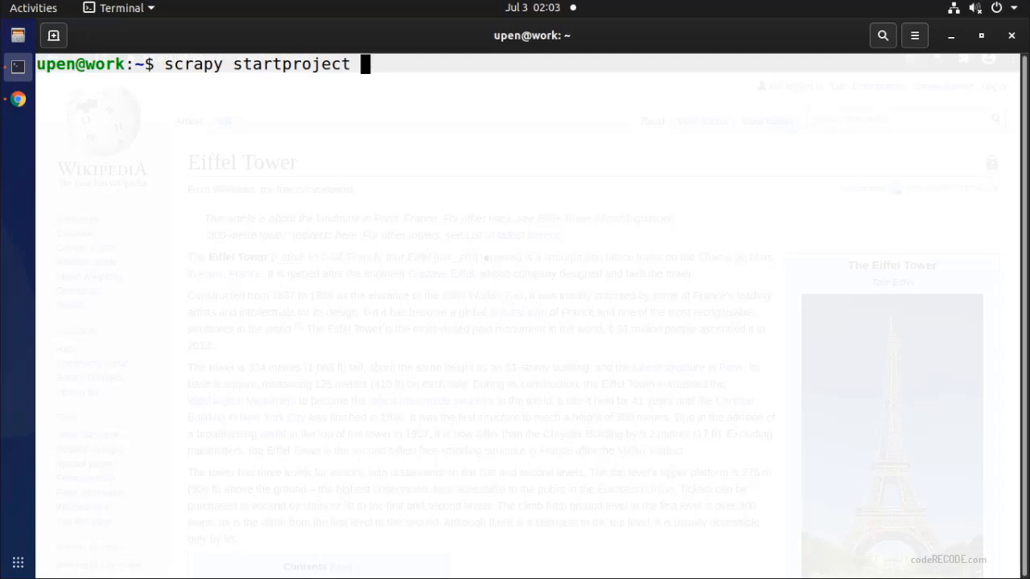
type("wiki")
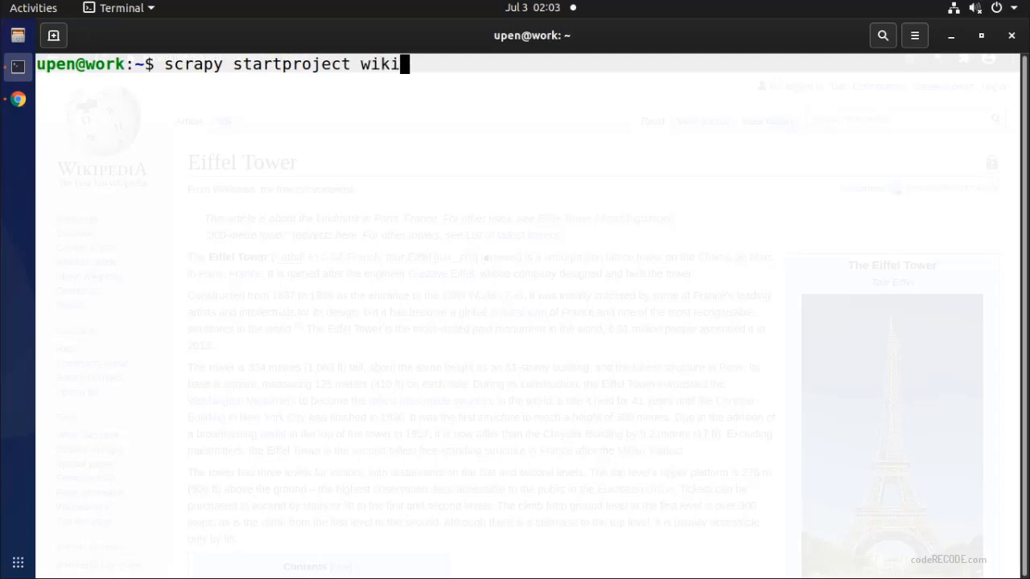
key("Return")
type("cd")
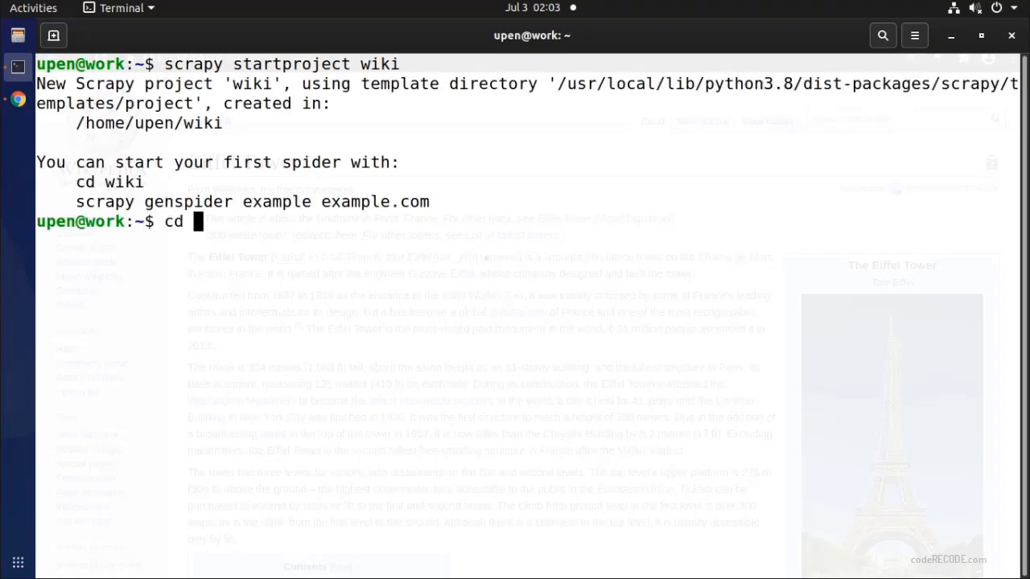
Move into the wiki folder and generate a spider named paris for x.com
type("wiki")
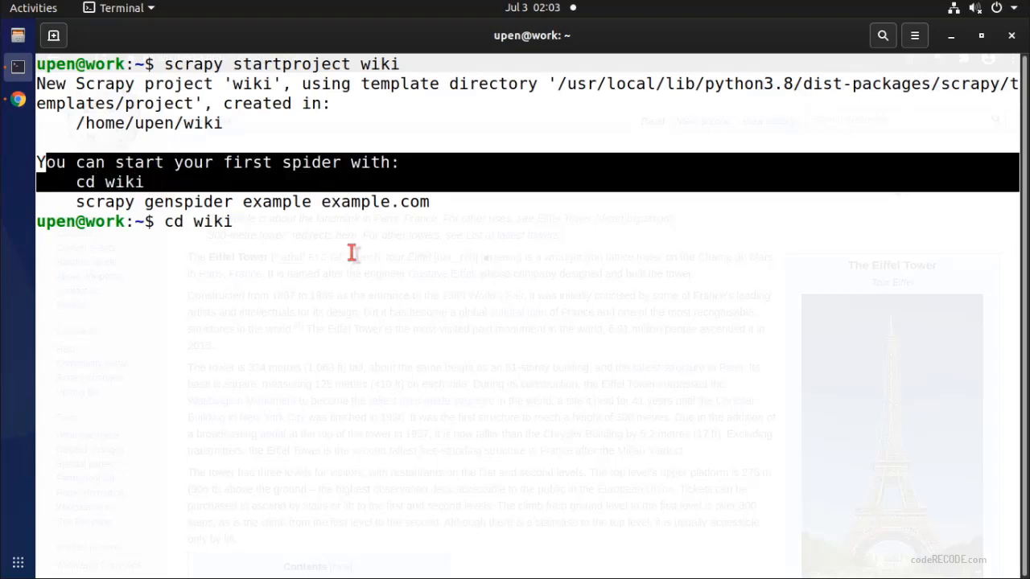
key("Return")
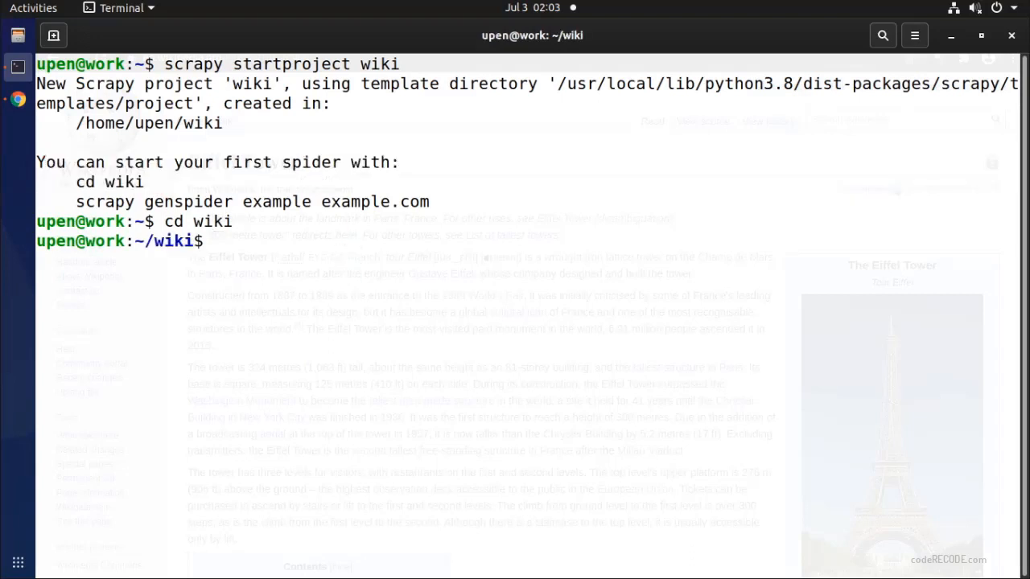
type("scrapy")
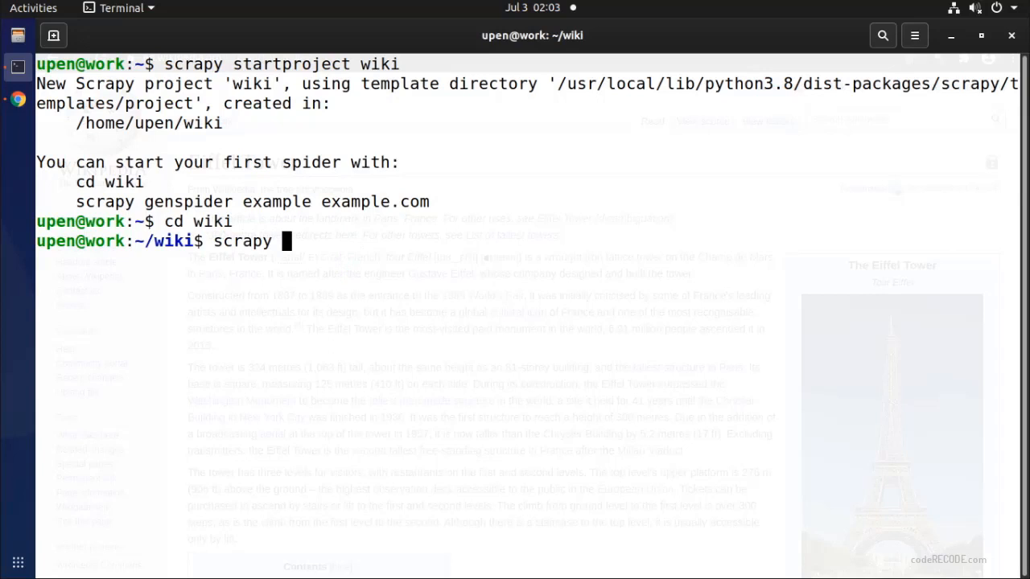
type("start")
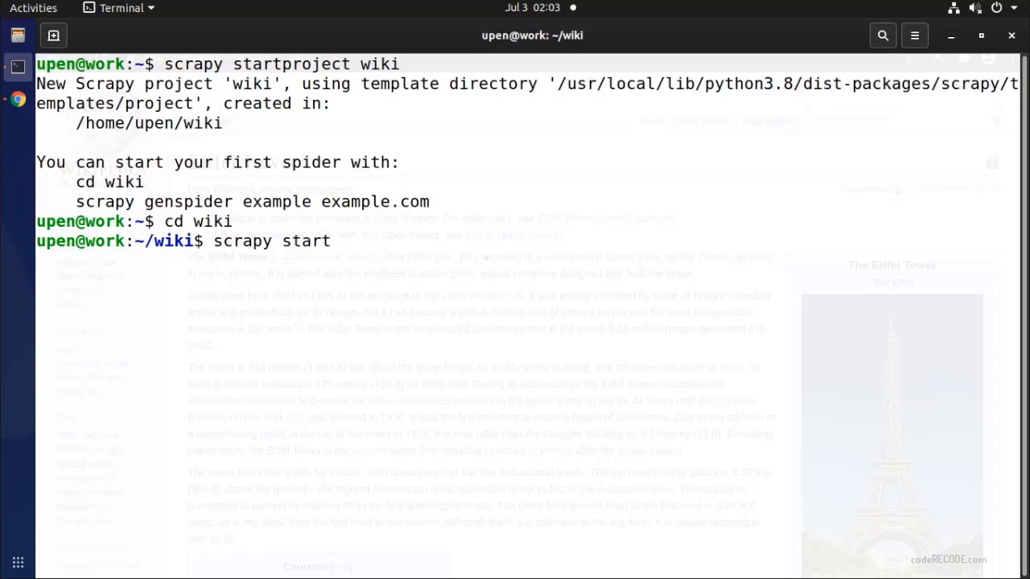
type("ge")
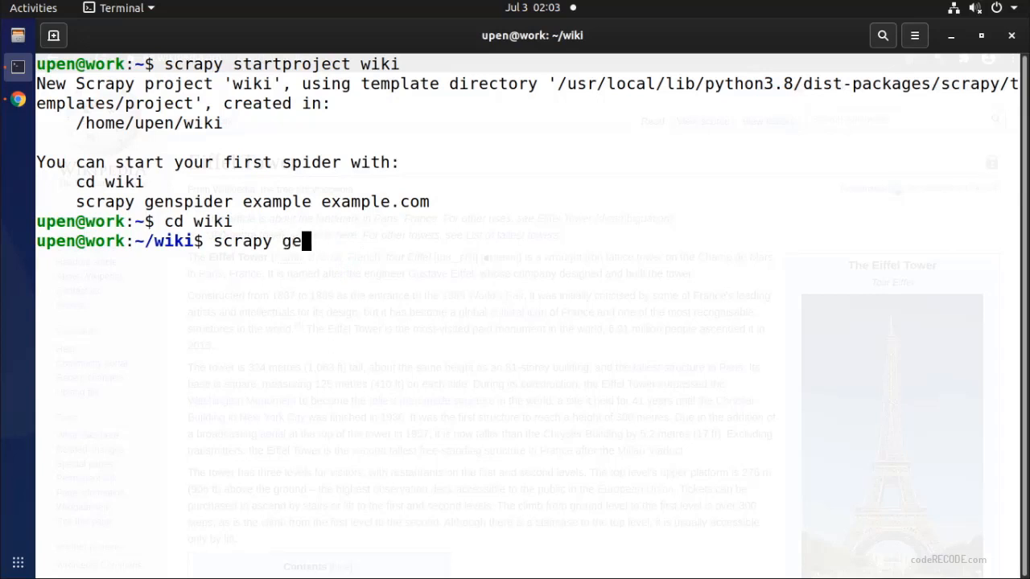
type("nspider")
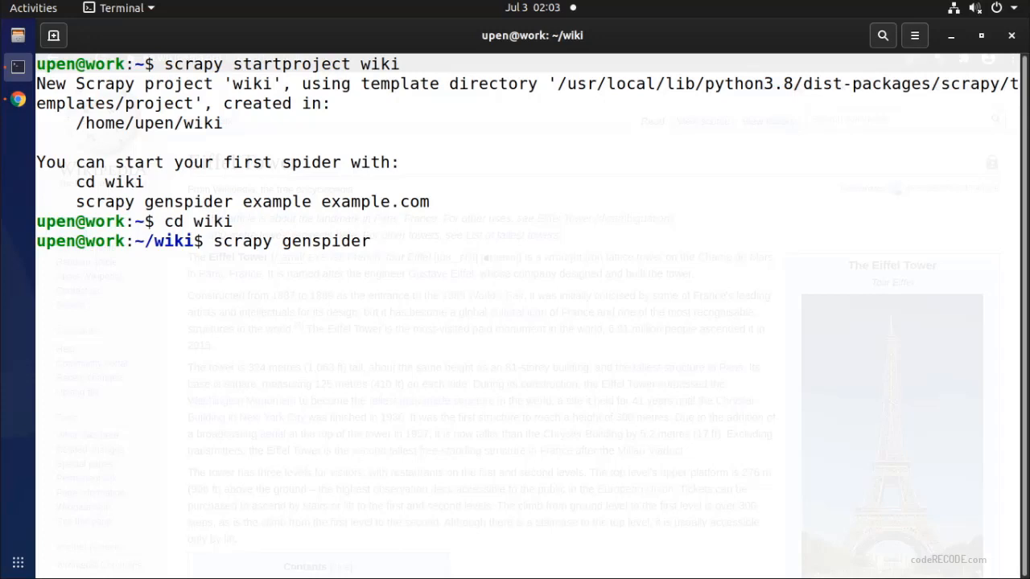
type("paris")
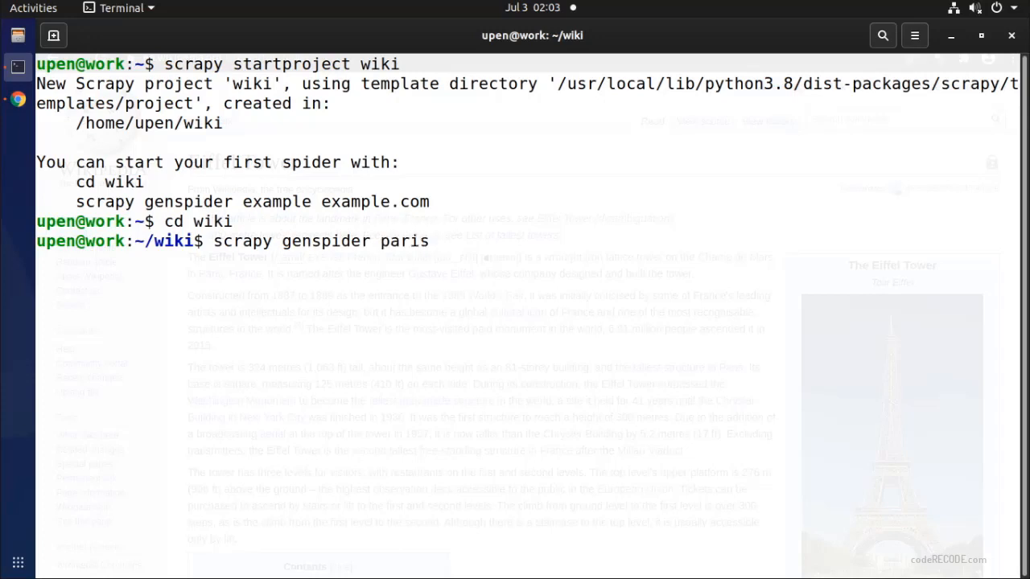
type("x.")
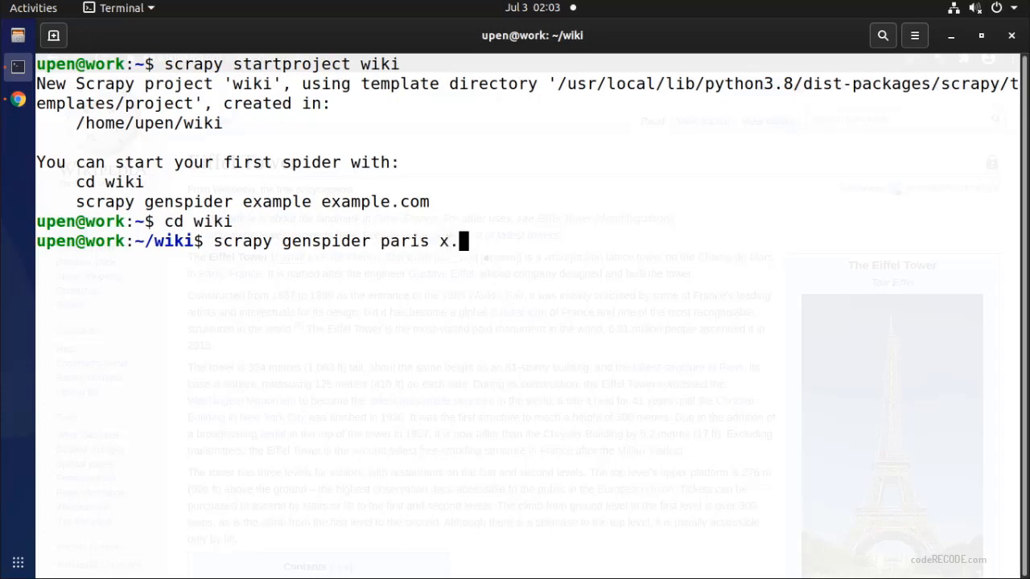
key("Return")
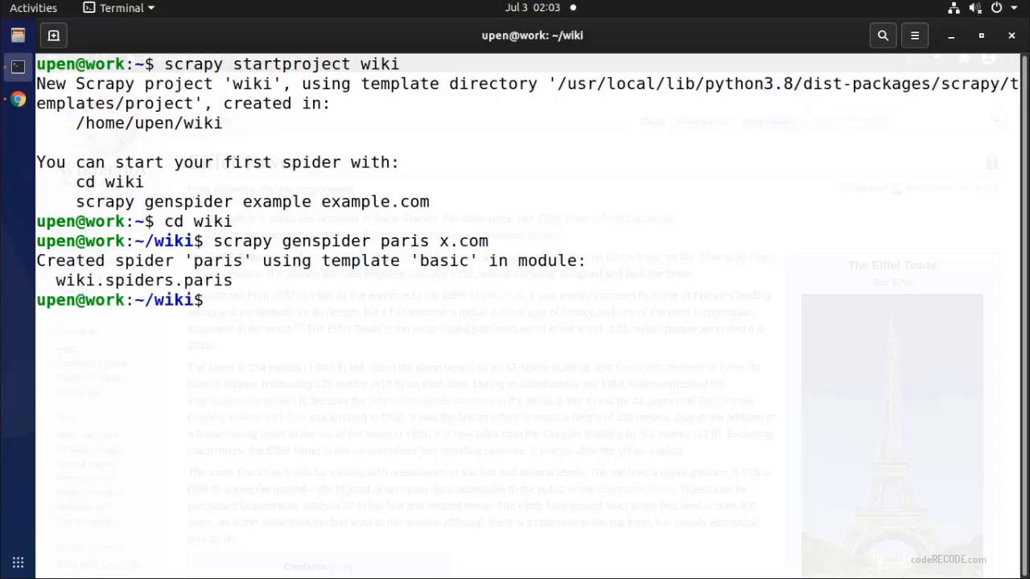
Launch the code editor on the wiki project folder with code
type("code .")
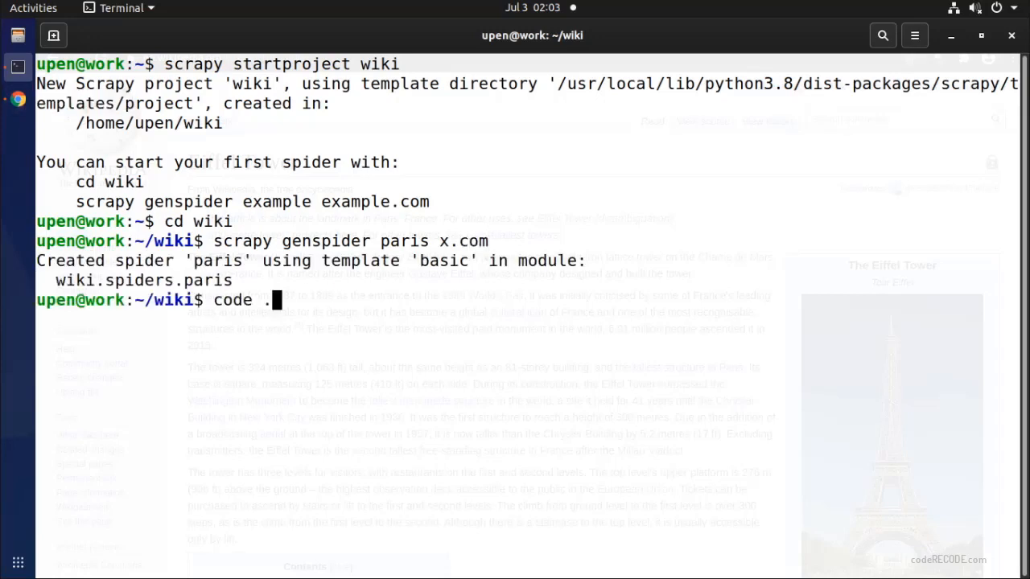
key("Return")
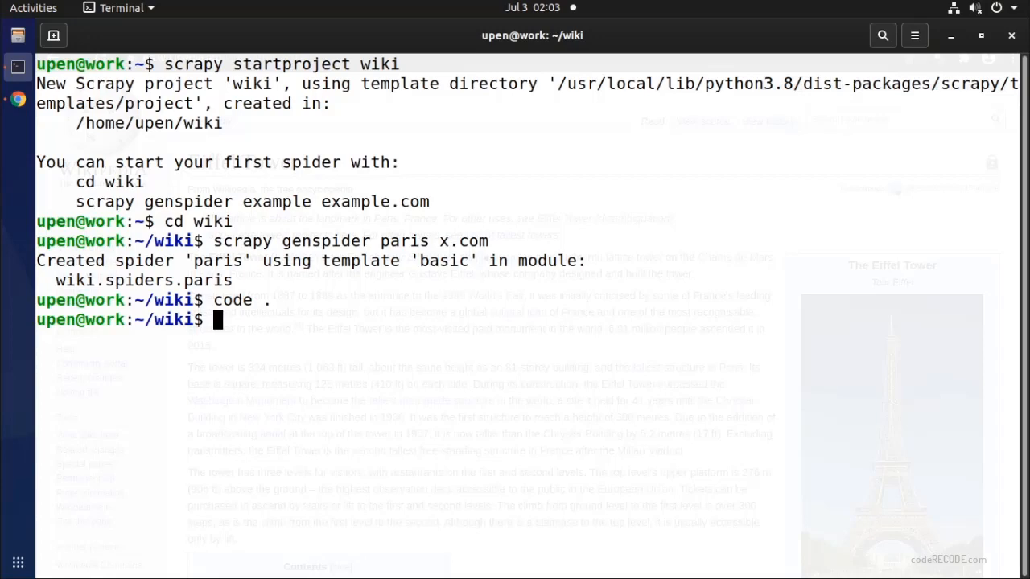
key("Return")
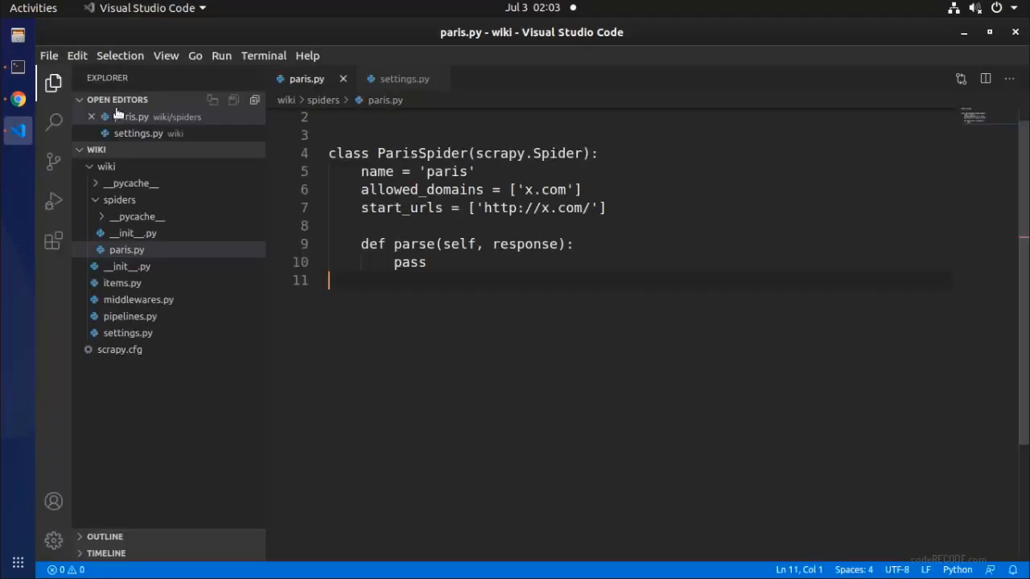
left_click(117, 100)
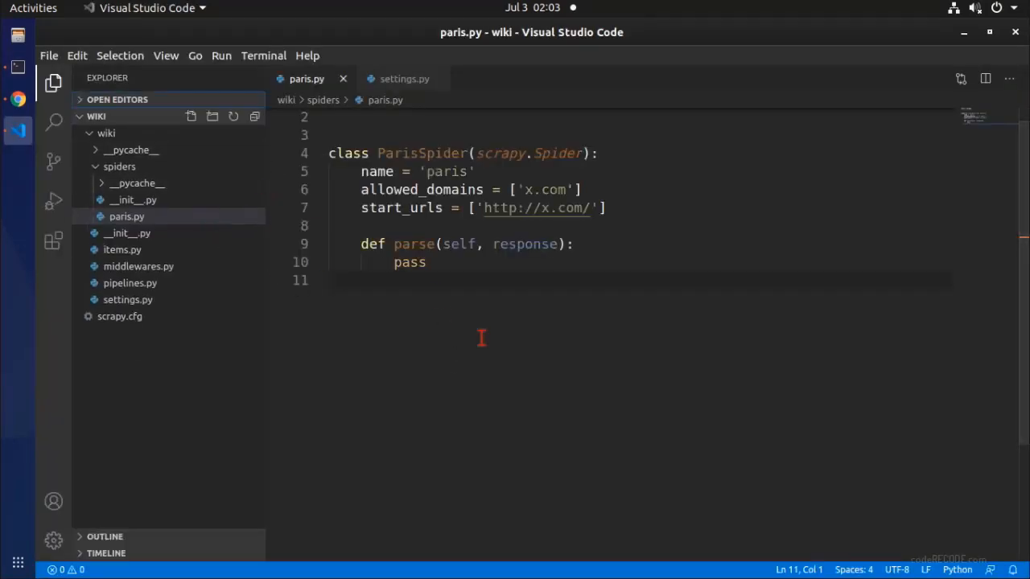
mouse_move(541, 395)
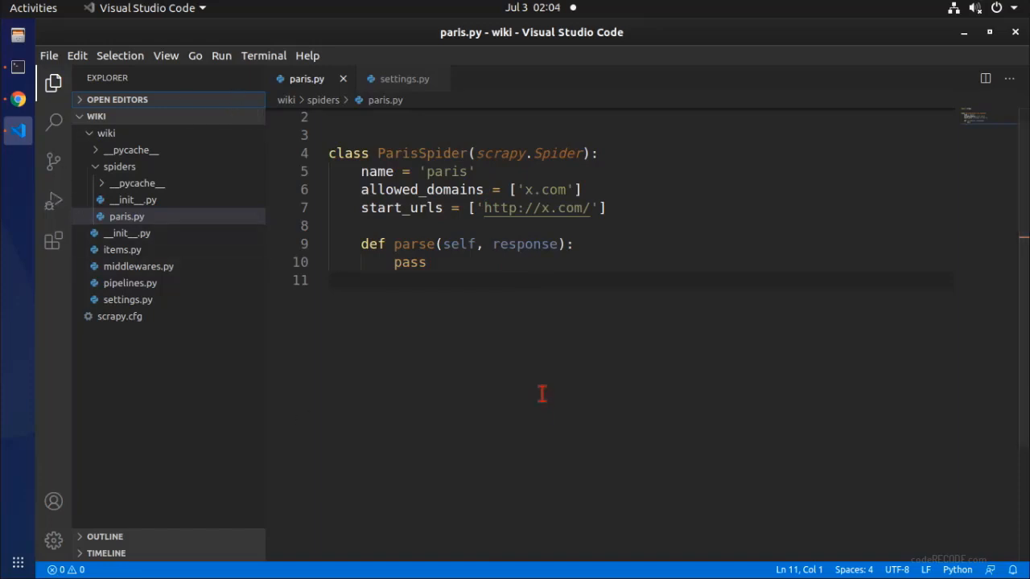
left_click(53, 84)
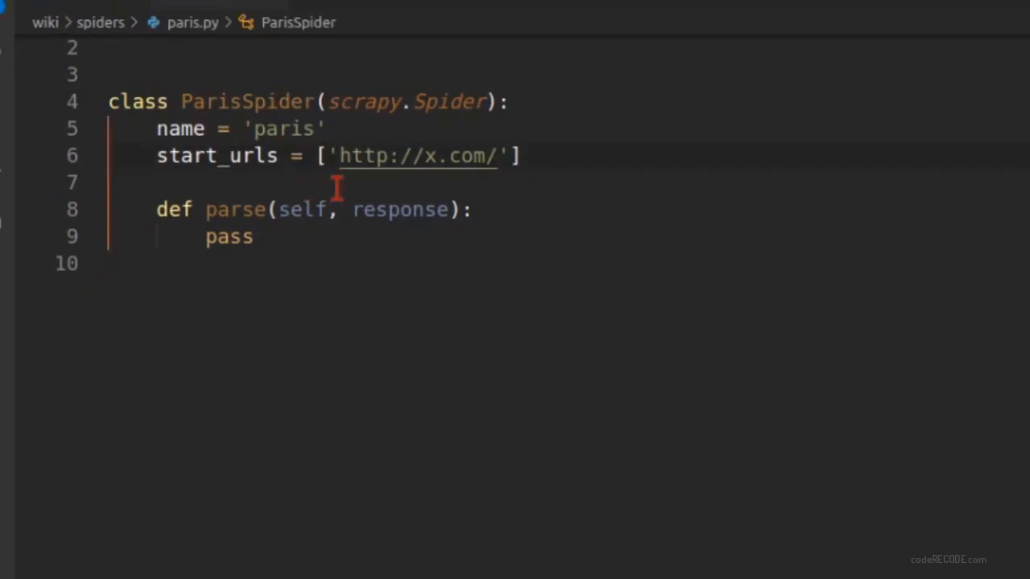
left_click(512, 154)
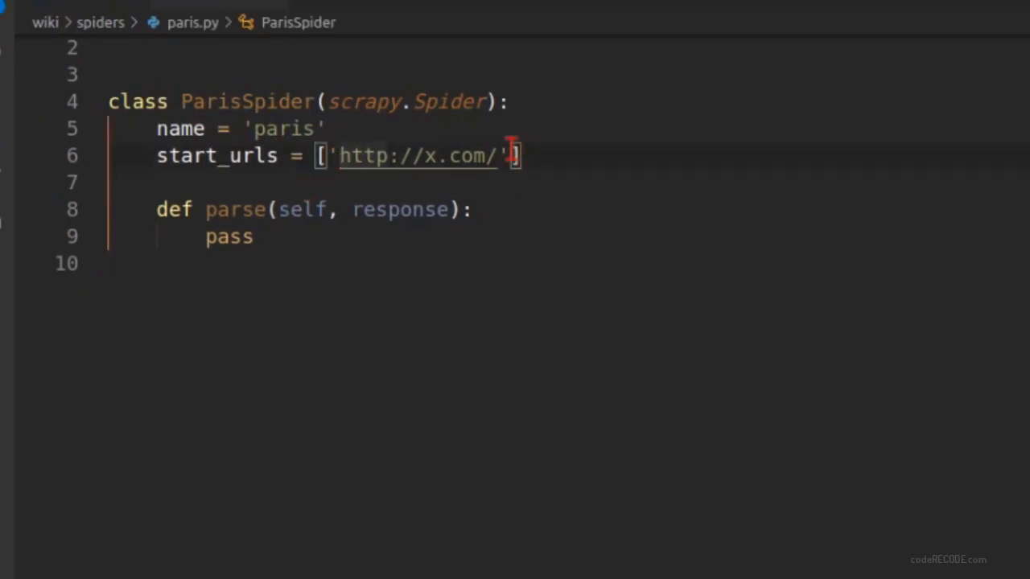
type("https://en.wikipedia.org/wiki/Eiffel_Tower")
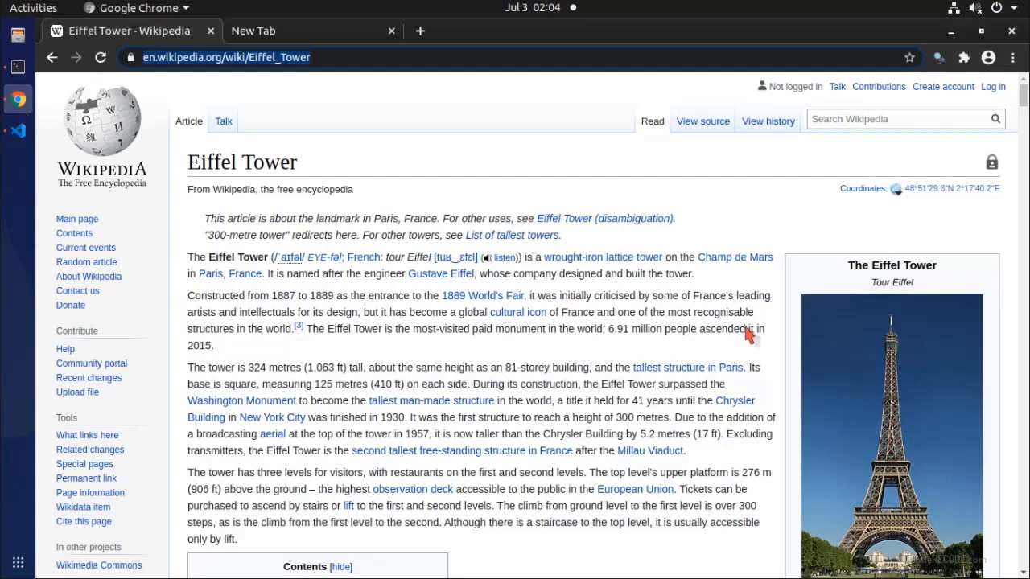
scroll("down", 3)
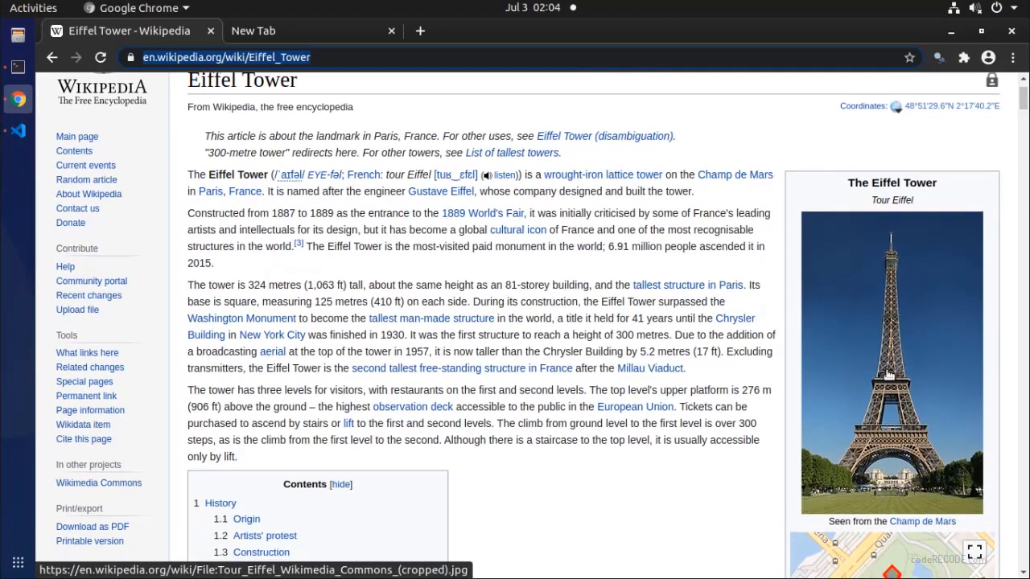
scroll("down", 3)
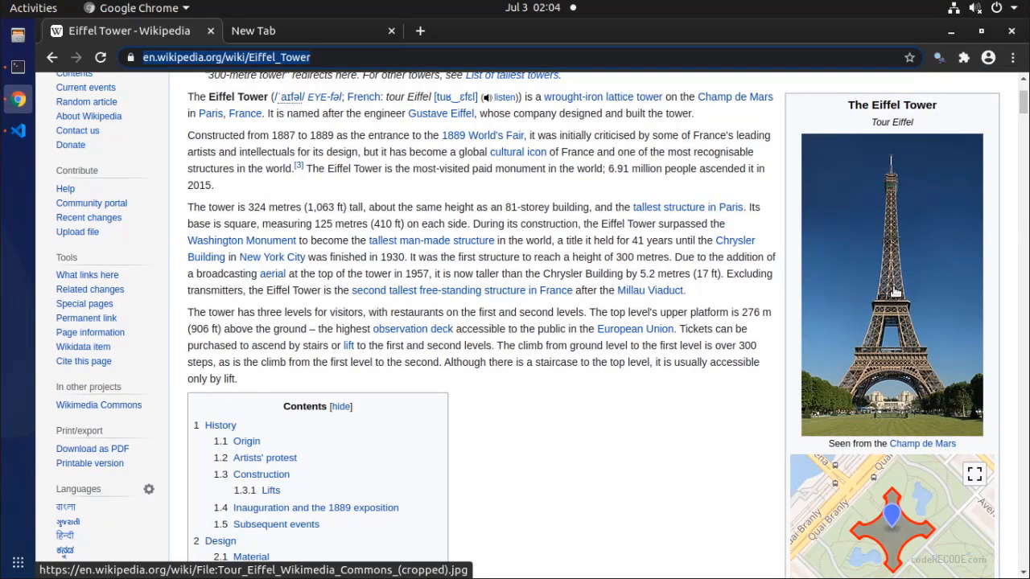
mouse_move(875, 315)
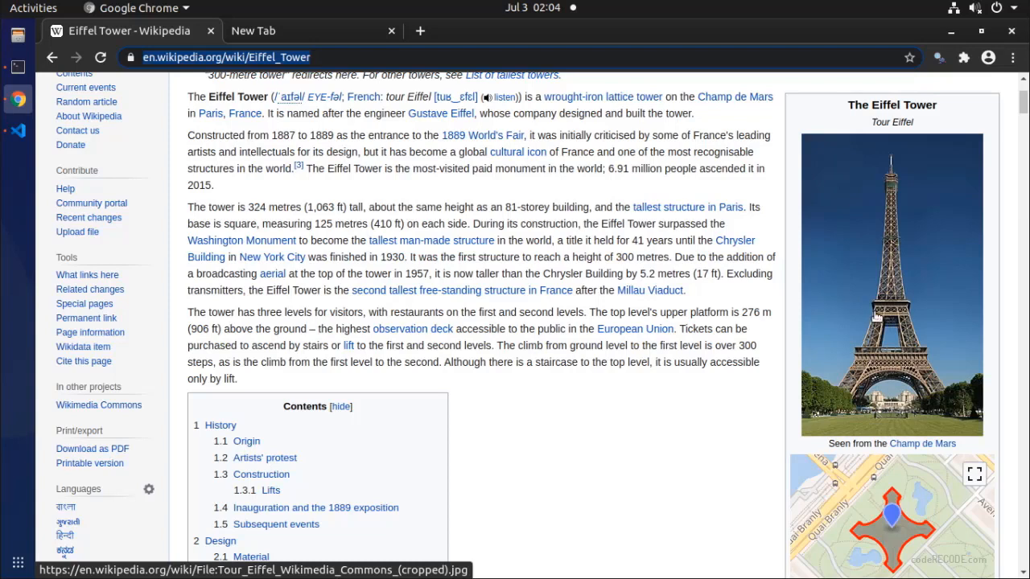
left_click(18, 129)
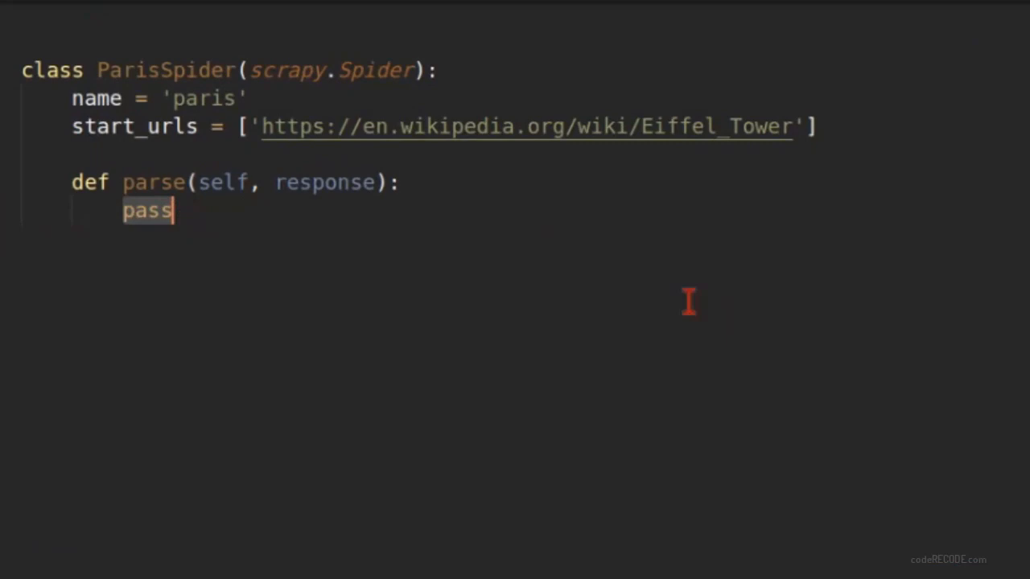
mouse_move(721, 315)
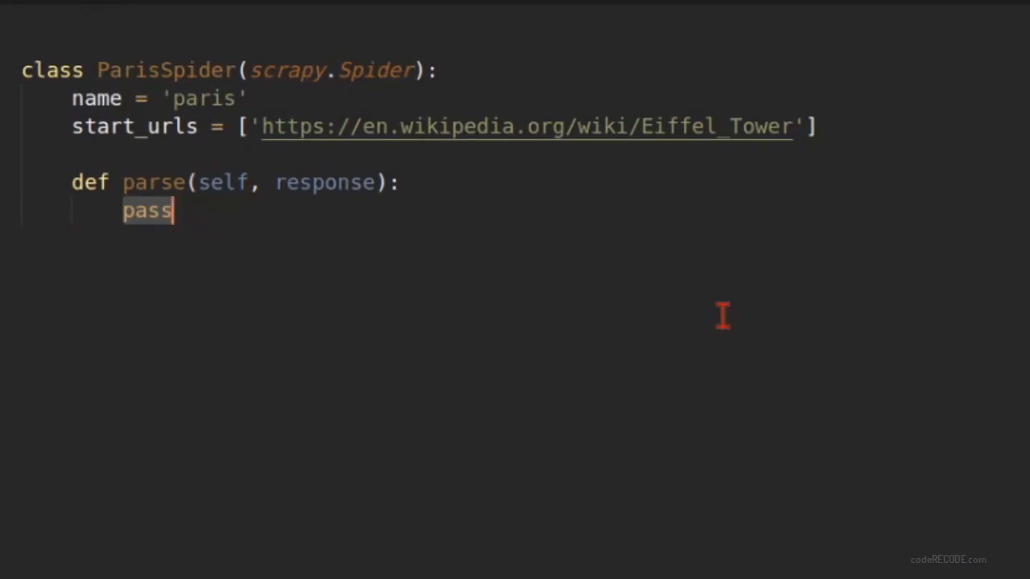
Assign raw_image_urls = response.css('.image img ::atr(src)').getall() in parse
type("raw")
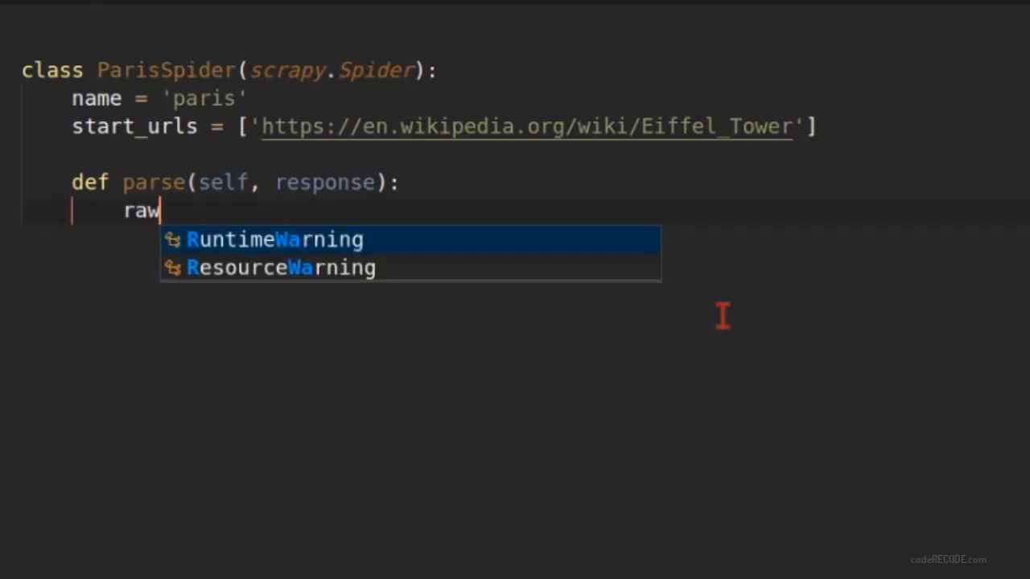
type("_ima")
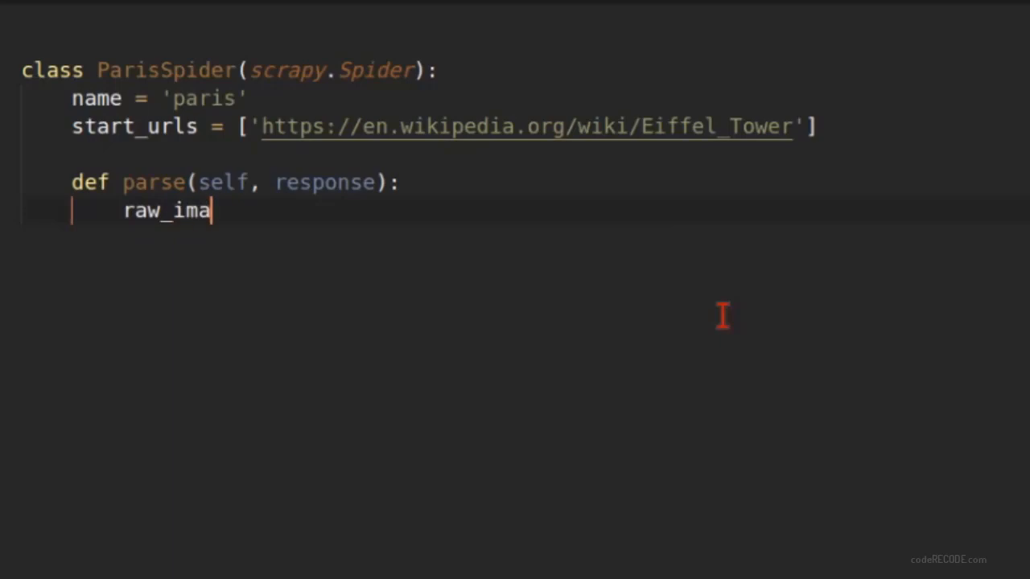
type("ge_ur")
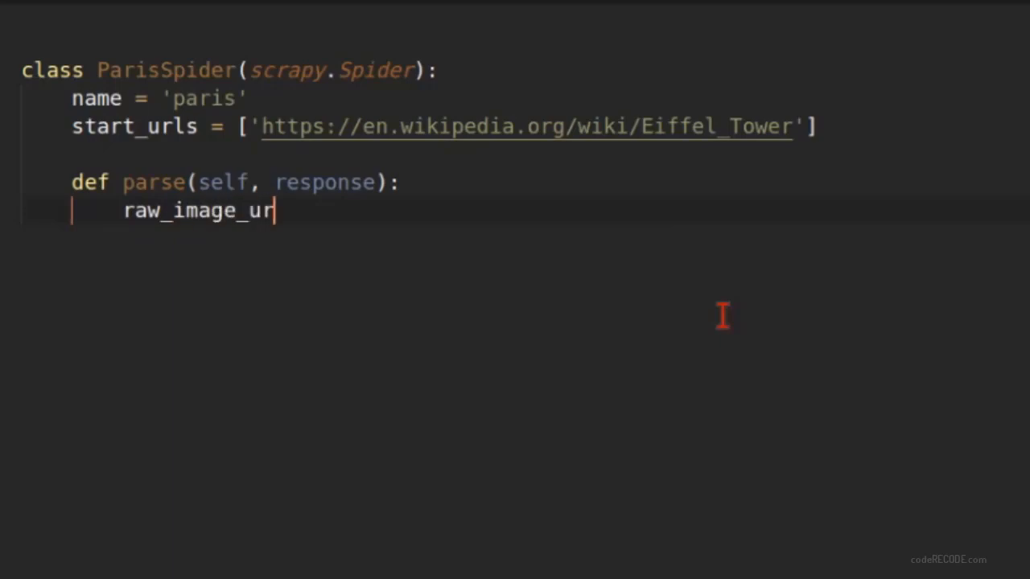
type("ls = res")
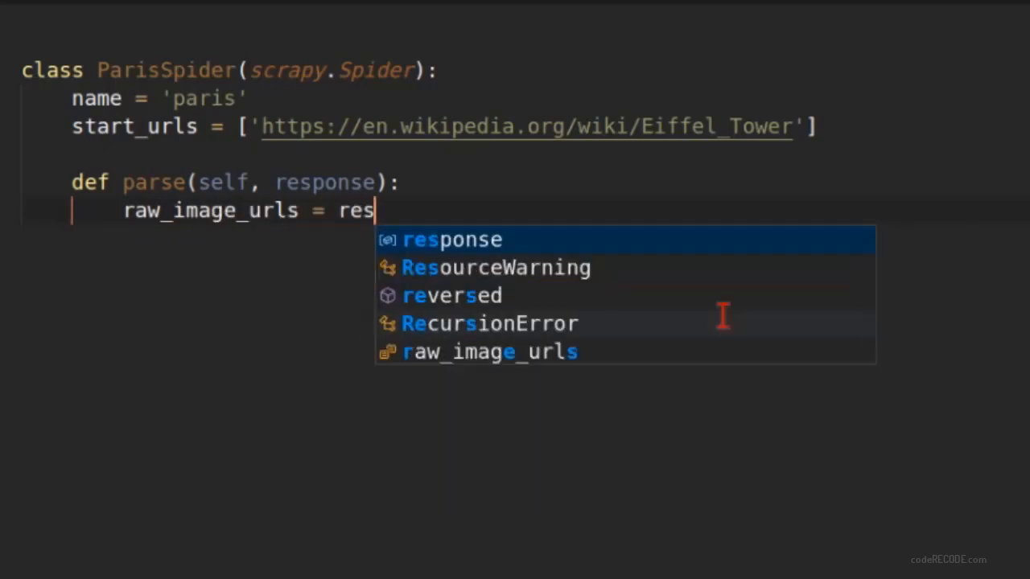
type("ponse.css")
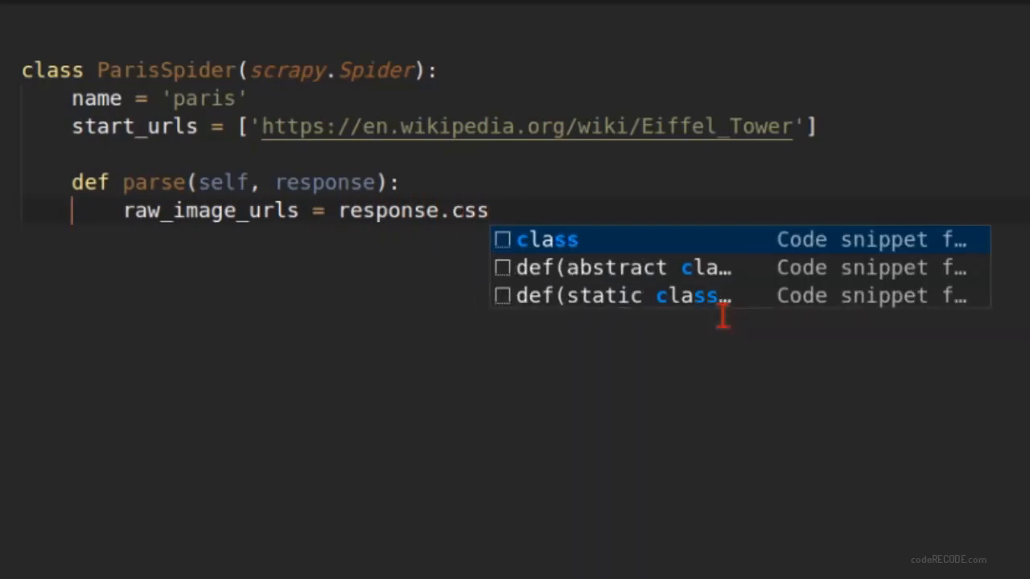
type("('.image')")
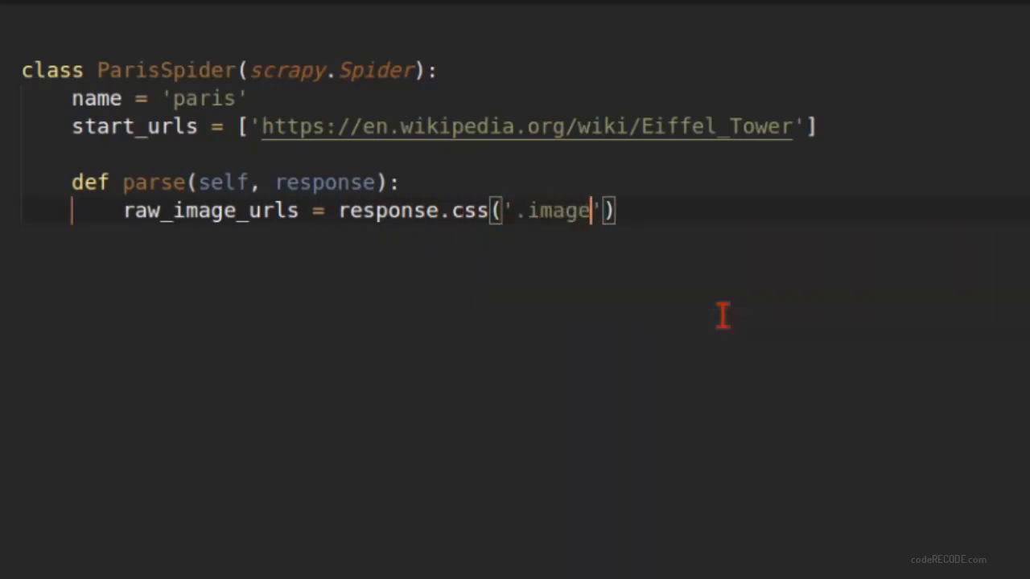
type("img ::")
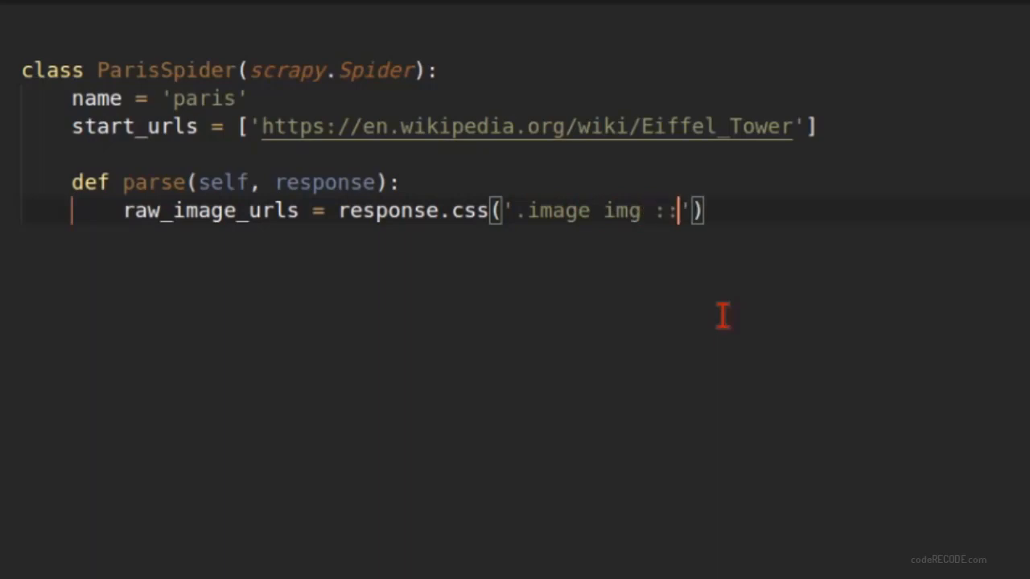
type("atr(src")
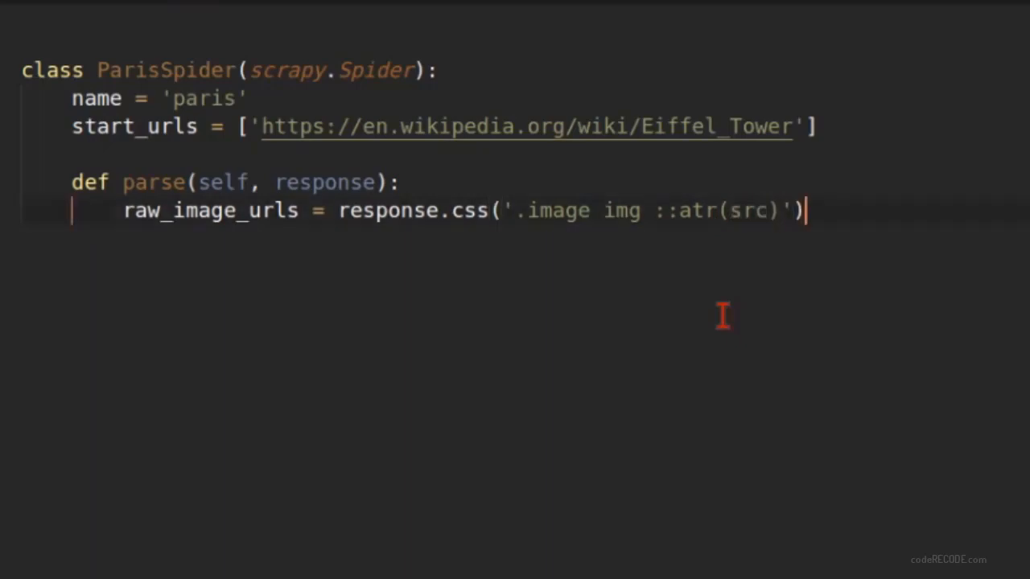
type(".getall")
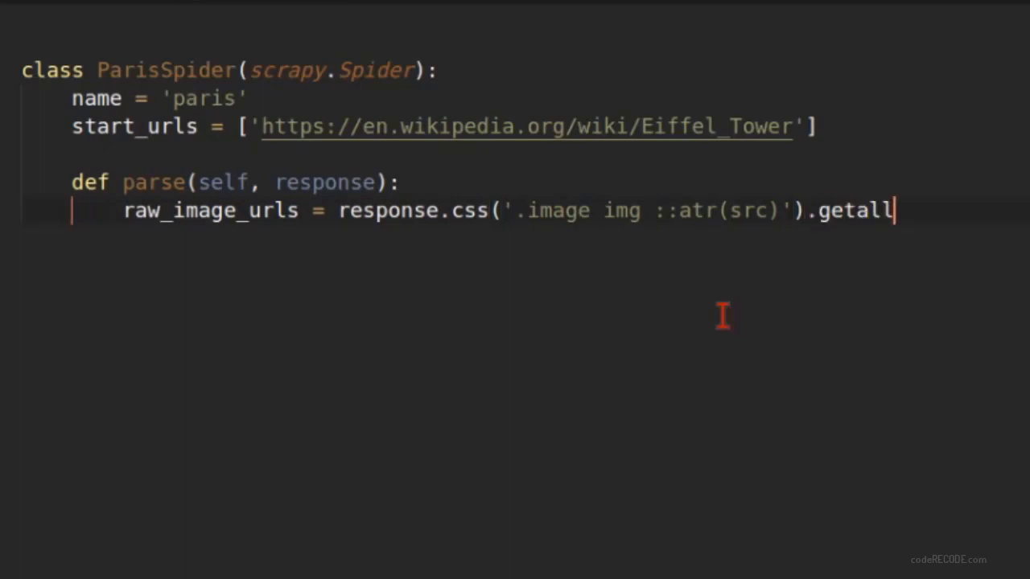
type("()")
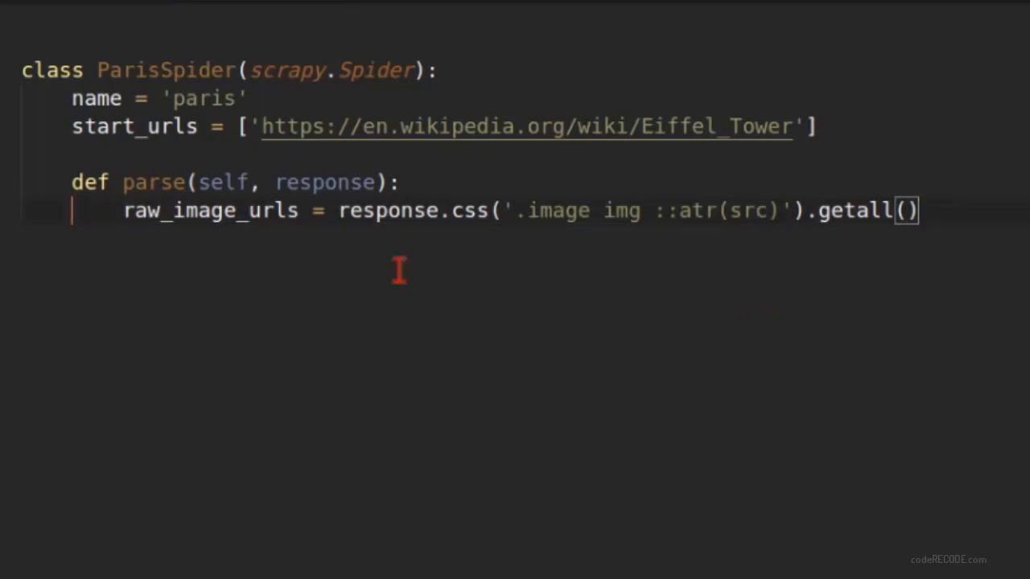
double_click(209, 209)
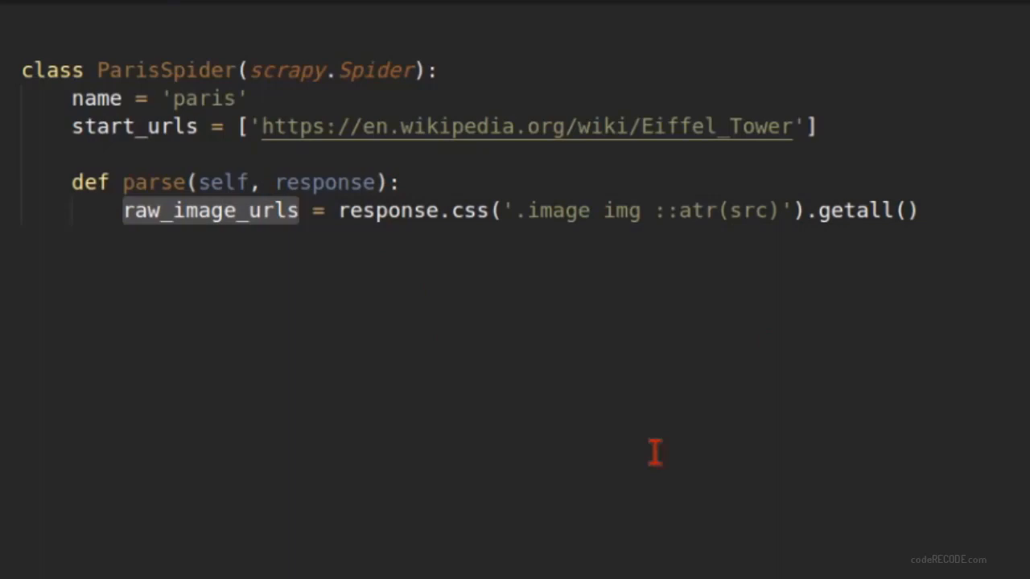
mouse_move(267, 341)
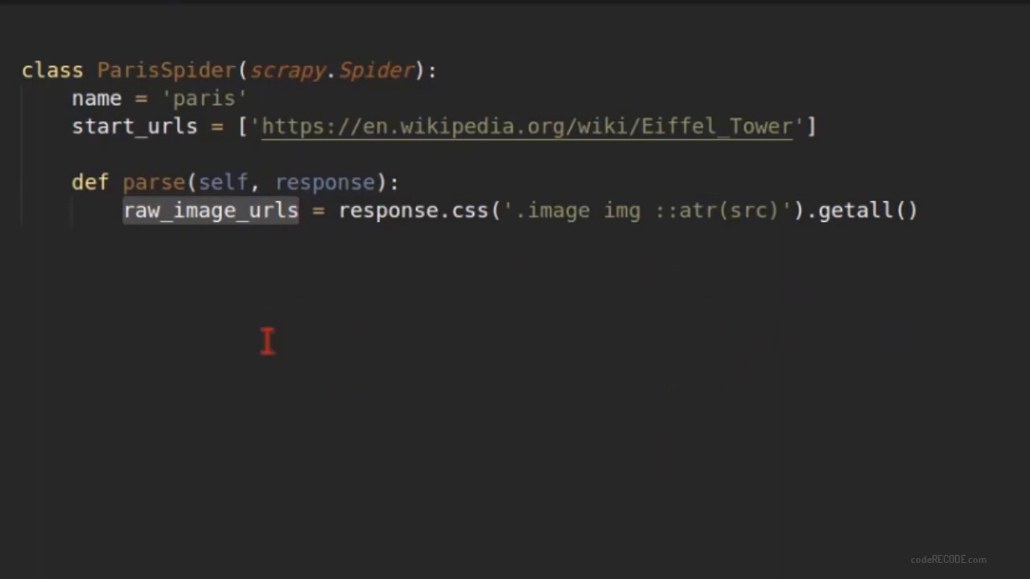
mouse_move(293, 360)
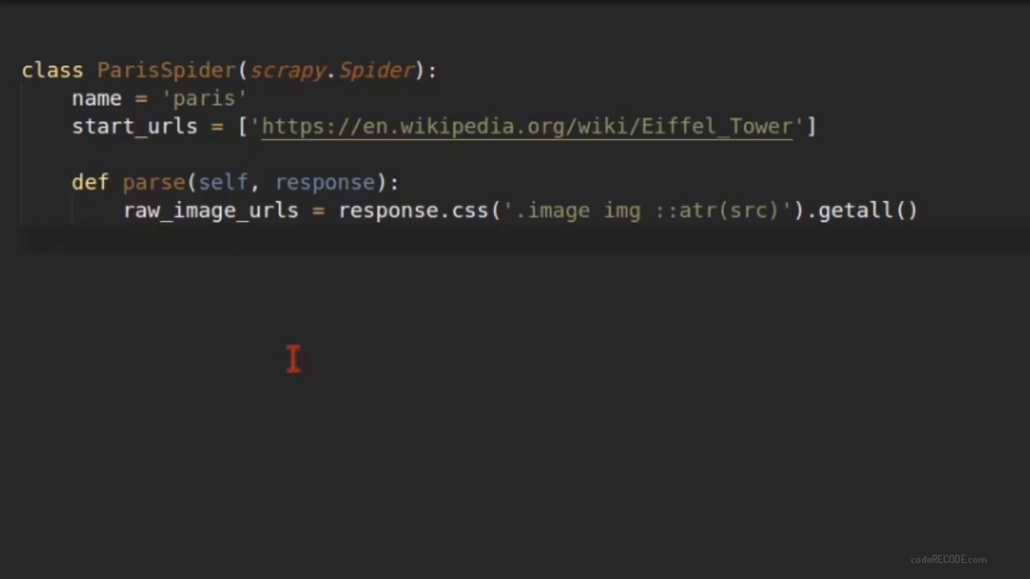
Initialise clean_image_urls = [] and start a for img_url in raw_image_urls loop
type("clear")
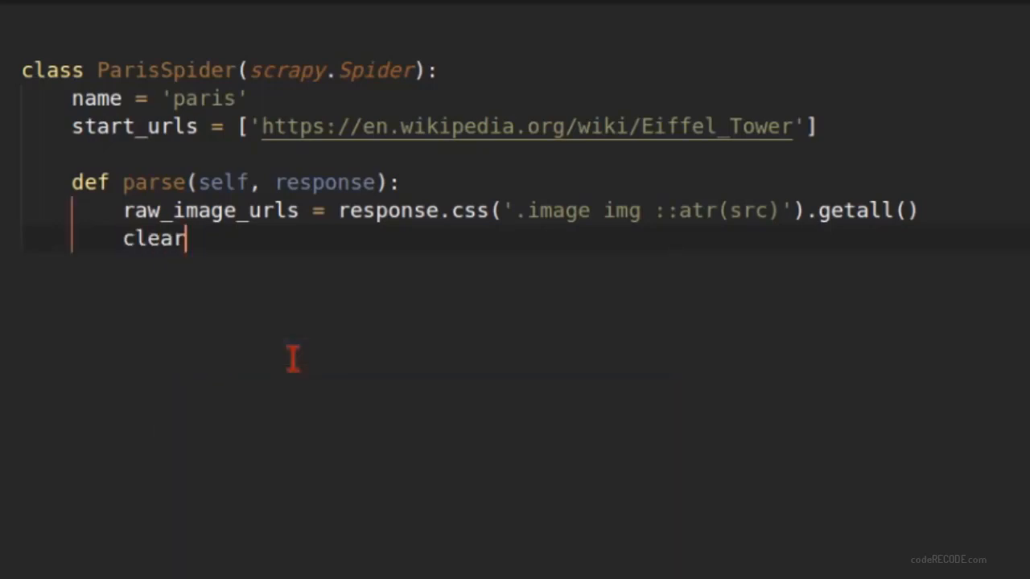
type(")_")
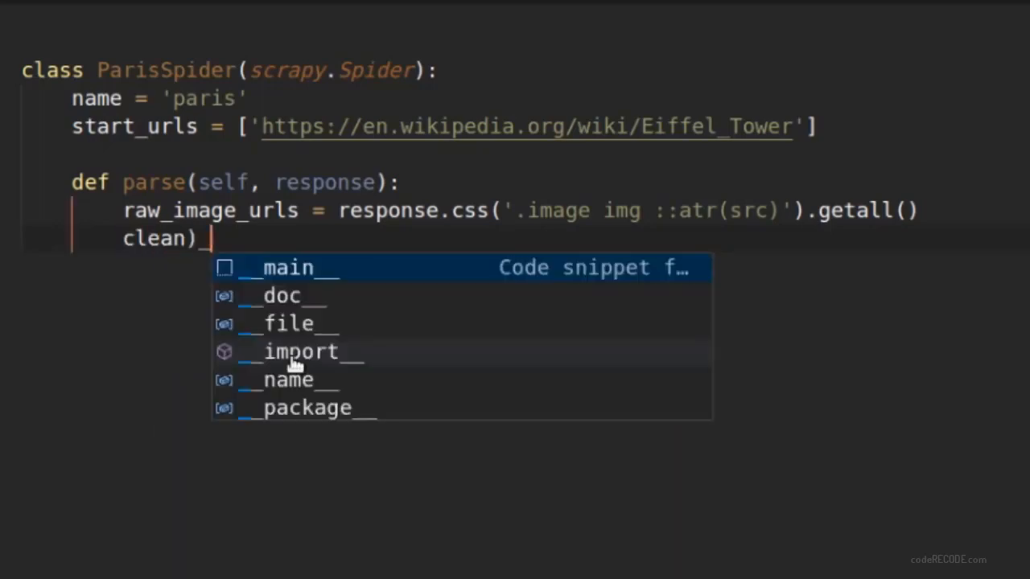
type("_image")
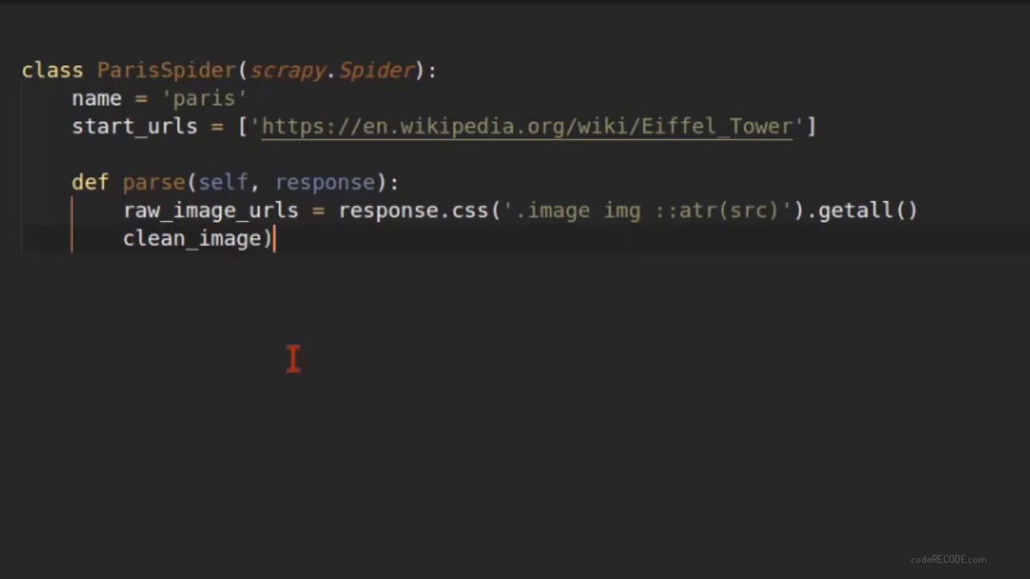
type("_r")
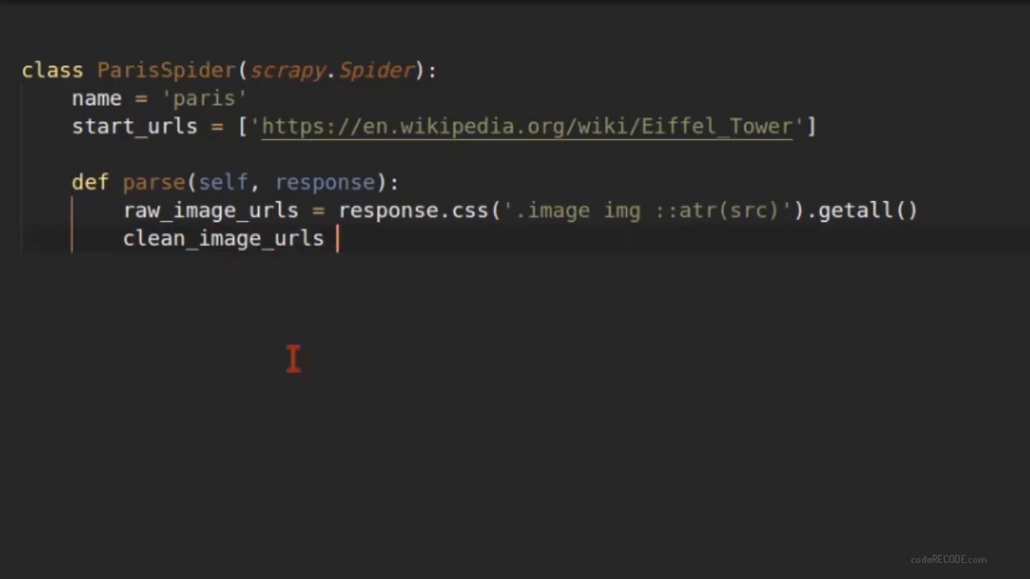
type("= []")
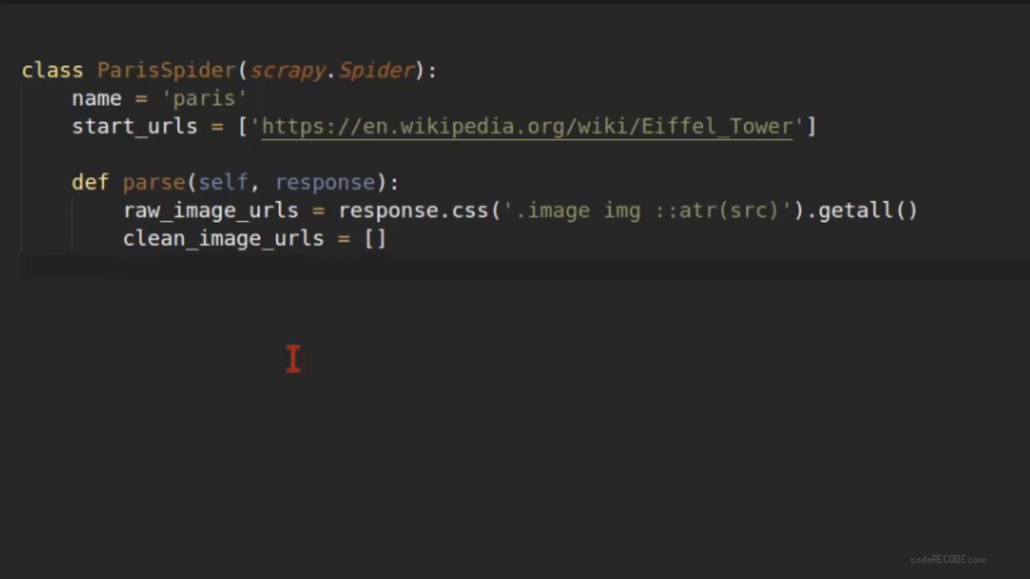
type("fr")
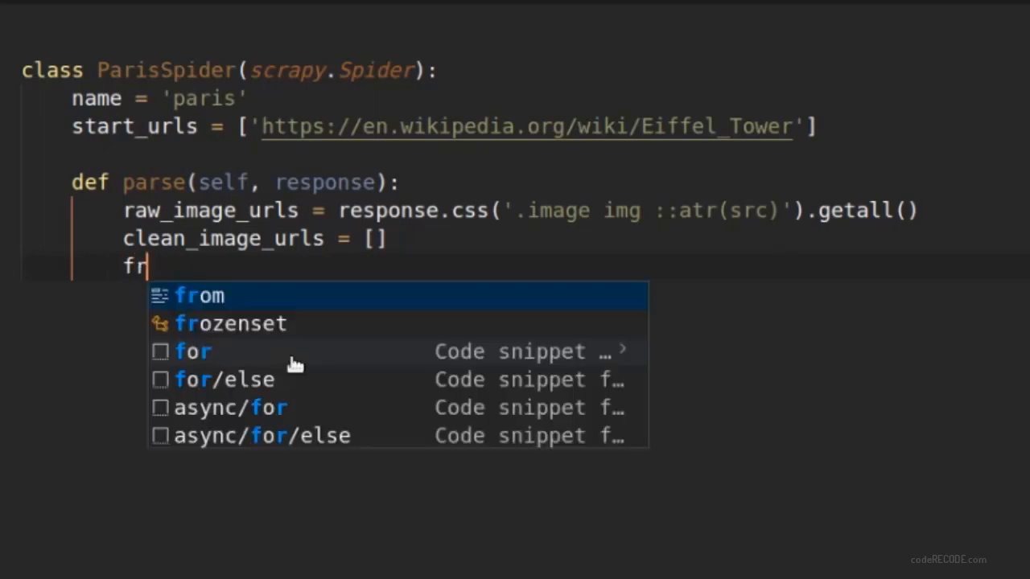
type("or img")
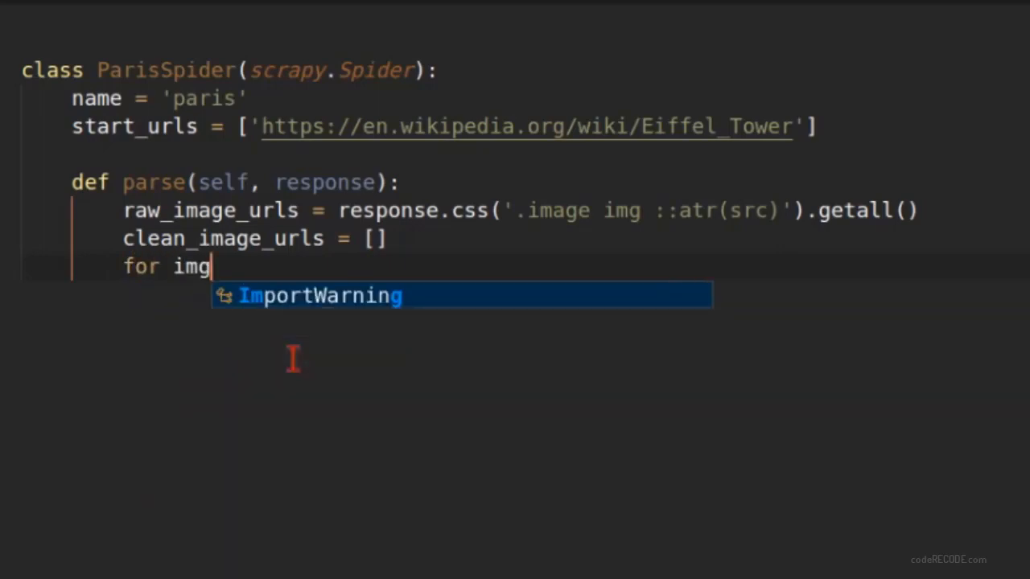
type("_")
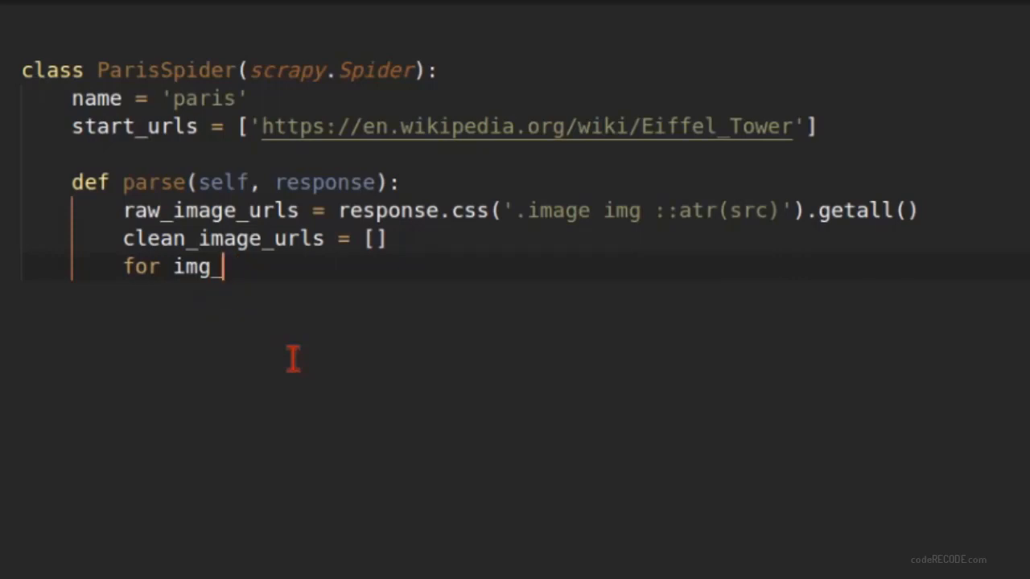
type("url in")
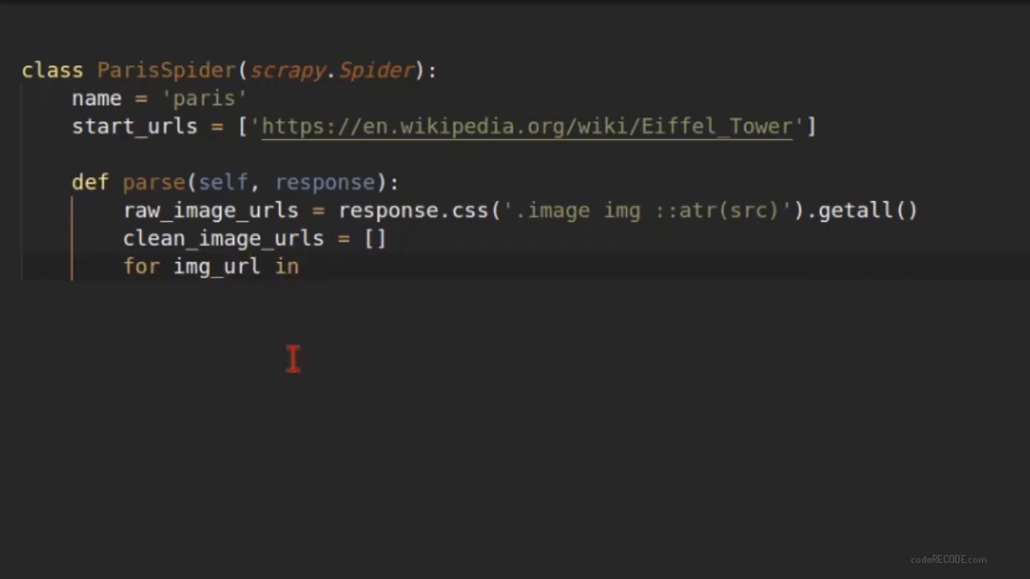
type("raw_image_urls:")
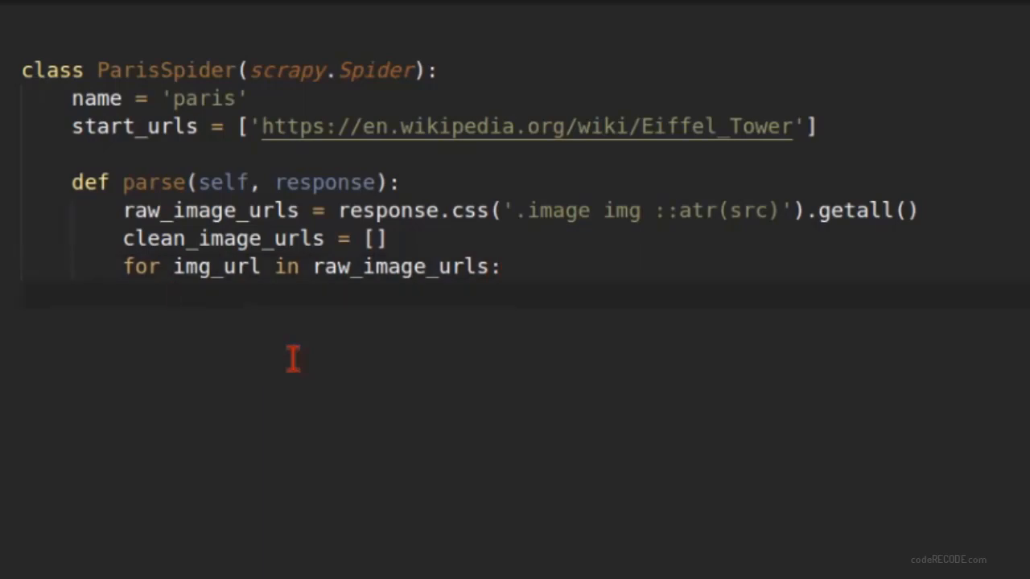
Append response.urljoin(img_url) to clean_image_urls and note # clean_image_urls as LIST
type("response.ur")
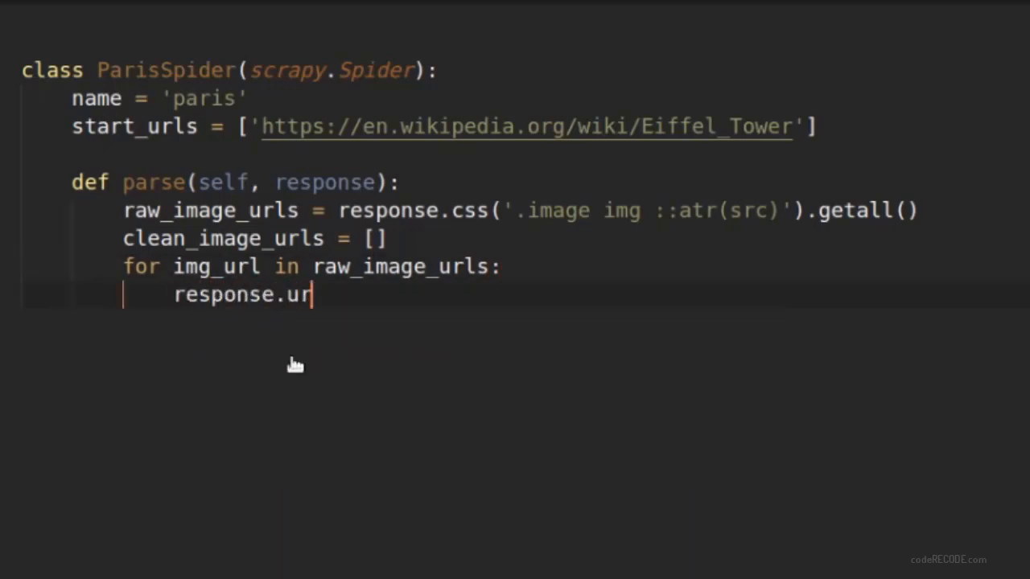
type("ljoin()")
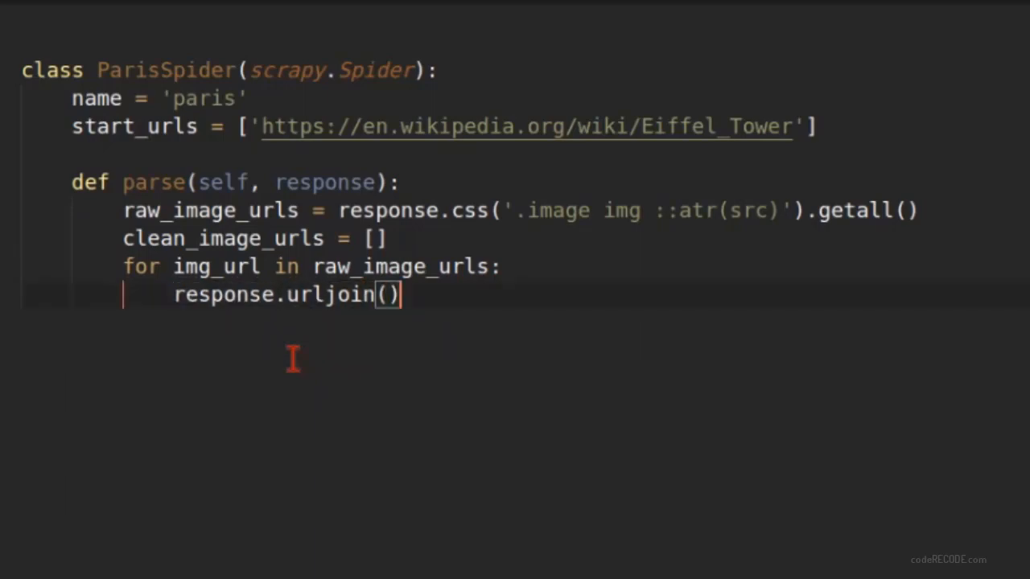
type("img_url")
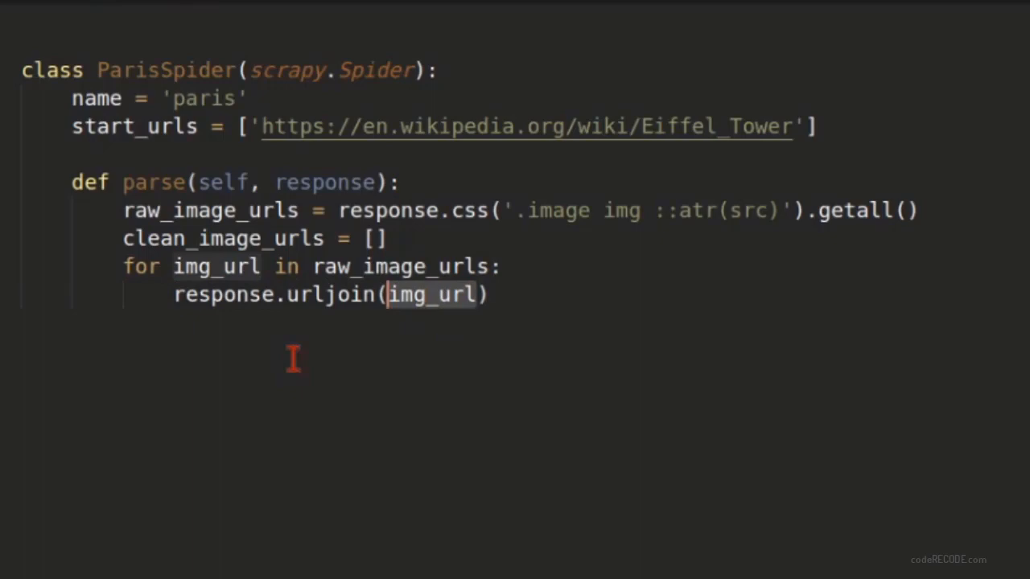
mouse_move(476, 329)
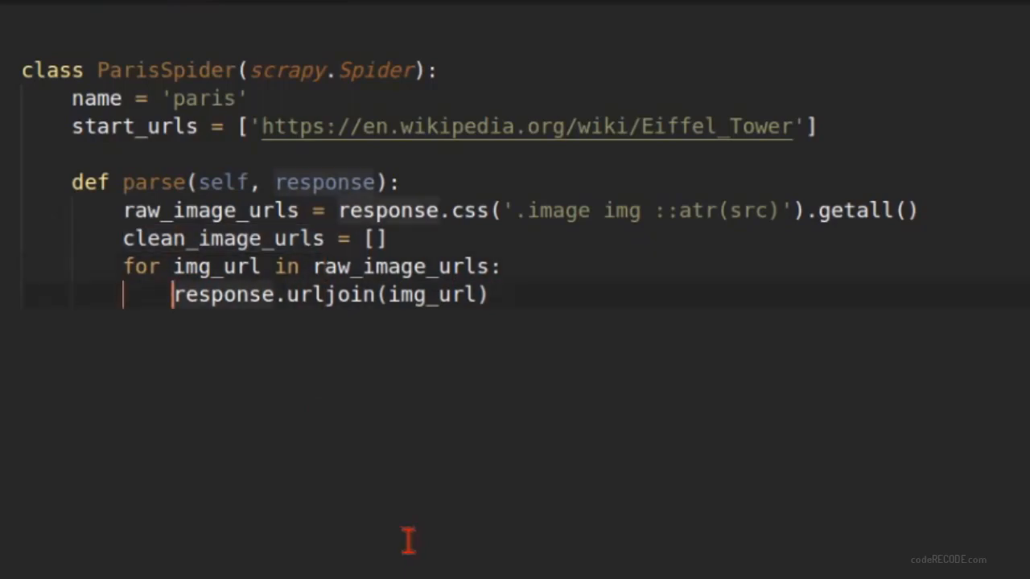
type("clean_image_urls.append(")
type("#")
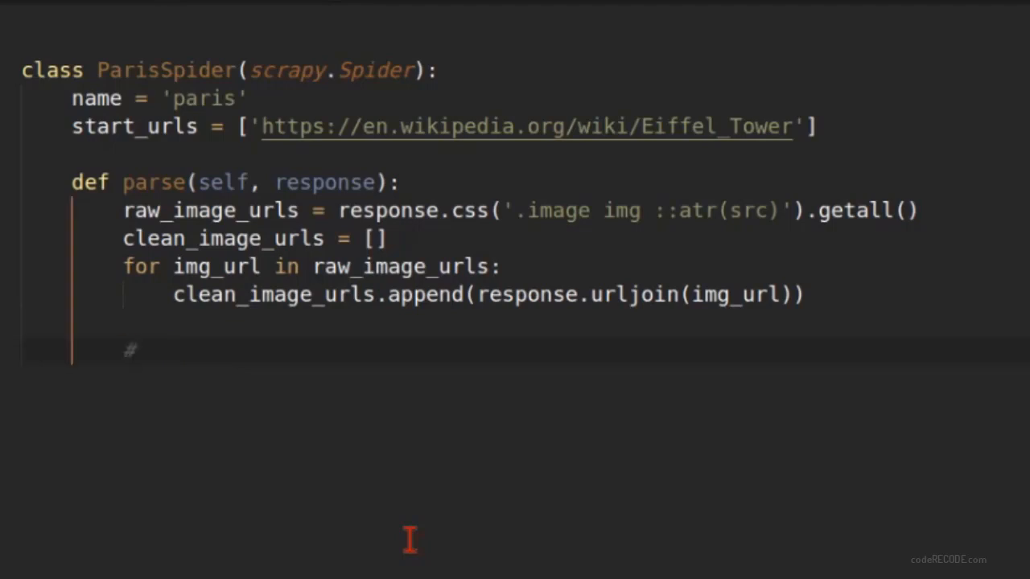
type("clean_image_urls as")
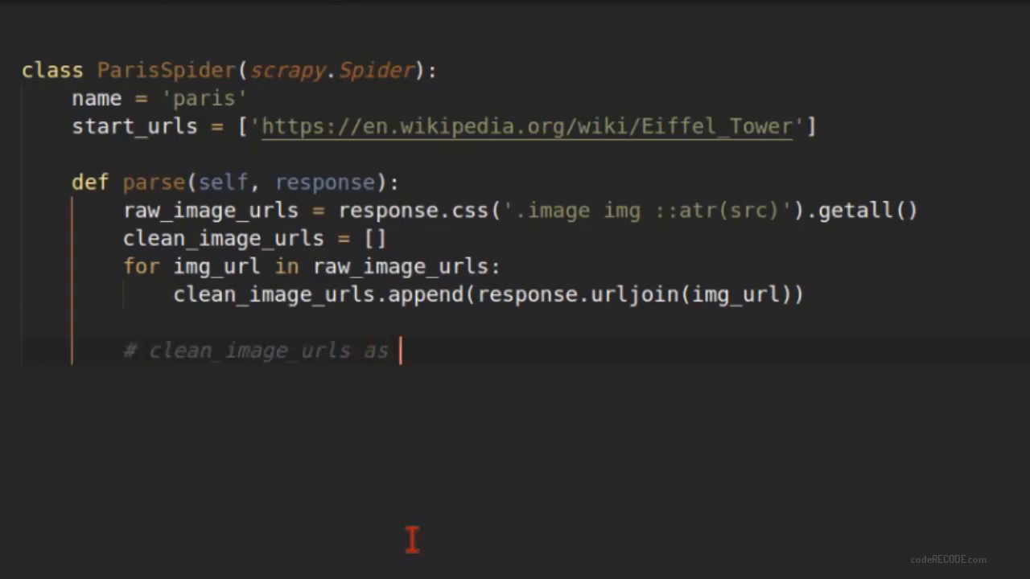
type("LIST")
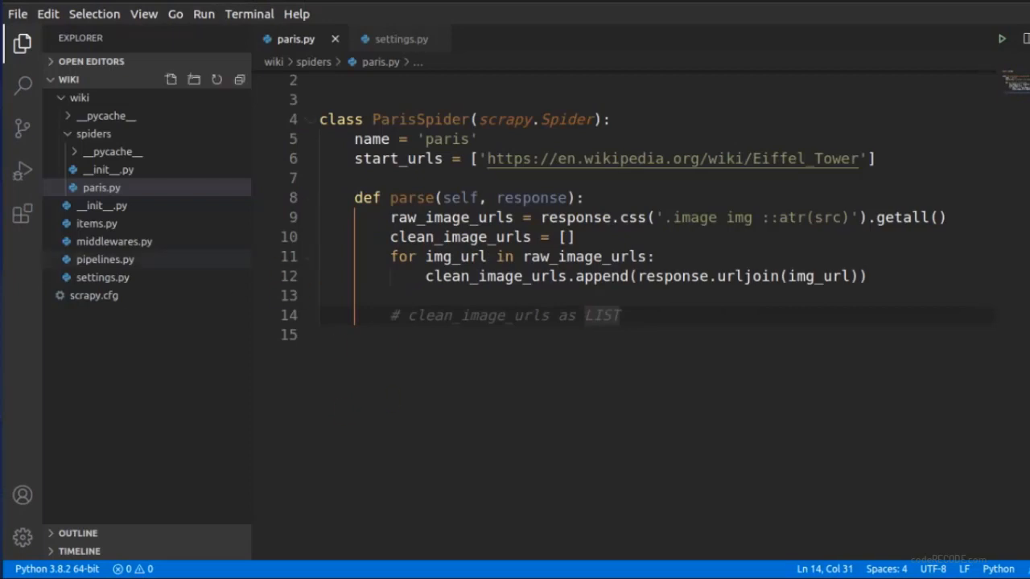
mouse_move(132, 322)
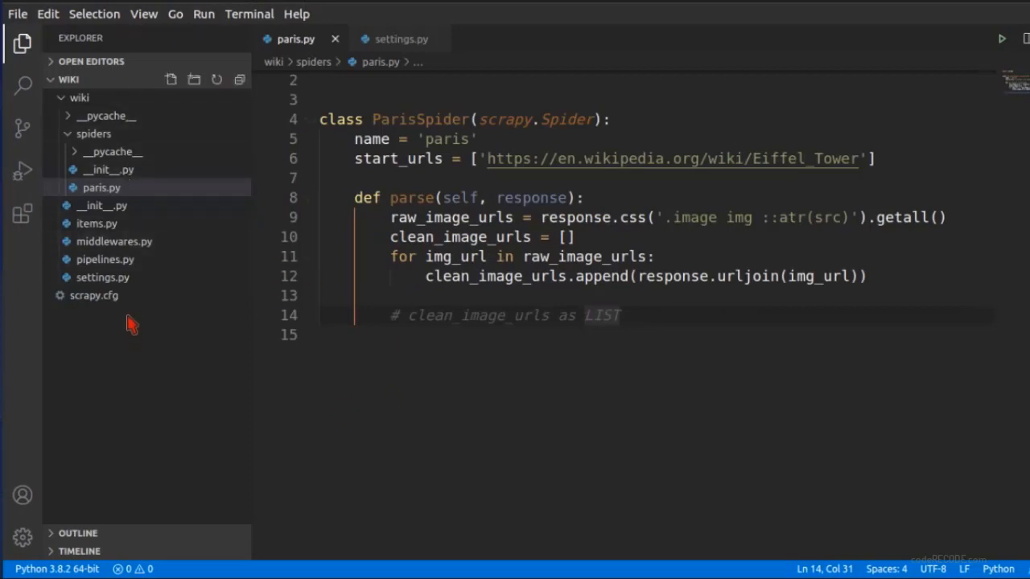
mouse_move(109, 224)
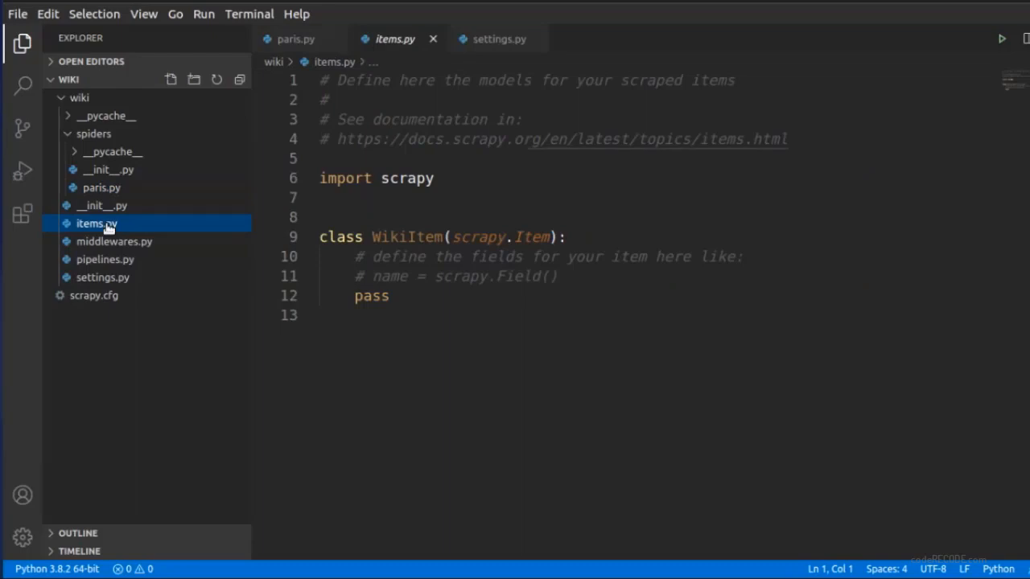
View items.py with its empty WikiItem class template
left_click(406, 313)
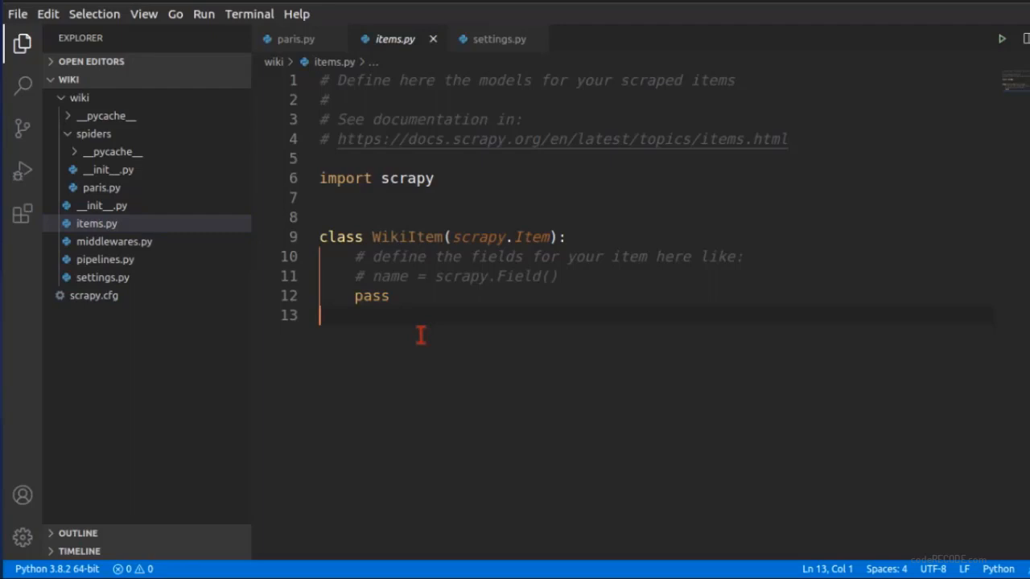
mouse_move(694, 383)
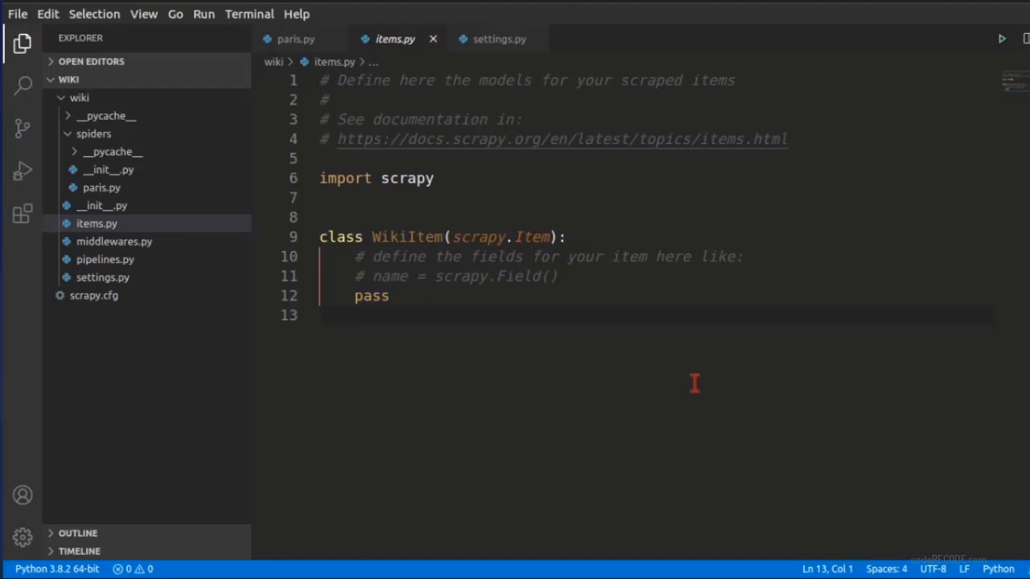
mouse_move(507, 286)
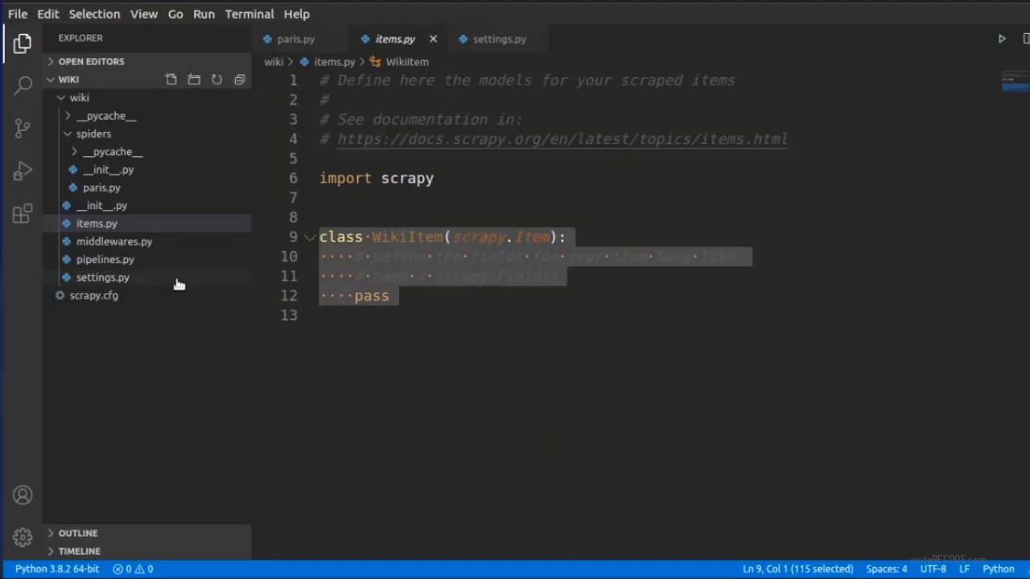
mouse_move(592, 357)
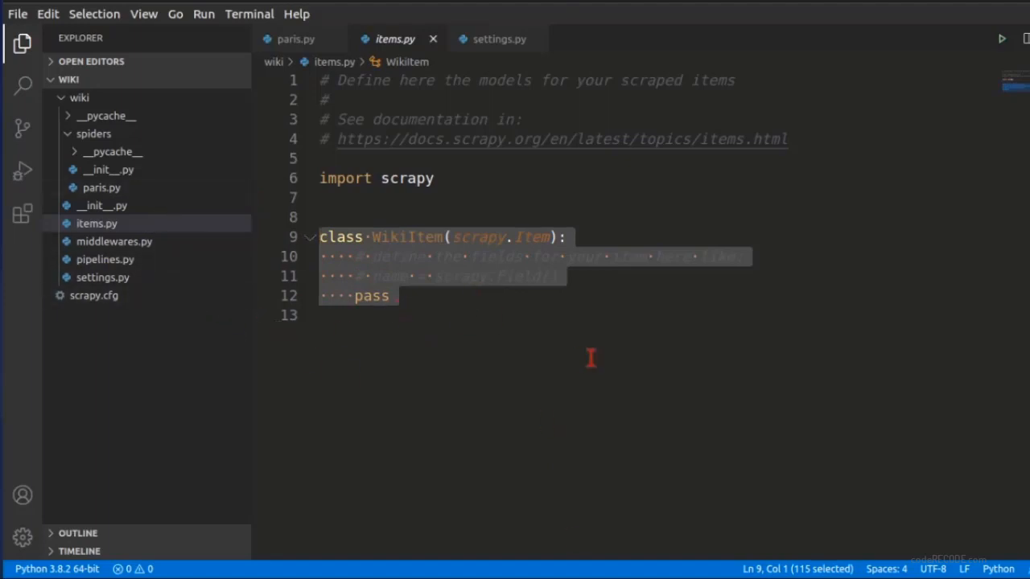
mouse_move(102, 187)
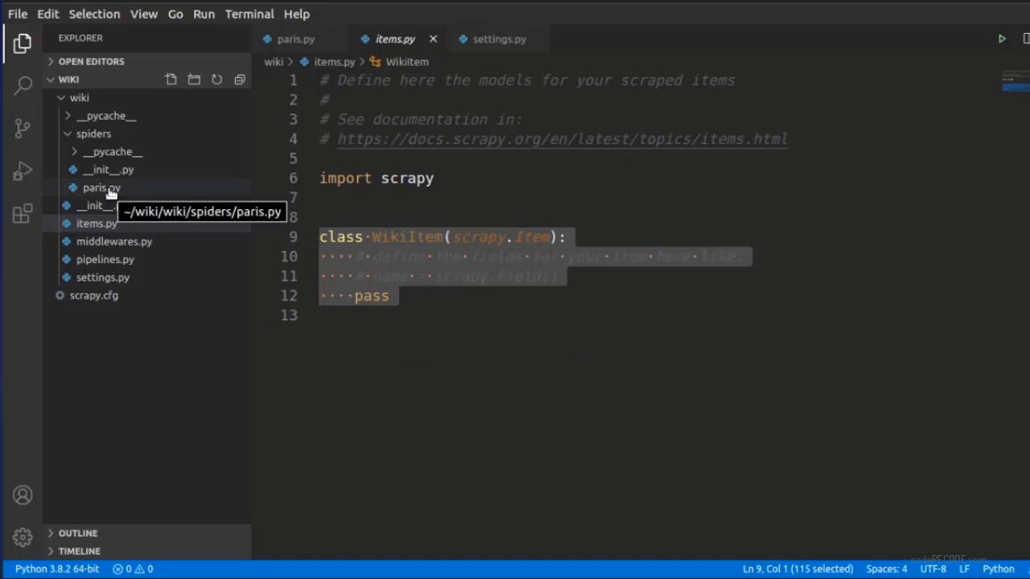
Begin a yield dict in paris.py parse with the key 'image_urls'
left_click(101, 186)
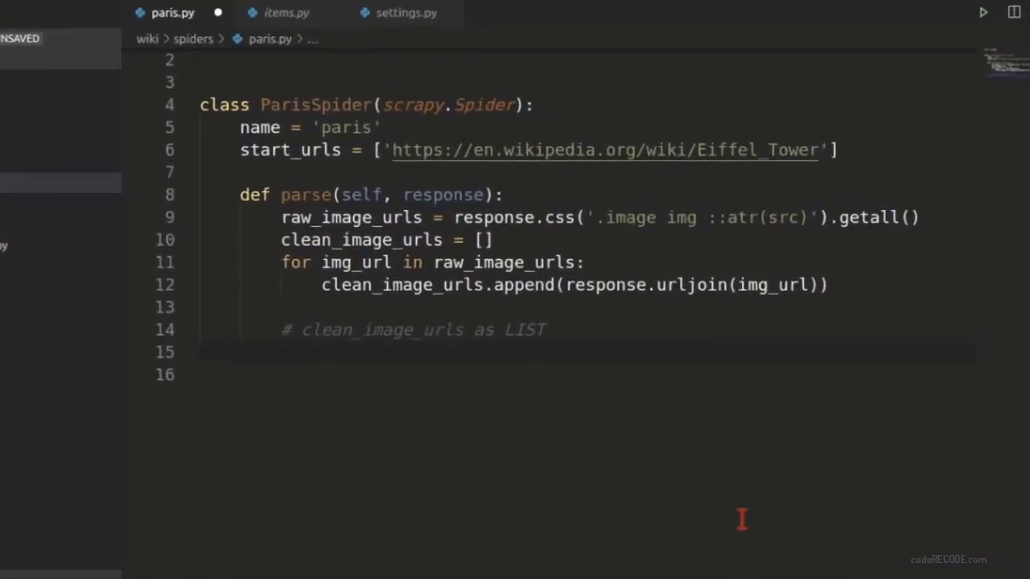
type("yield")
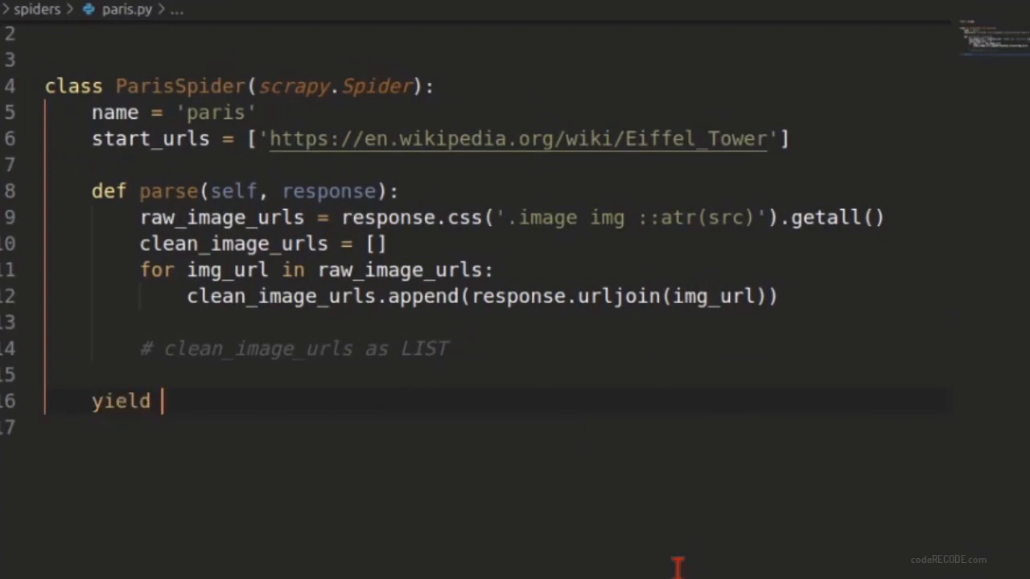
type("{")
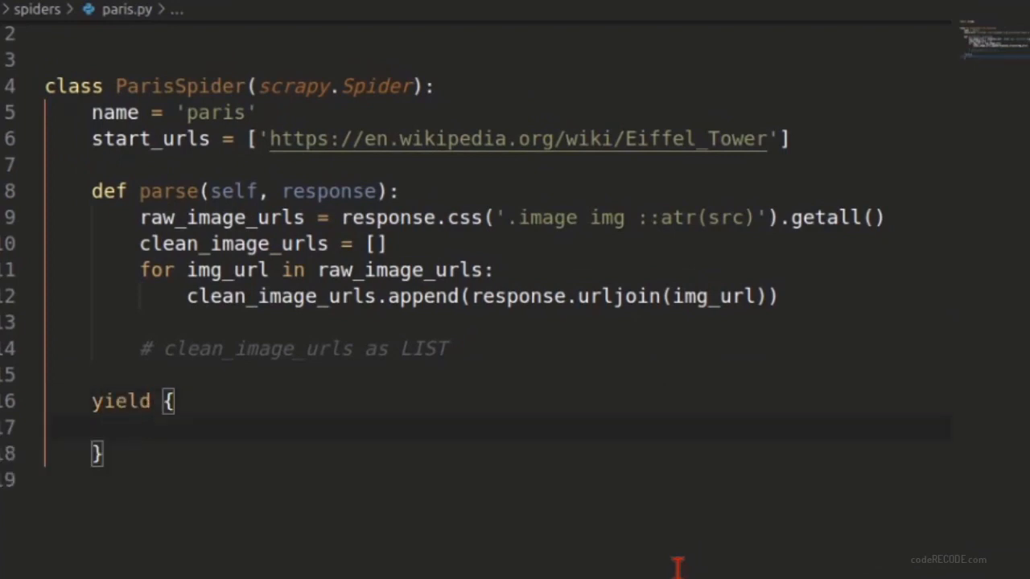
type("'image'")
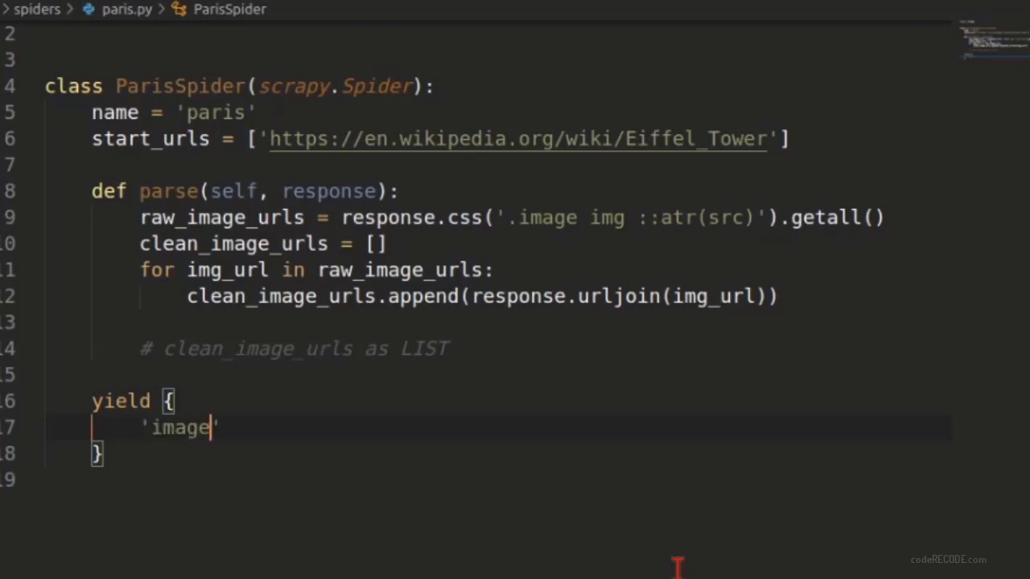
type("_urls")
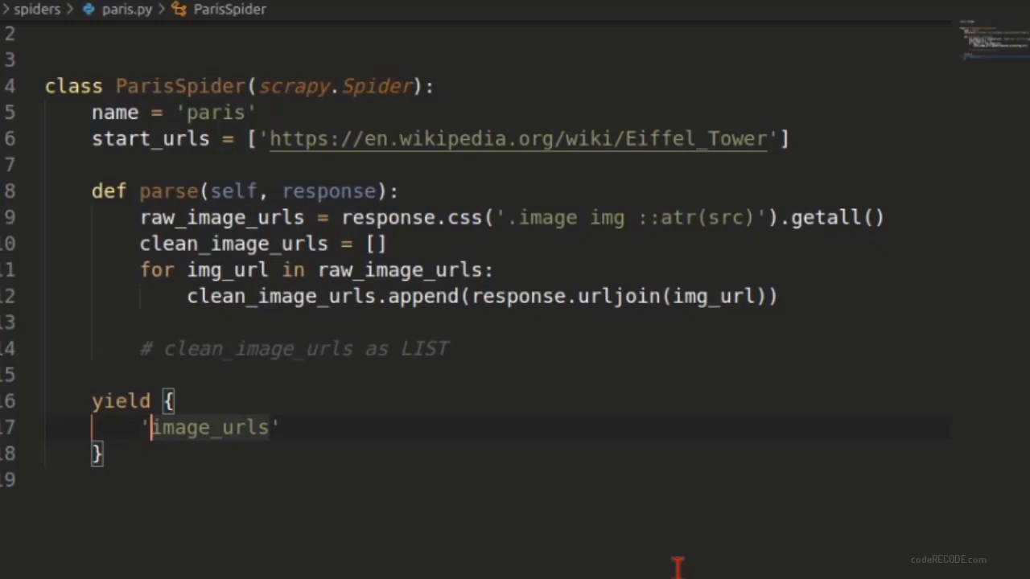
double_click(209, 428)
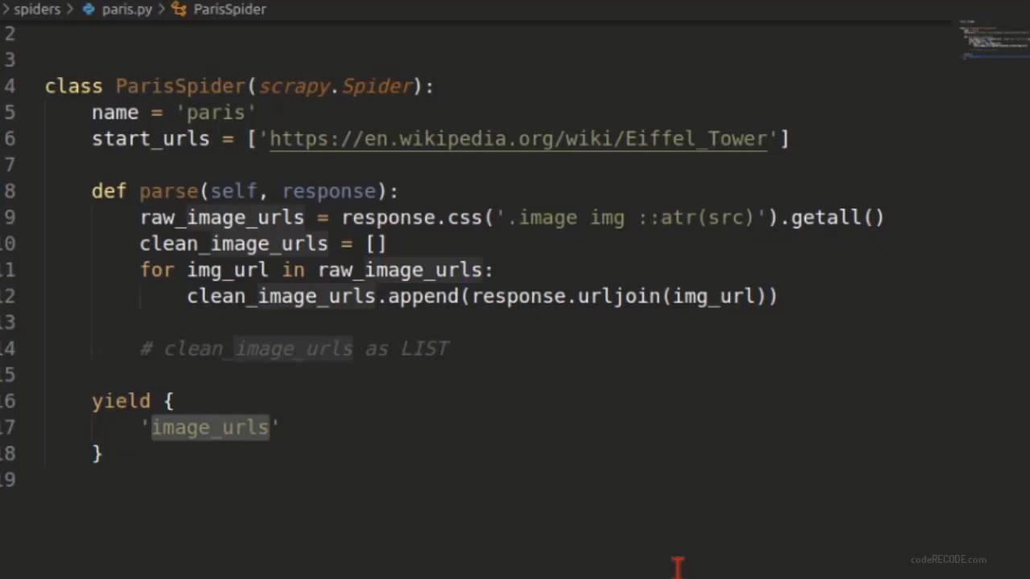
Map 'image_urls' to clean_image_urls in the yielded dict and save the spider
left_click(286, 428)
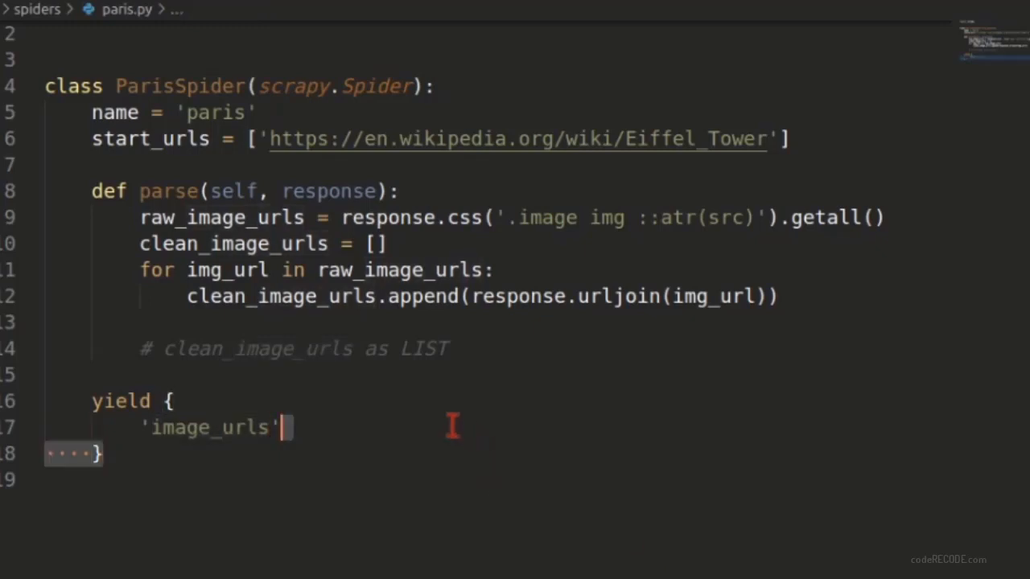
type(":")
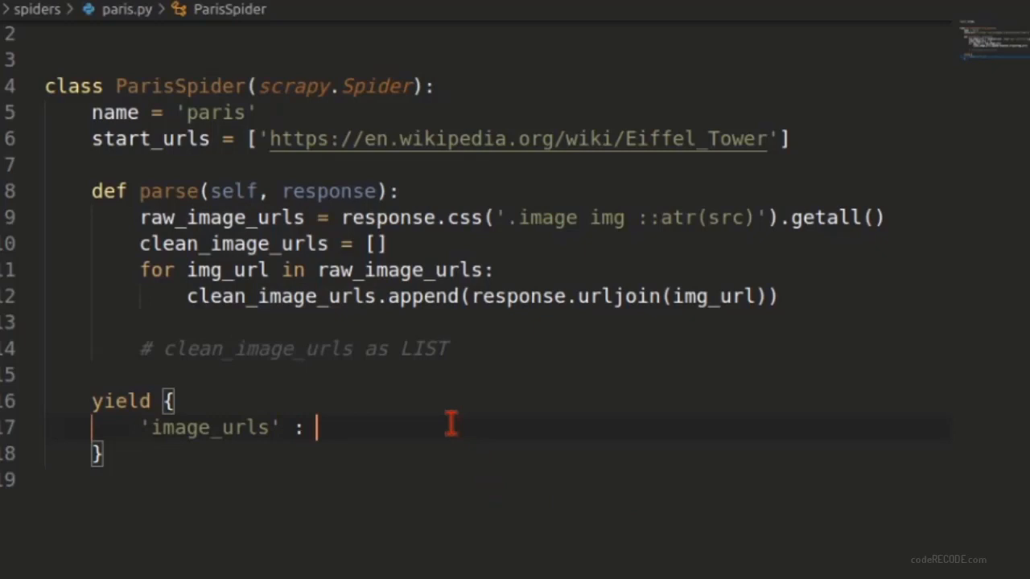
type("clea")
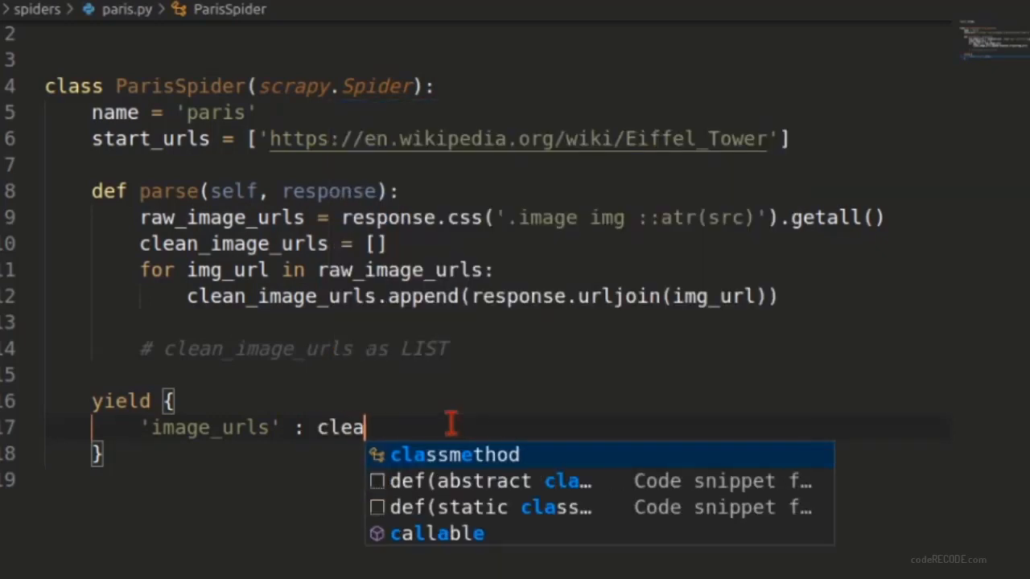
mouse_move(451, 422)
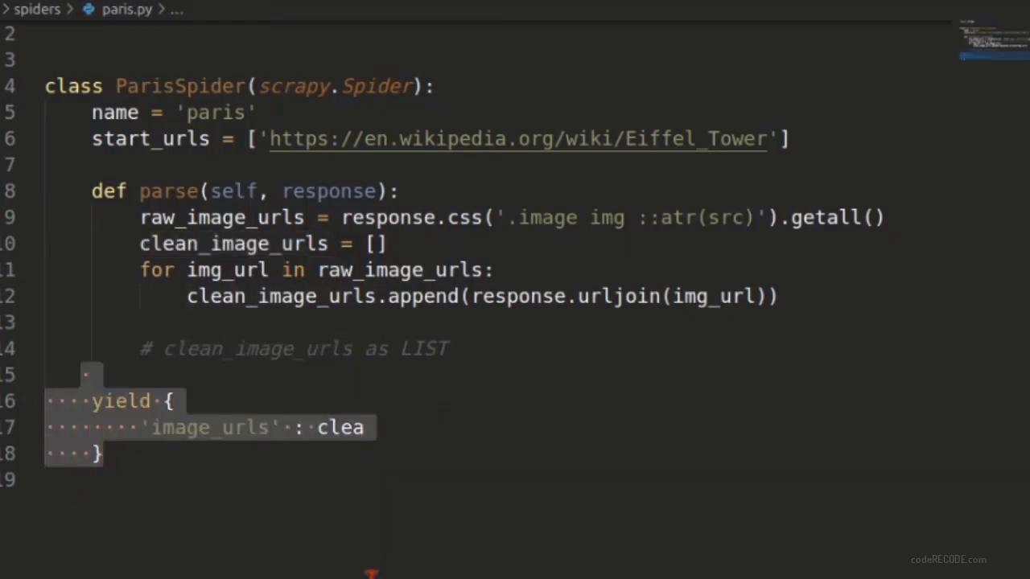
type("n_image_urls")
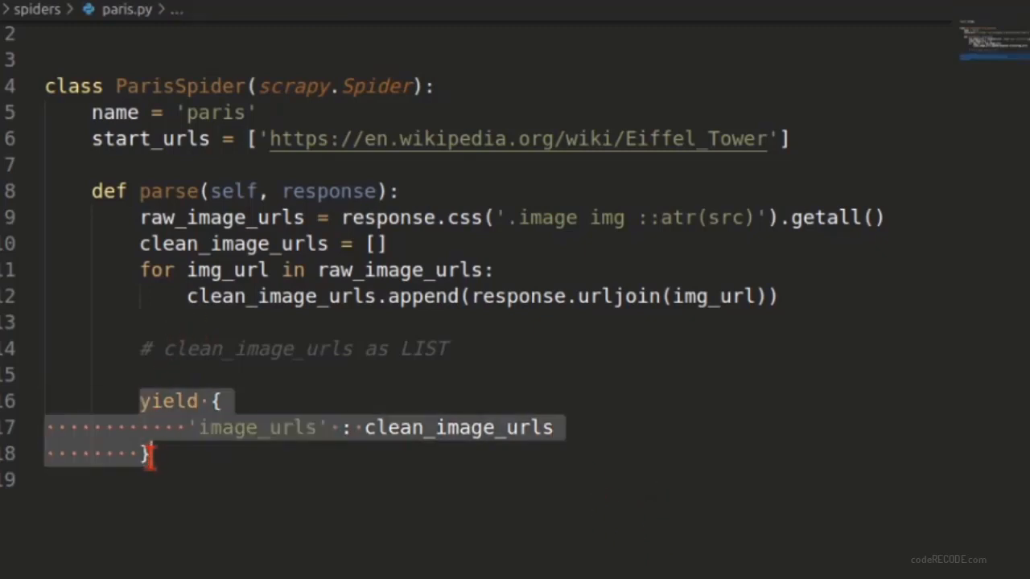
key("ctrl+a")
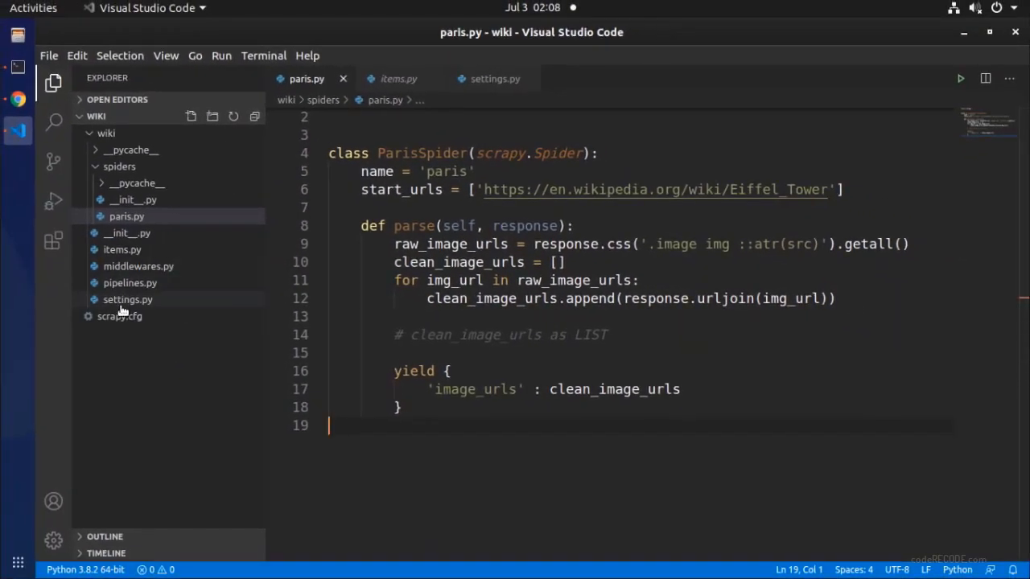
Add #pipeline and #folder placeholder comments after NEWSPIDER_MODULE in settings.py and save
left_click(127, 299)
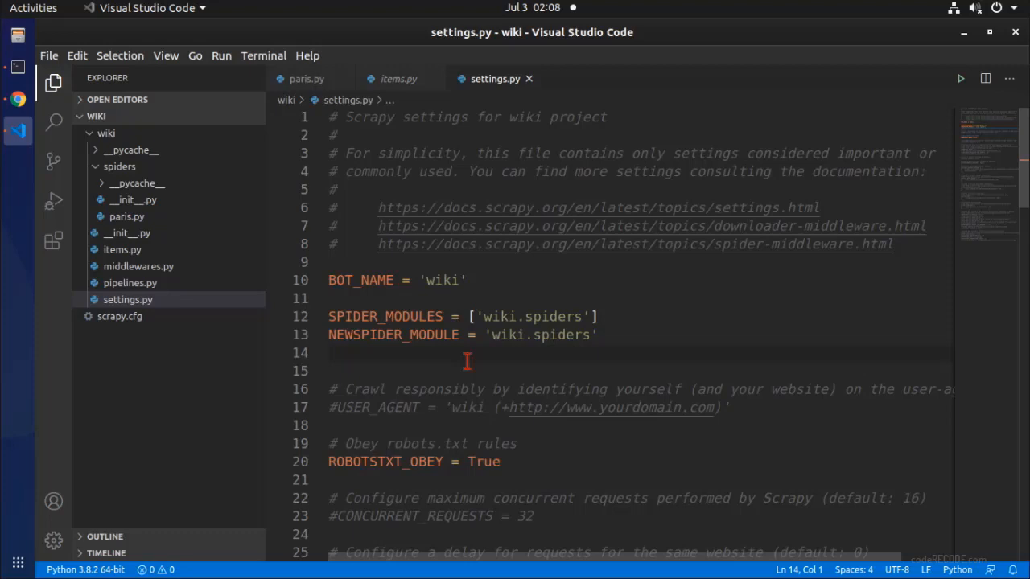
type("#")
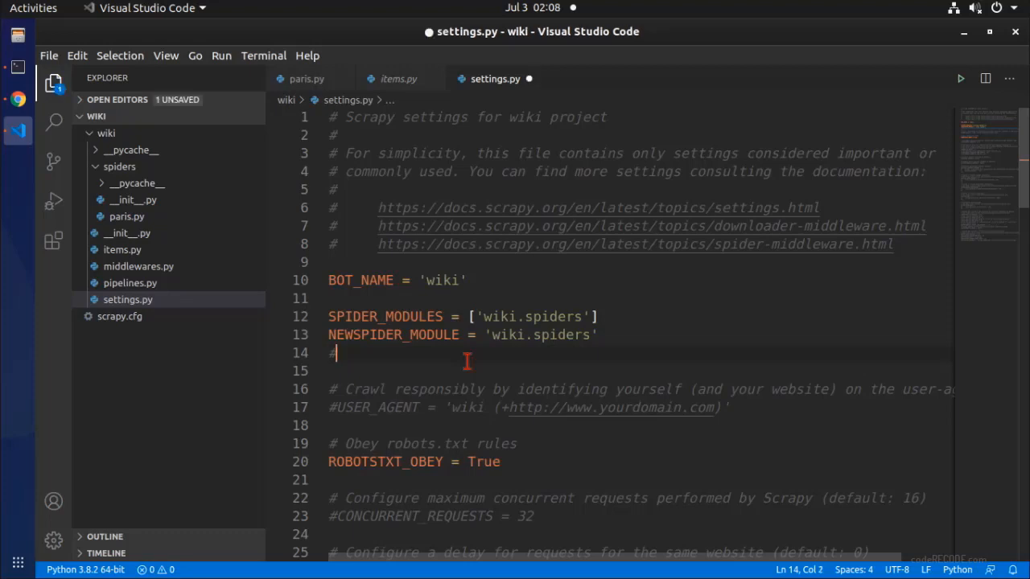
type("pipeline")
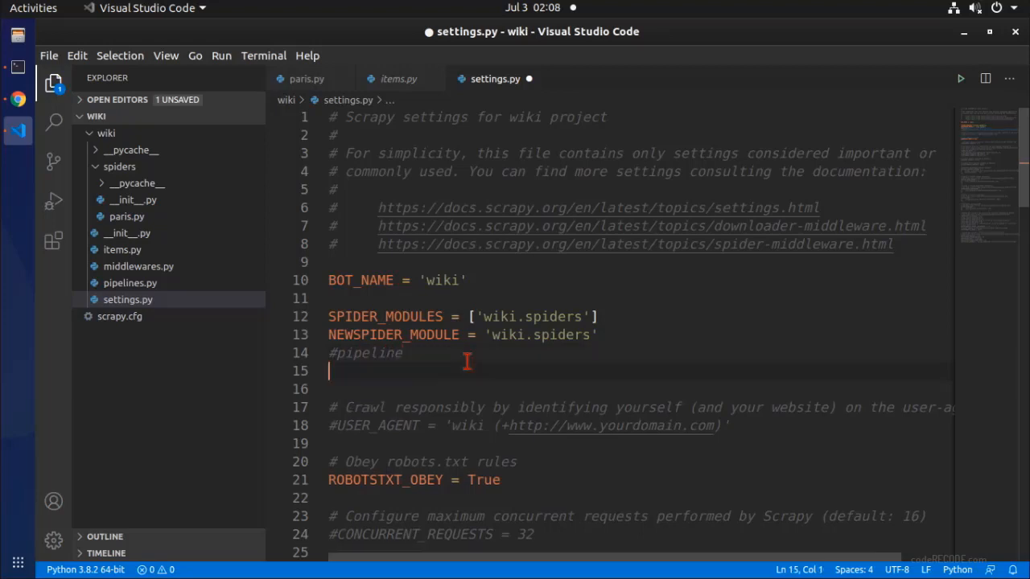
type("#fd")
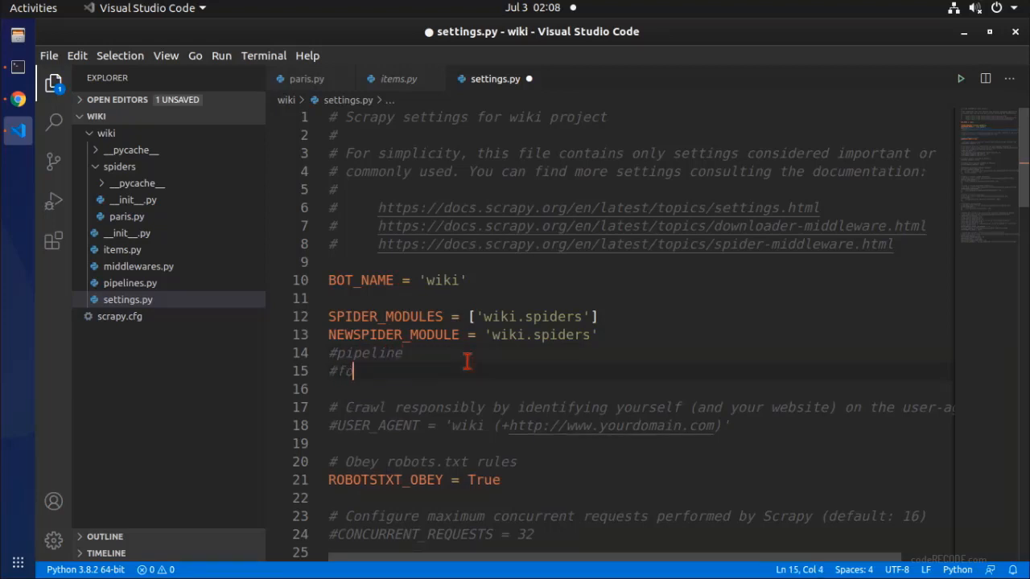
type("lder")
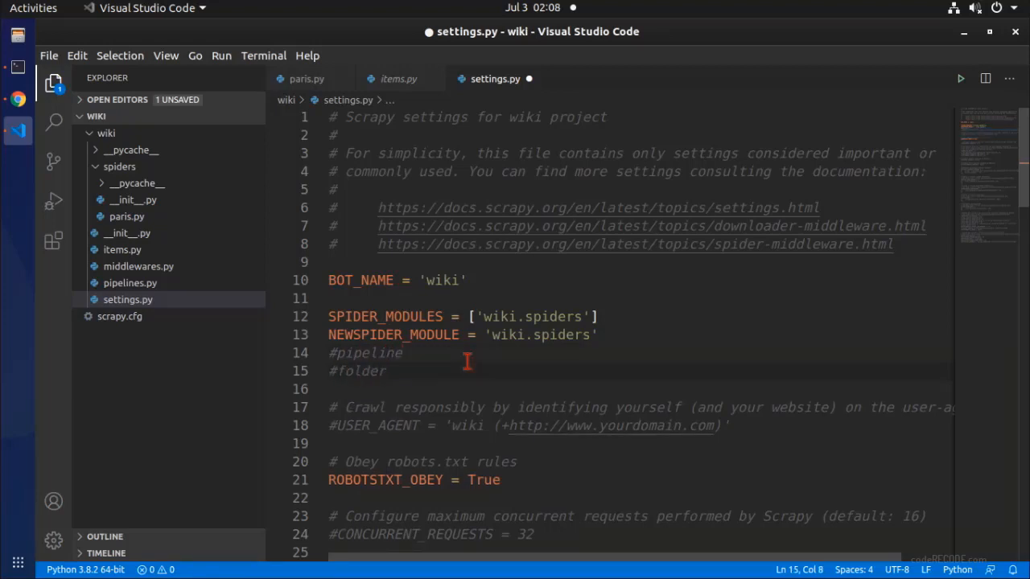
key("ctrl+s")
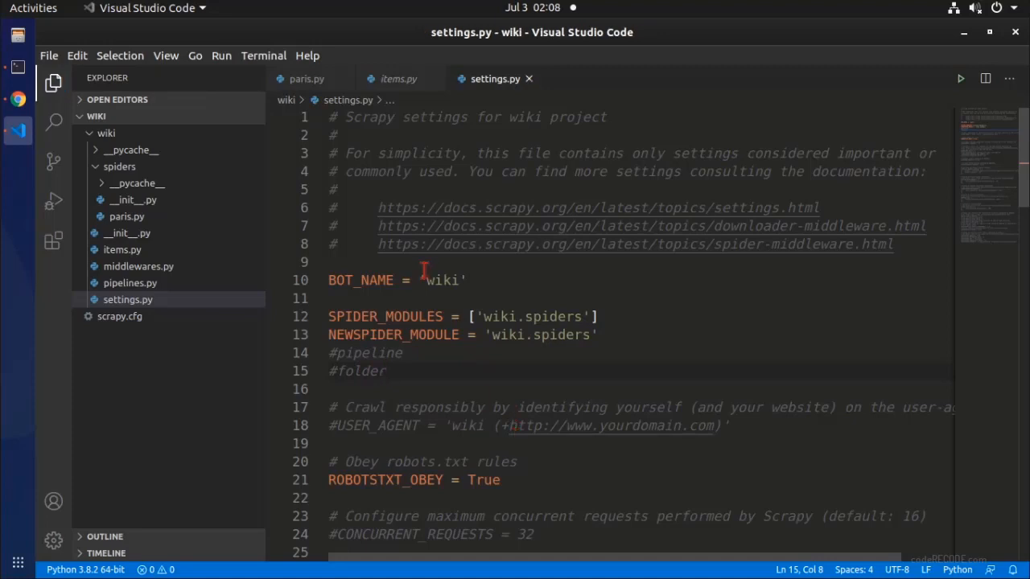
left_click(371, 335)
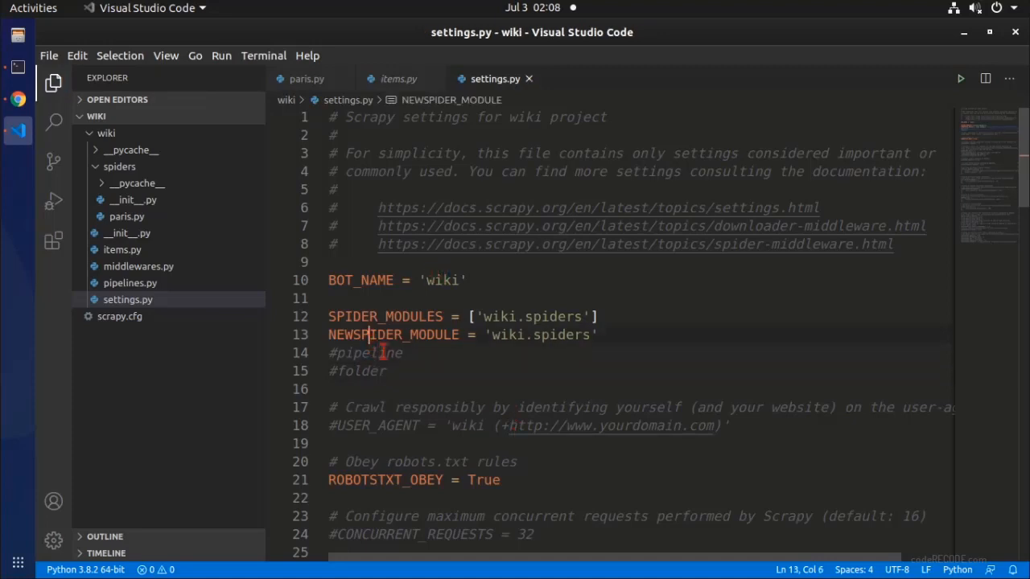
double_click(366, 352)
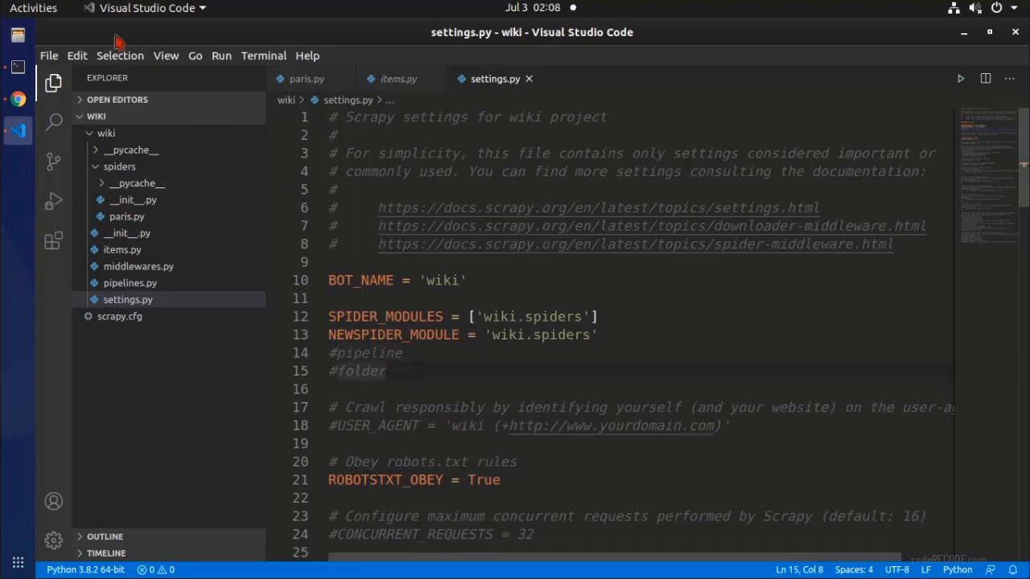
mouse_move(17, 100)
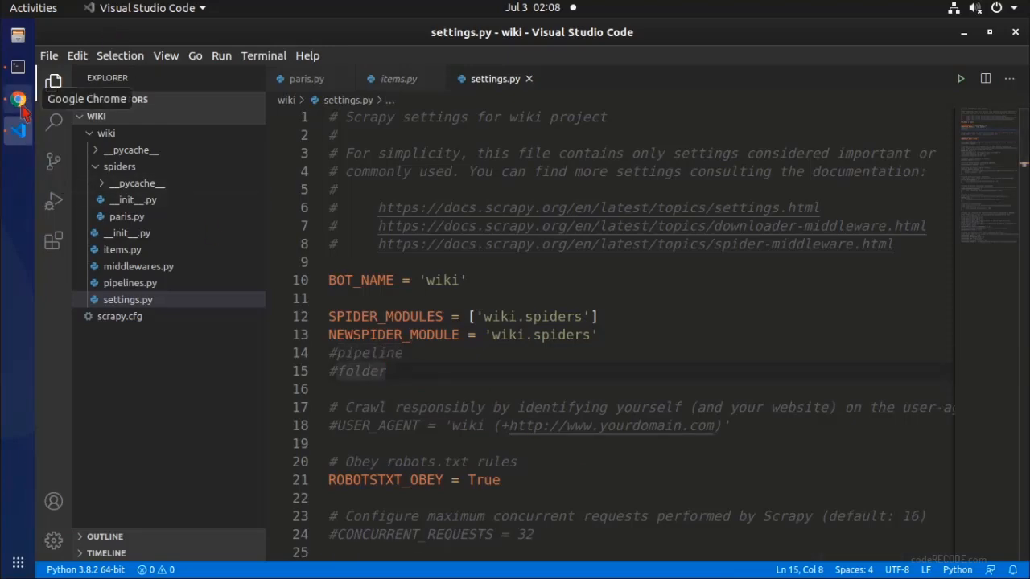
Search the web for 'scrapy image pipeline' and open the docs.scrapy.org files and images result
left_click(17, 100)
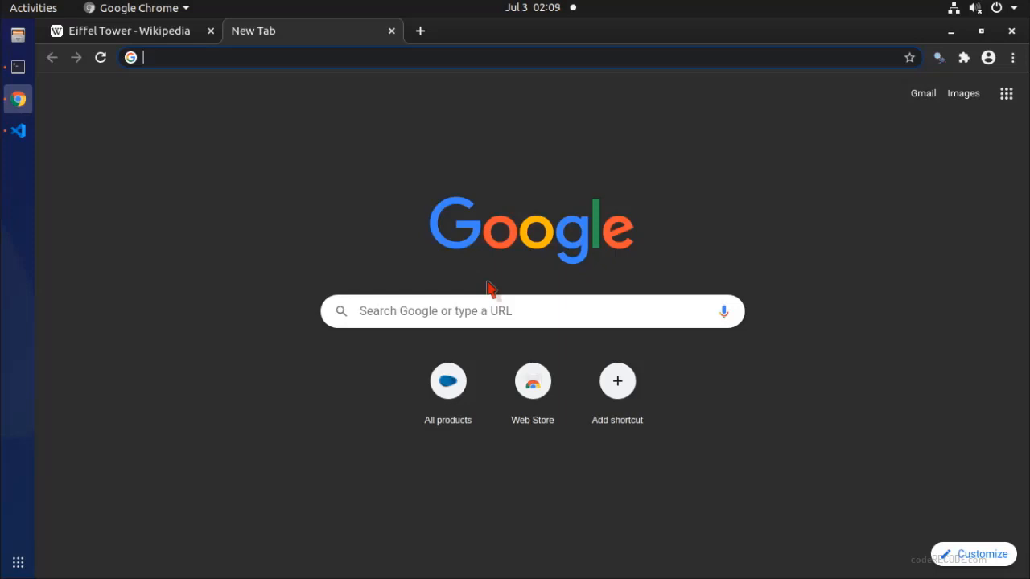
type("scrapy image pipeline")
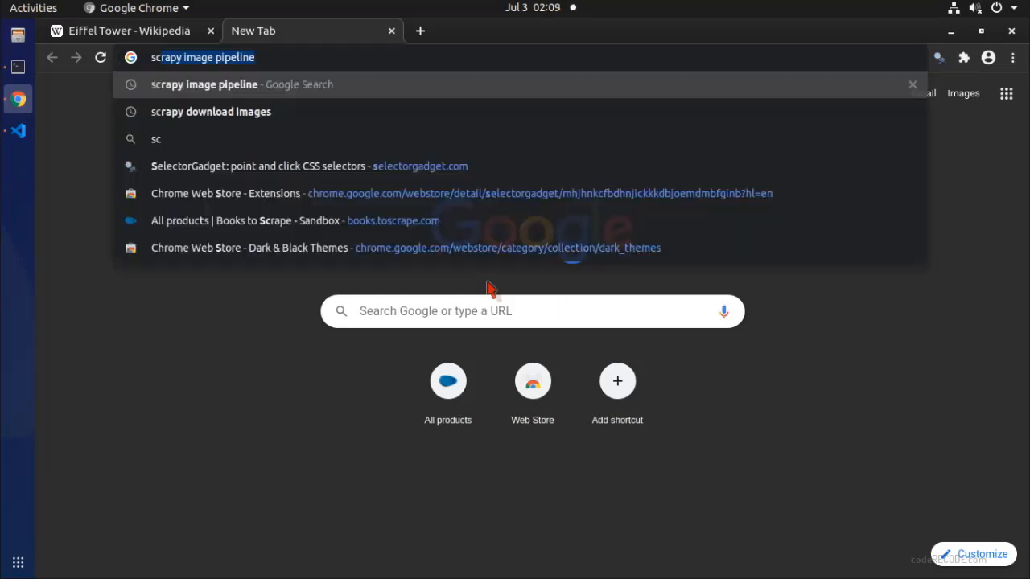
key("Return")
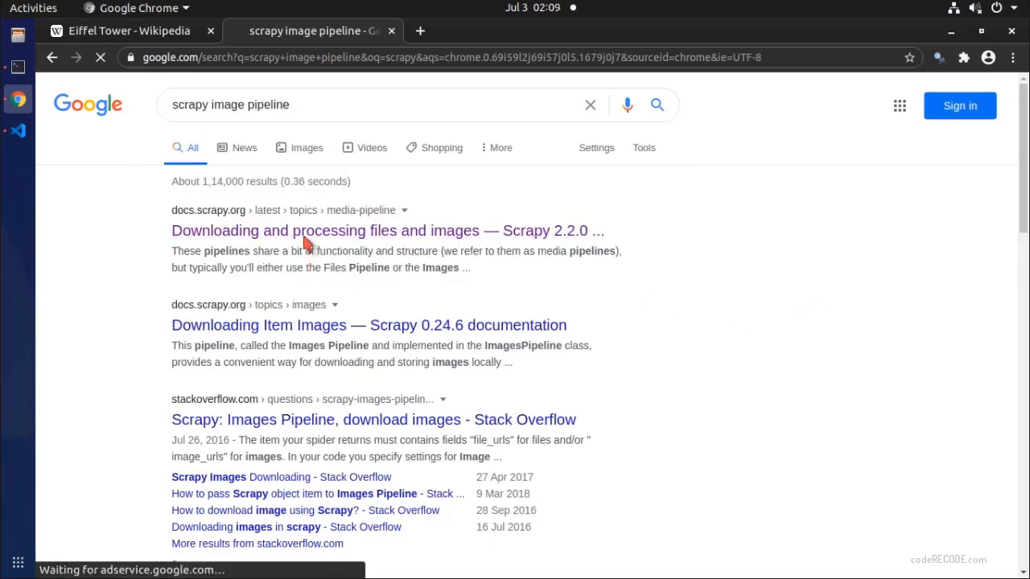
left_click(386, 232)
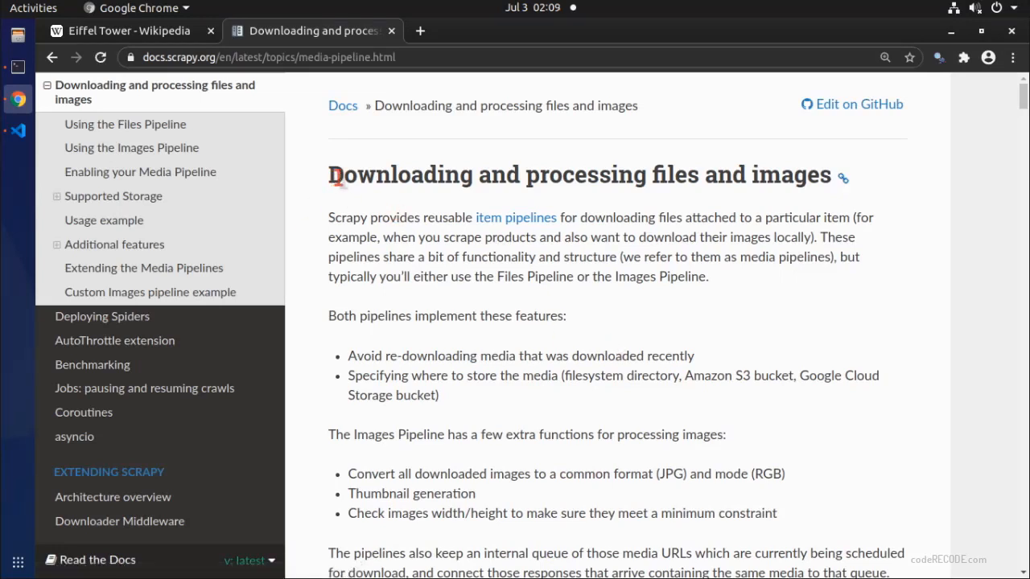
Skim the Scrapy docs page on downloading and processing files and images
left_click_drag(330, 174, 636, 178)
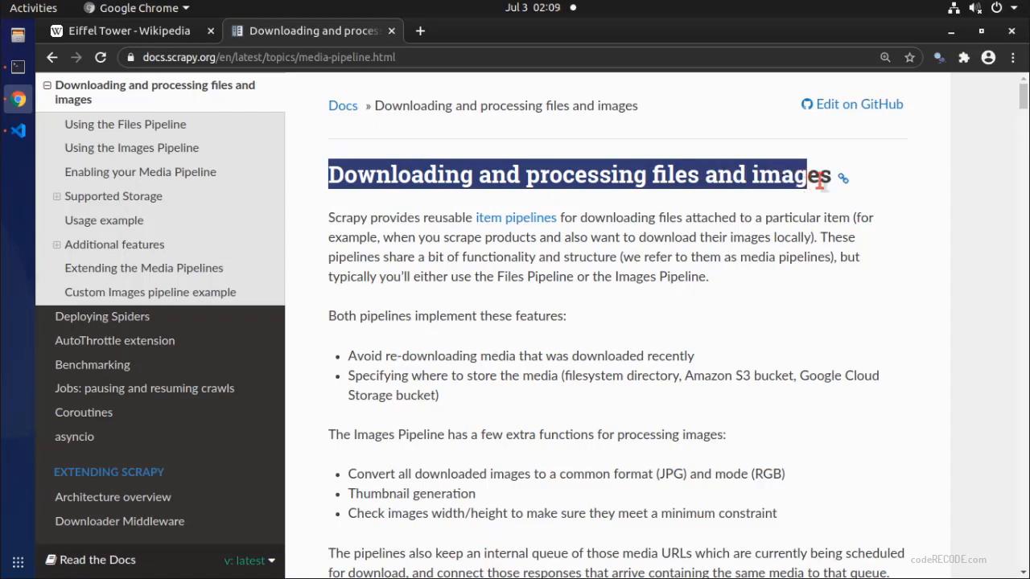
left_click(689, 174)
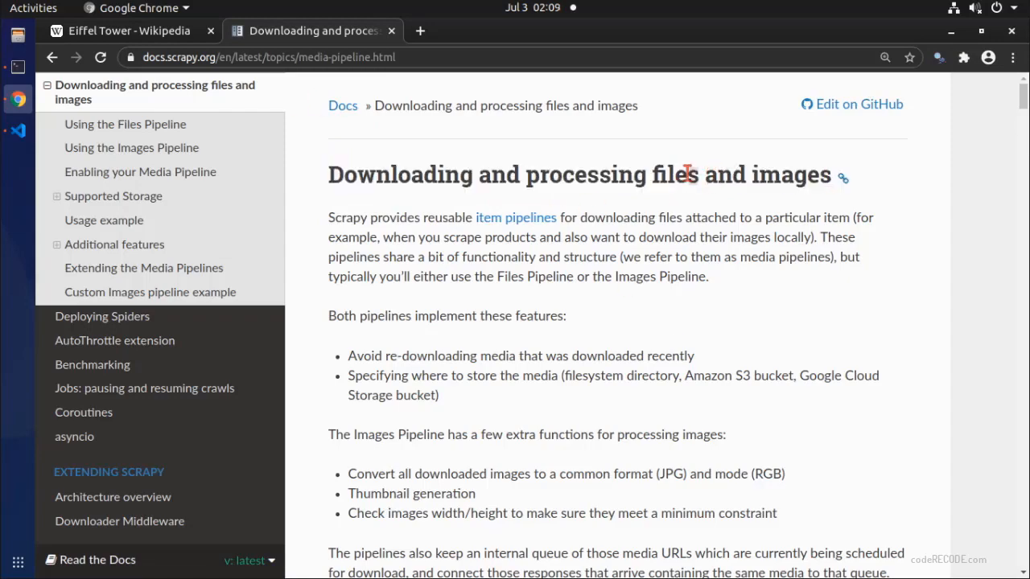
scroll("down", 3)
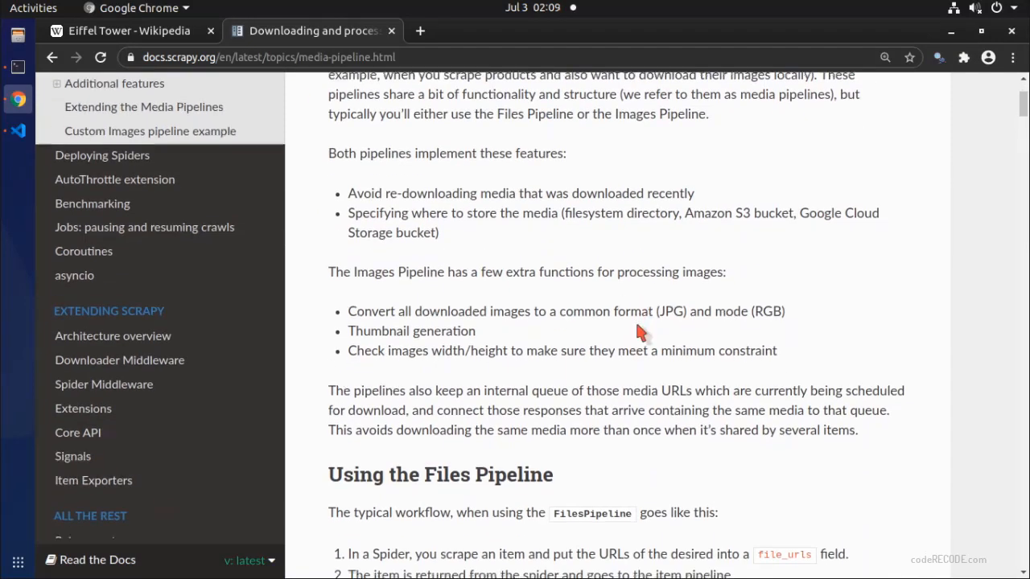
scroll("down", 3)
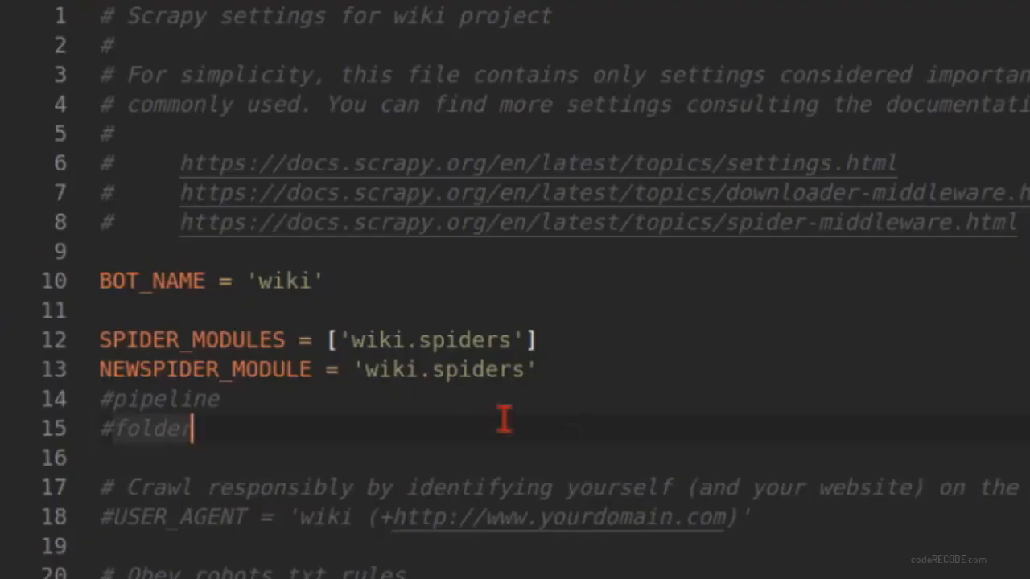
Add ITEM_PIPELINES = {'scrapy.pipelines.images.ImagesPipeline': 1} to settings.py
type("ITEM_PIPELINES = {'scrapy.pipelines.images.ImagesPipeline': 1}")
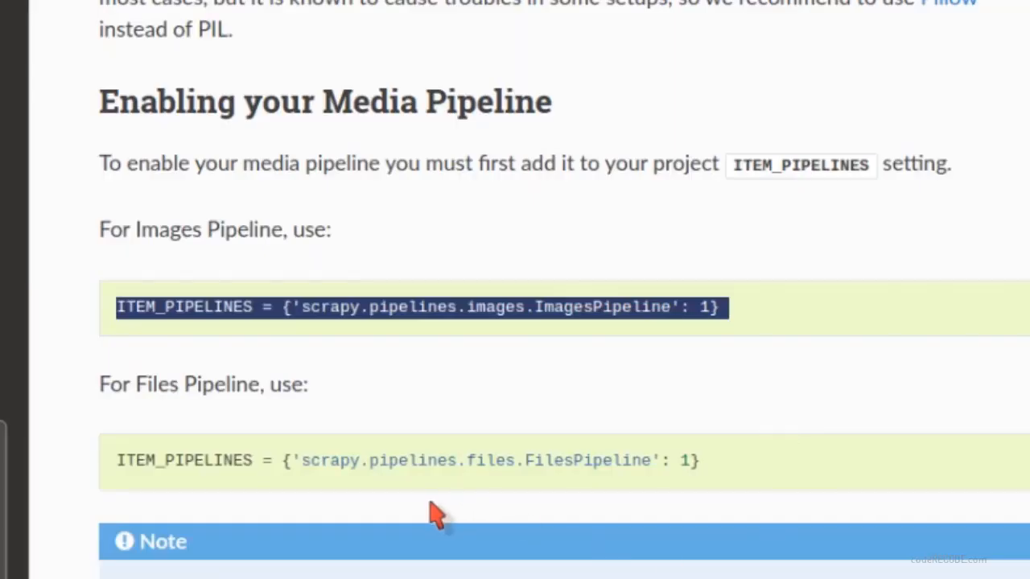
scroll("down", 3)
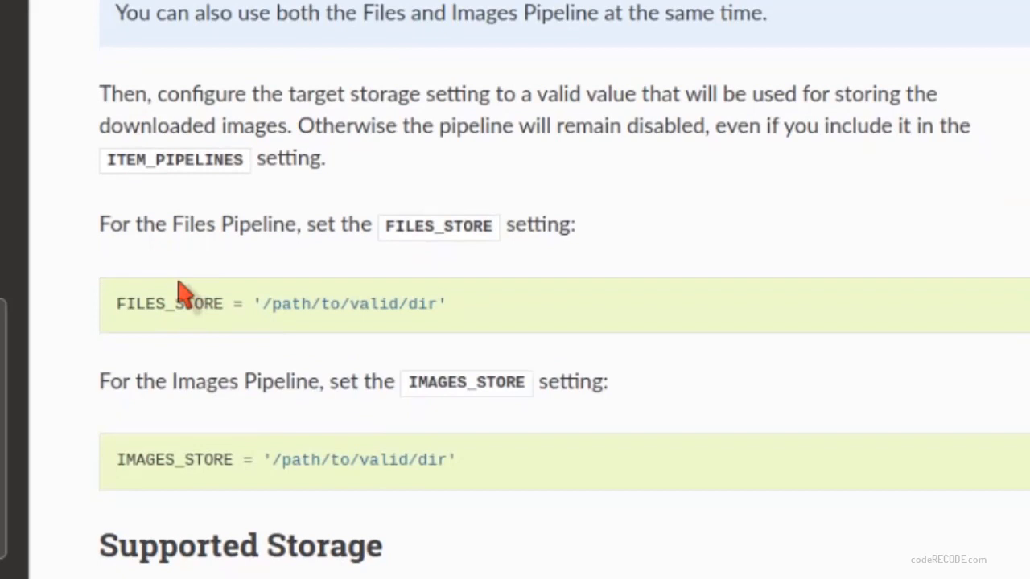
double_click(174, 460)
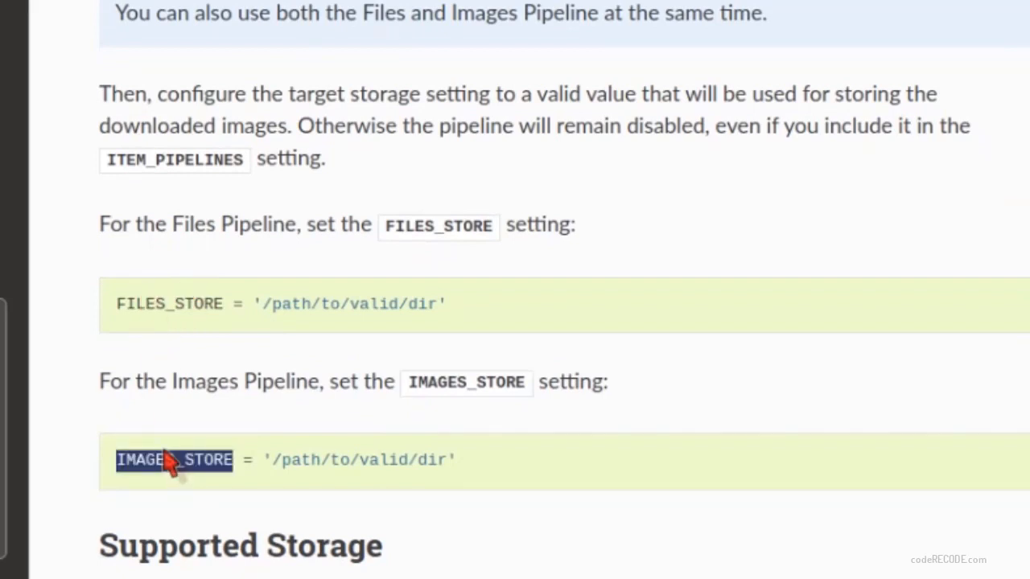
left_click(174, 461)
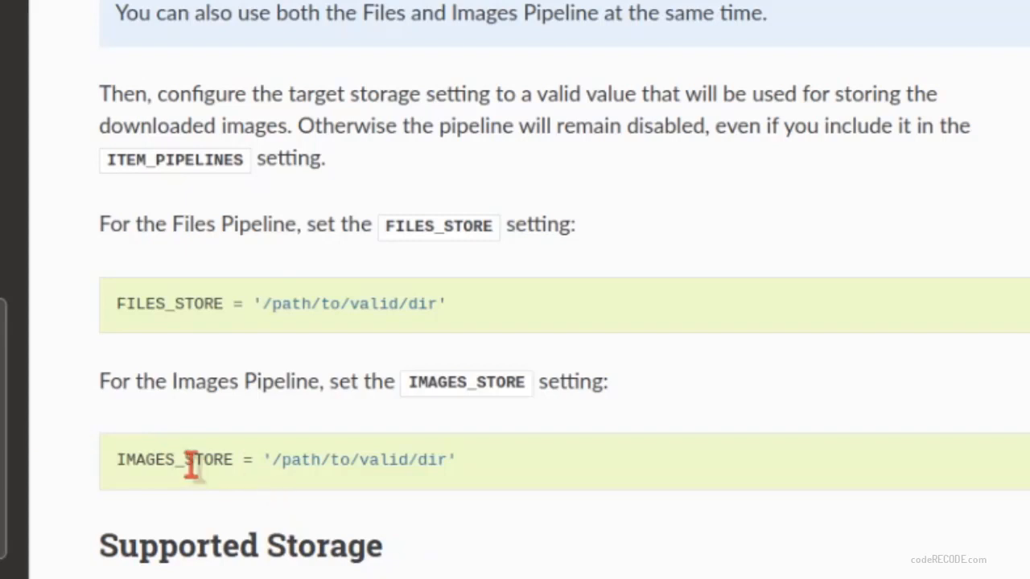
double_click(174, 460)
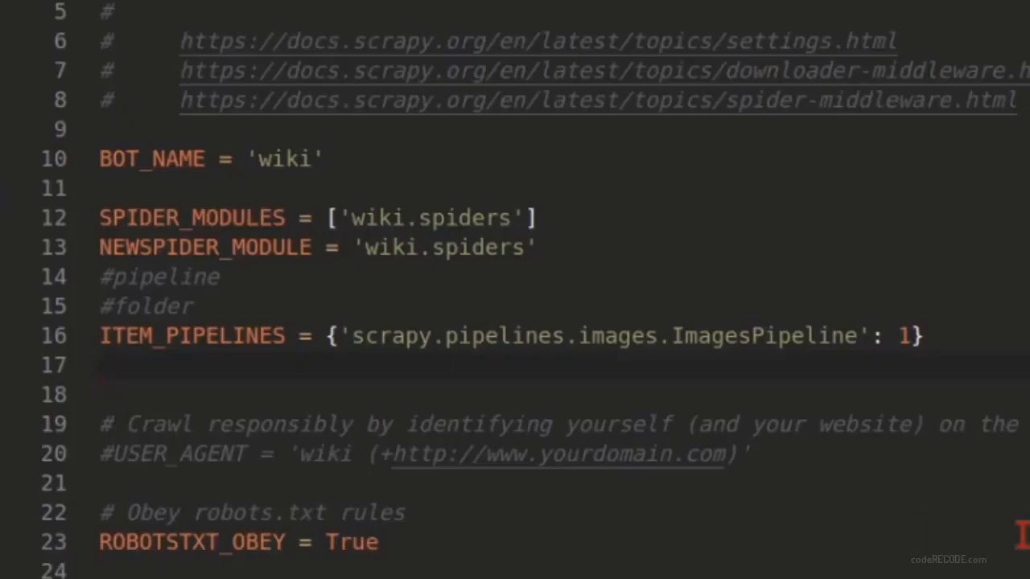
Set IMAGES_STORE = 'local_folder' in settings.py, replacing the docs placeholder path
type("IMAGES_STORE = '/path/to/valid/dir'")
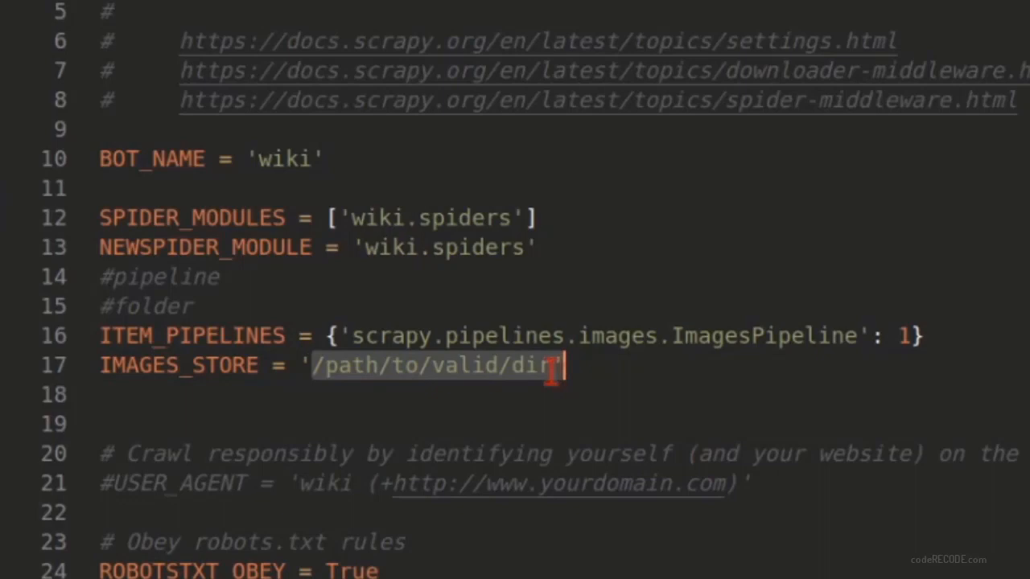
mouse_move(673, 539)
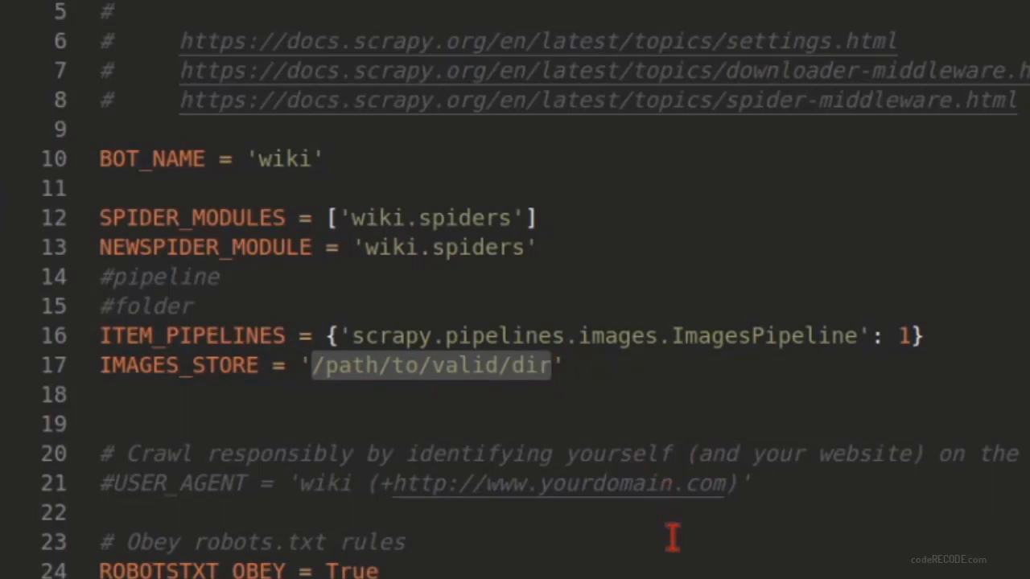
type("!@#$@#$%$#&'")
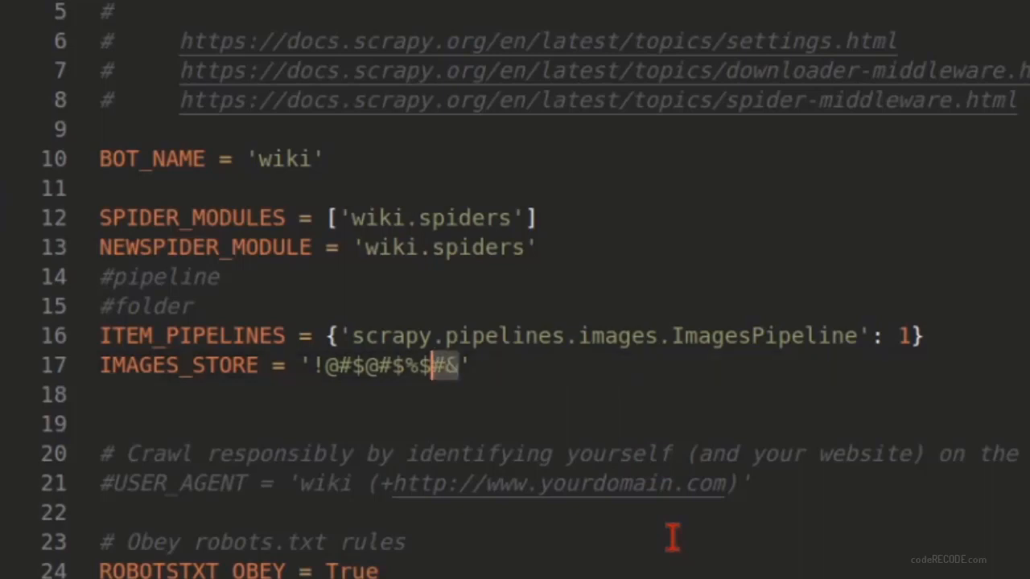
double_click(386, 366)
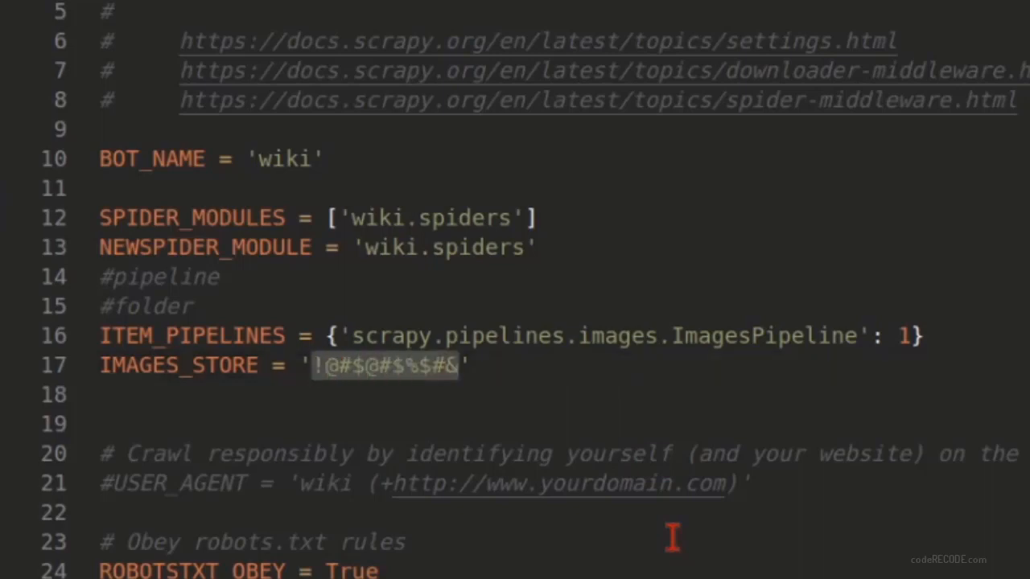
type("local_")
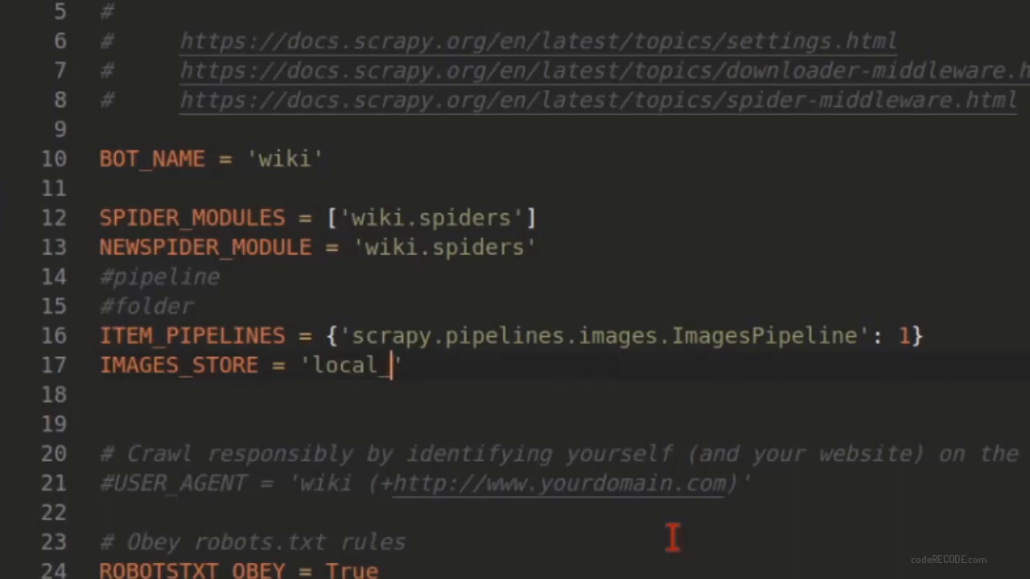
type("folder")
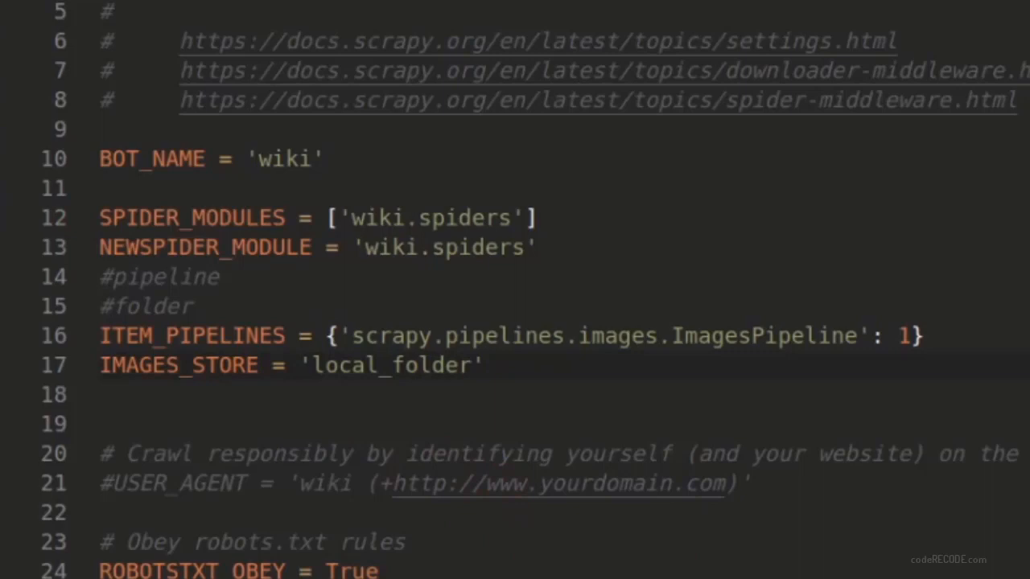
mouse_move(560, 460)
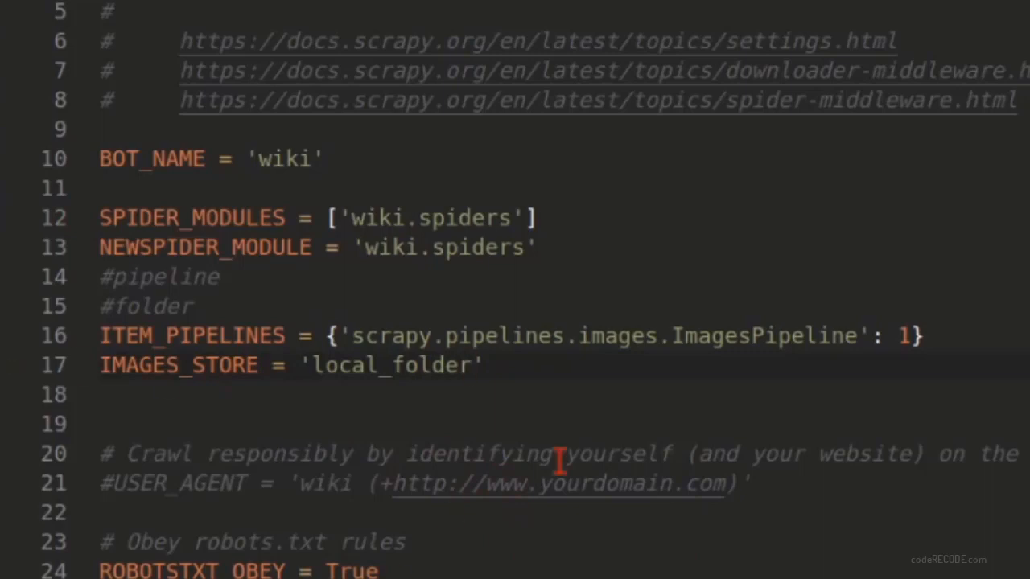
mouse_move(384, 383)
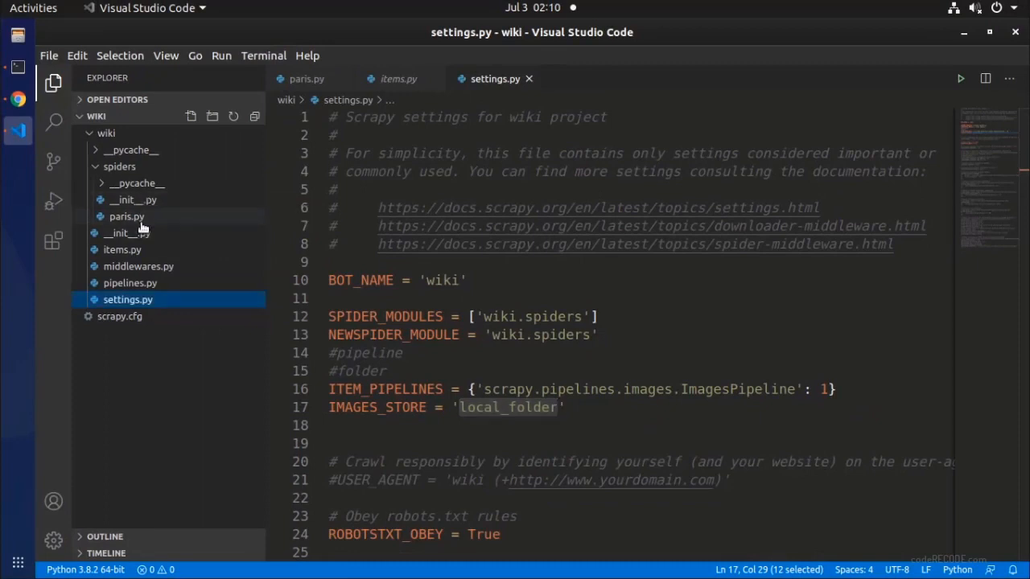
Review the paris.py yield block mapping 'image_urls' to clean_image_urls before crawling
left_click(125, 216)
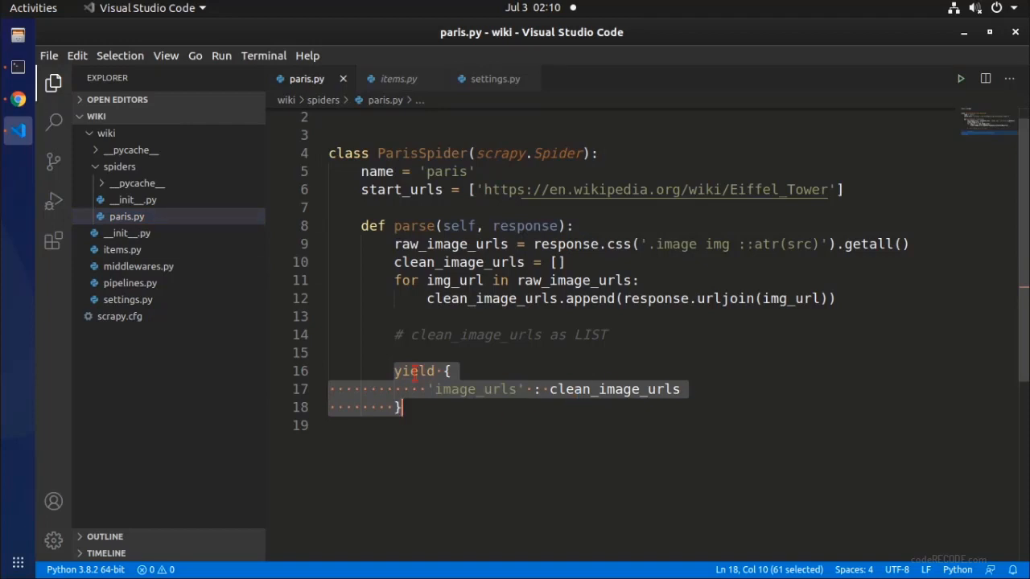
left_click(486, 390)
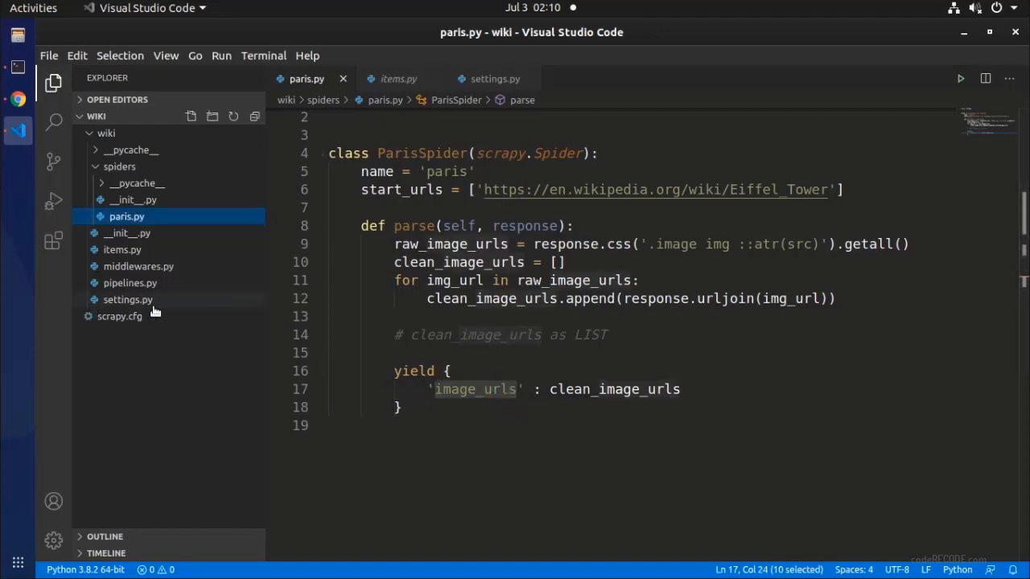
left_click(495, 77)
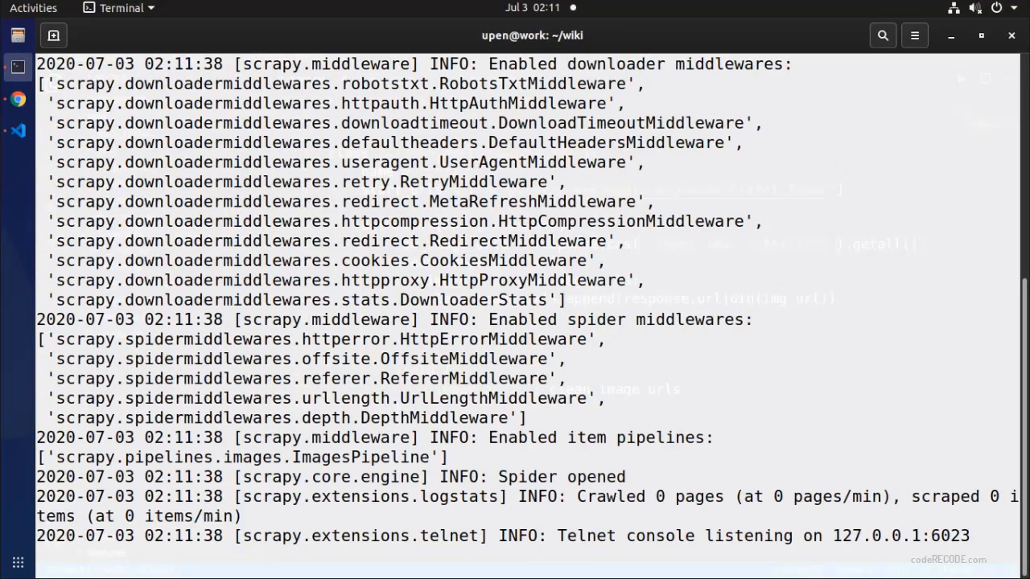
Scroll the crawl log to the Scrapy stats showing file_count 29 and 'Spider closed (finished)'
scroll("down", 3)
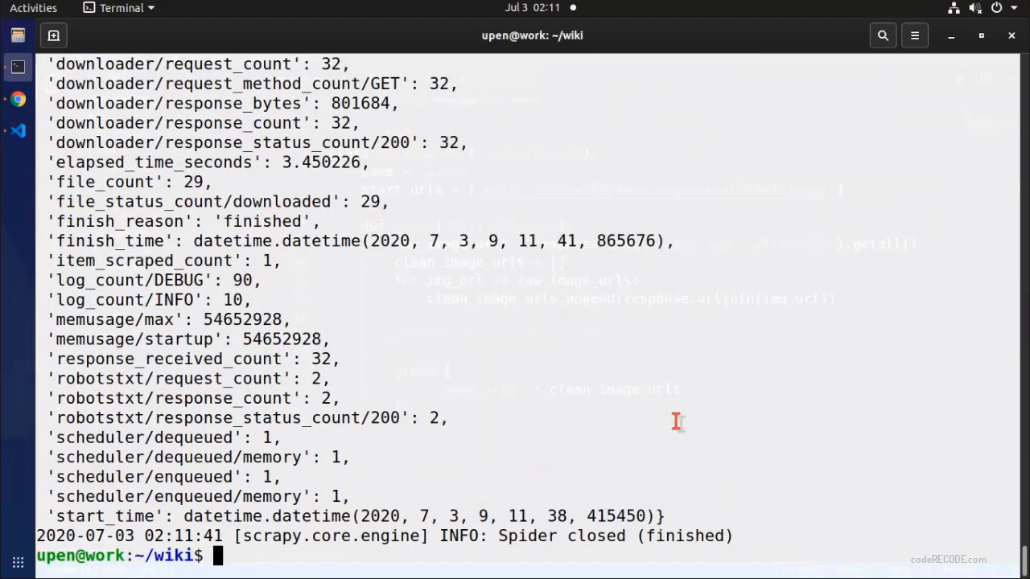
scroll("up", 3)
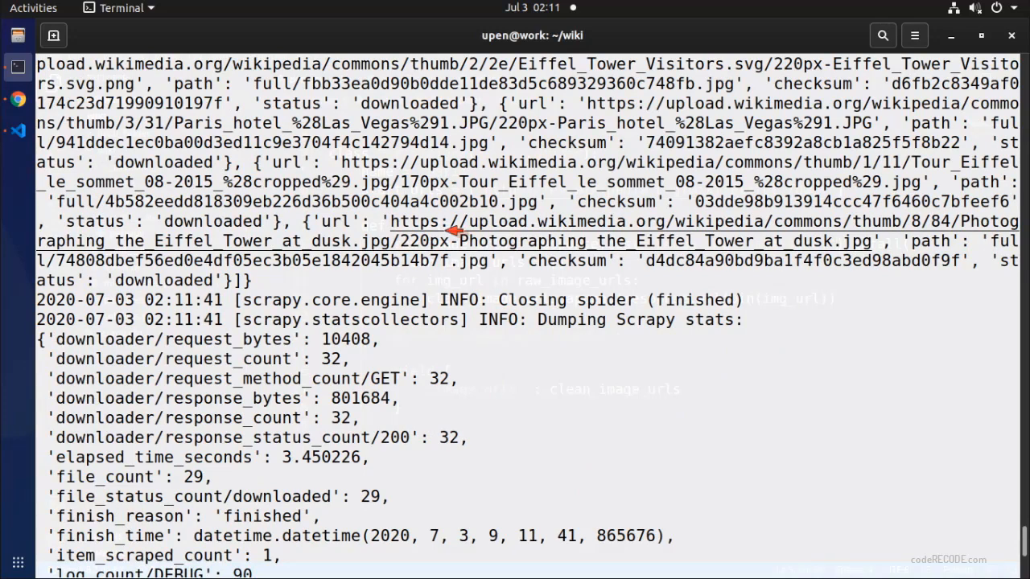
mouse_move(45, 104)
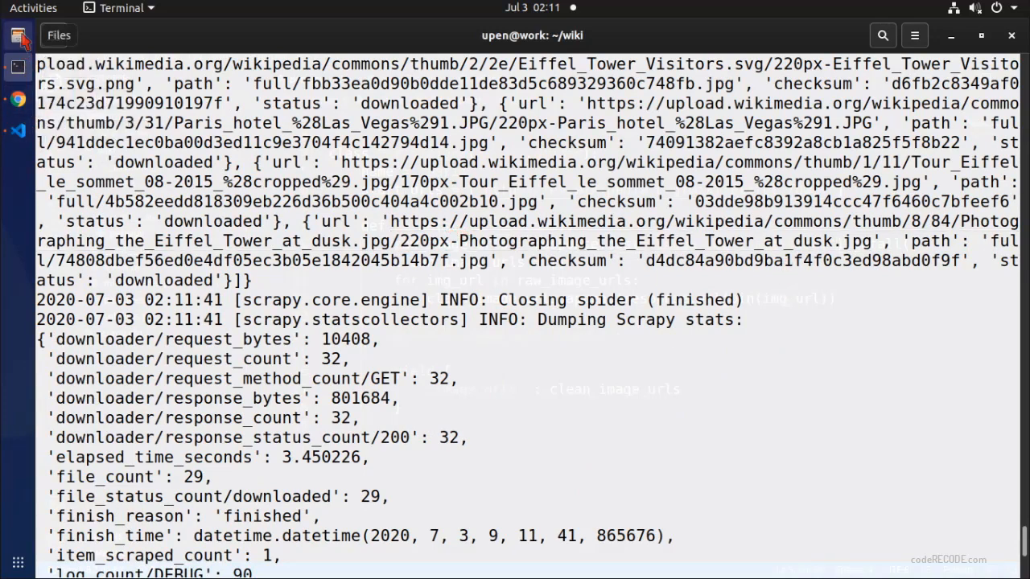
Navigate from the home folder into wiki/local_folder/full where the images were saved
left_click(18, 36)
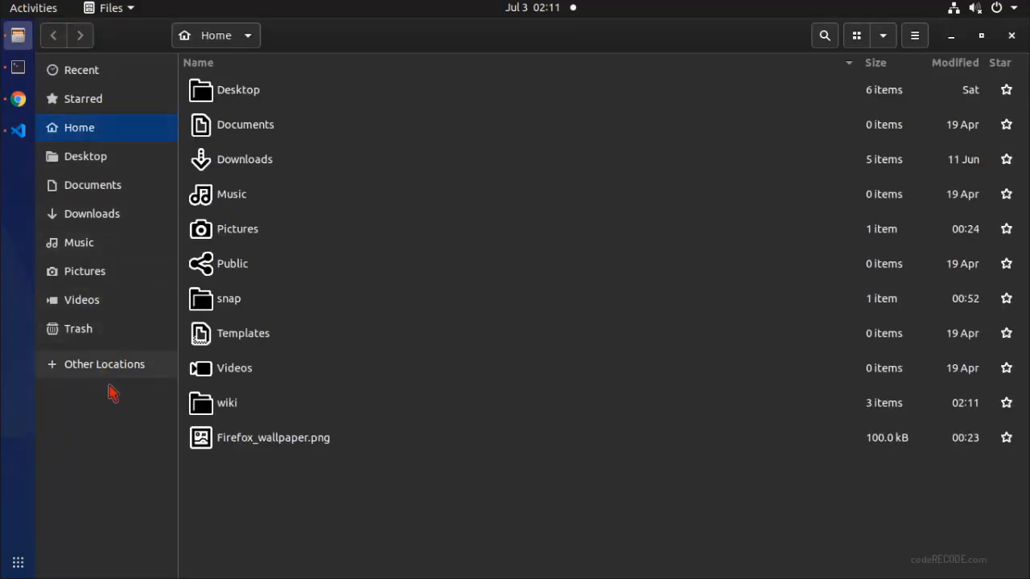
double_click(227, 403)
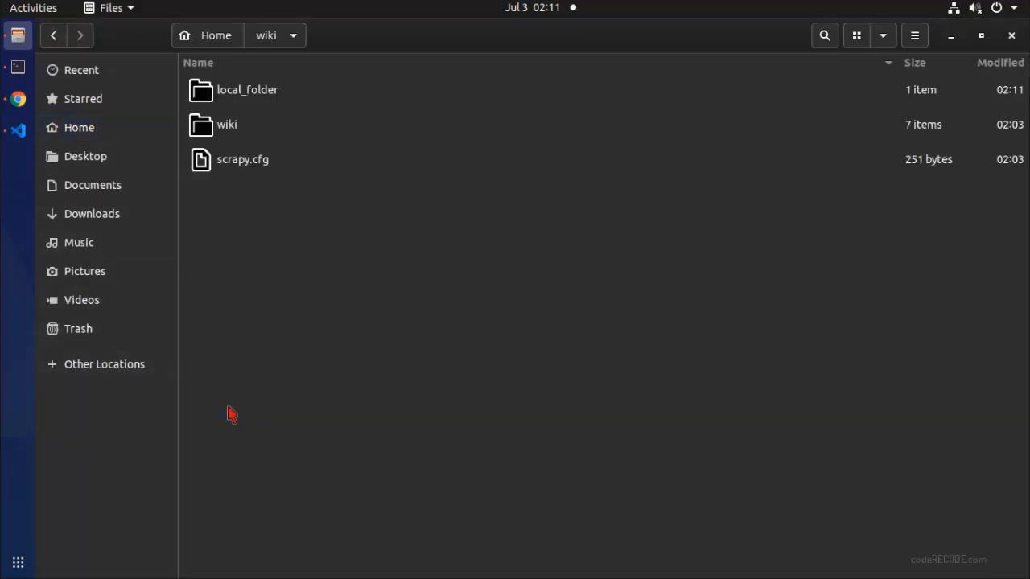
left_click(247, 91)
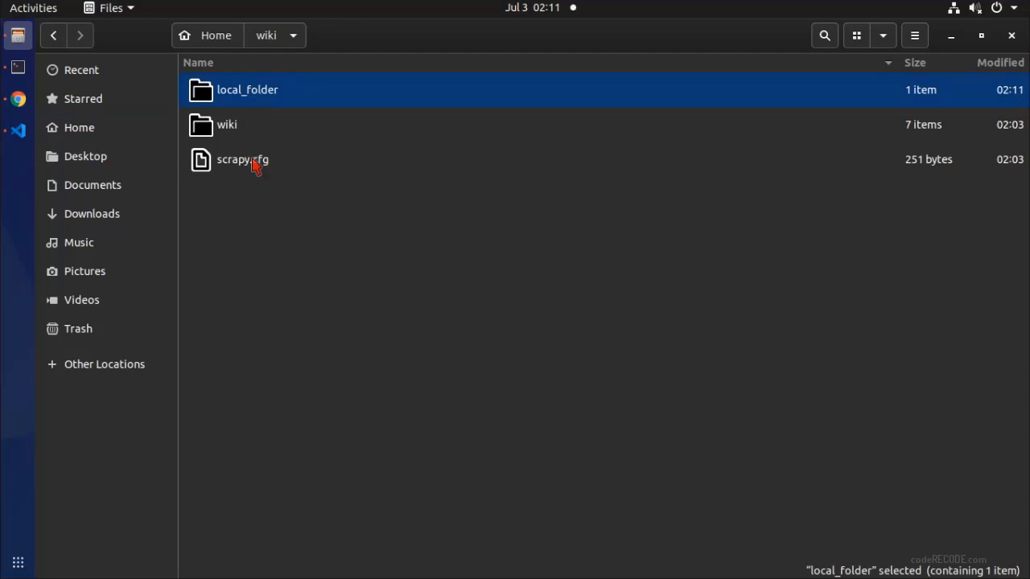
mouse_move(273, 99)
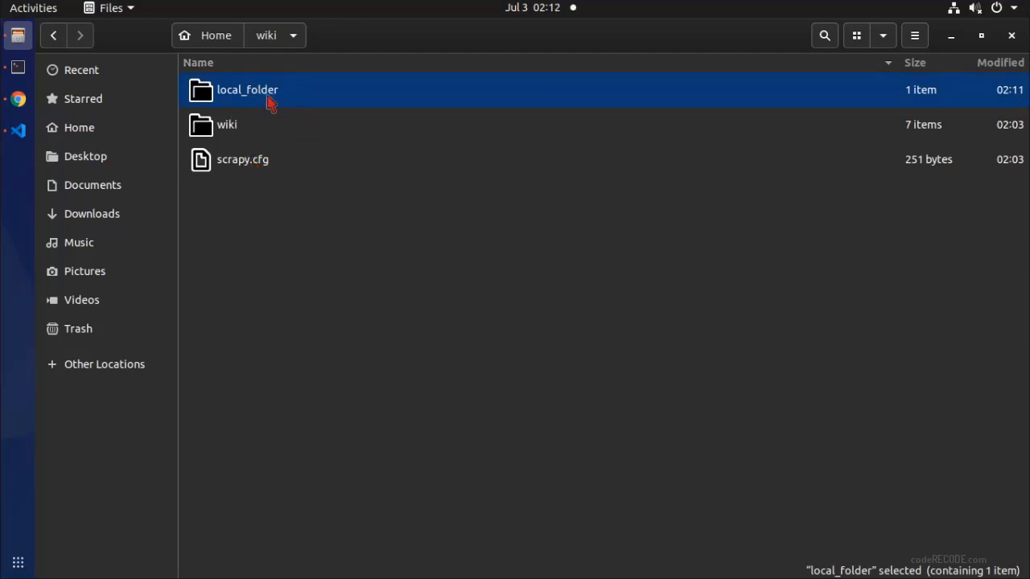
double_click(247, 90)
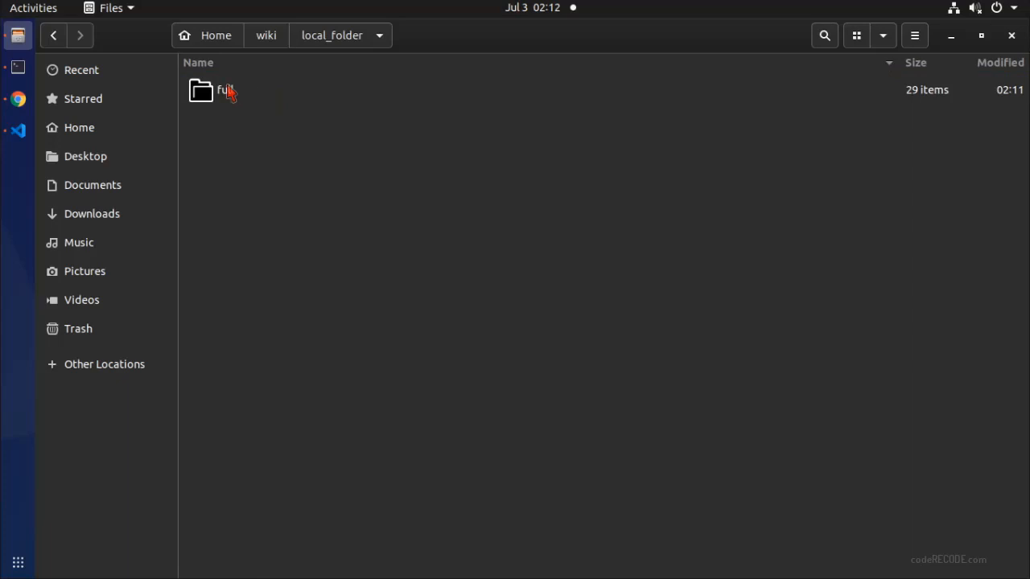
mouse_move(228, 103)
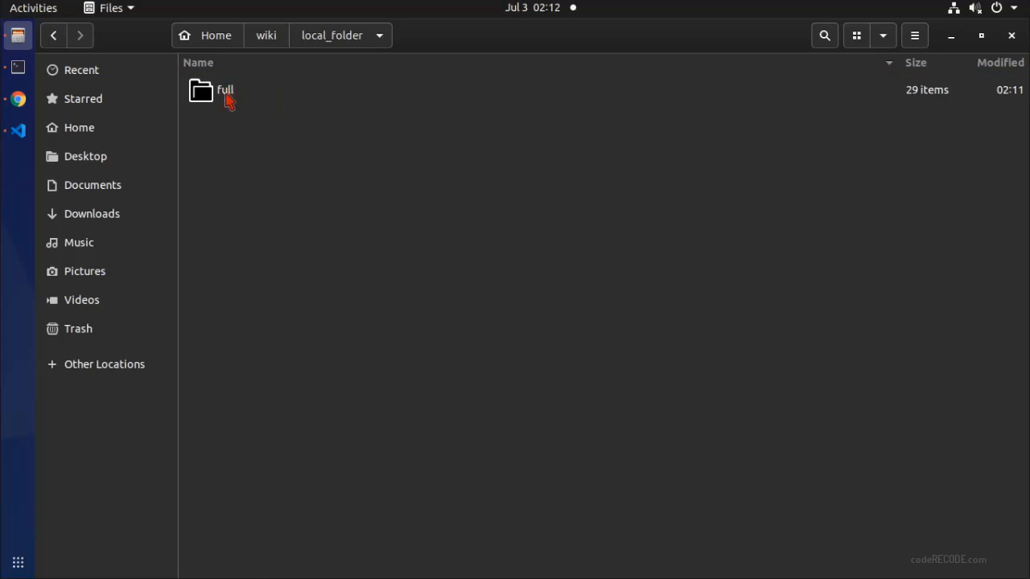
double_click(225, 90)
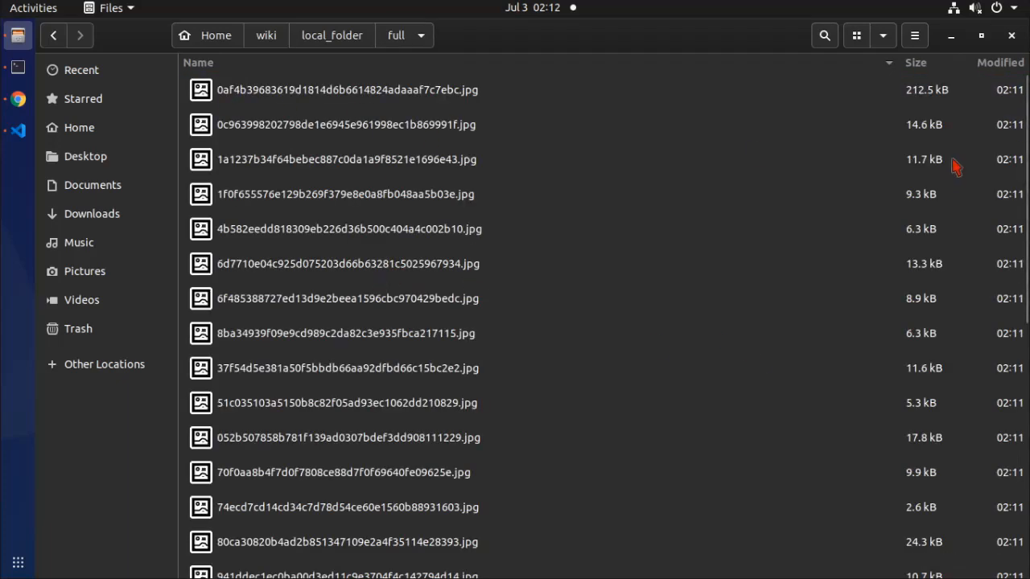
Browse the downloaded Eiffel Tower images as thumbnails, then return to settings.py in Visual Studio Code
left_click(856, 35)
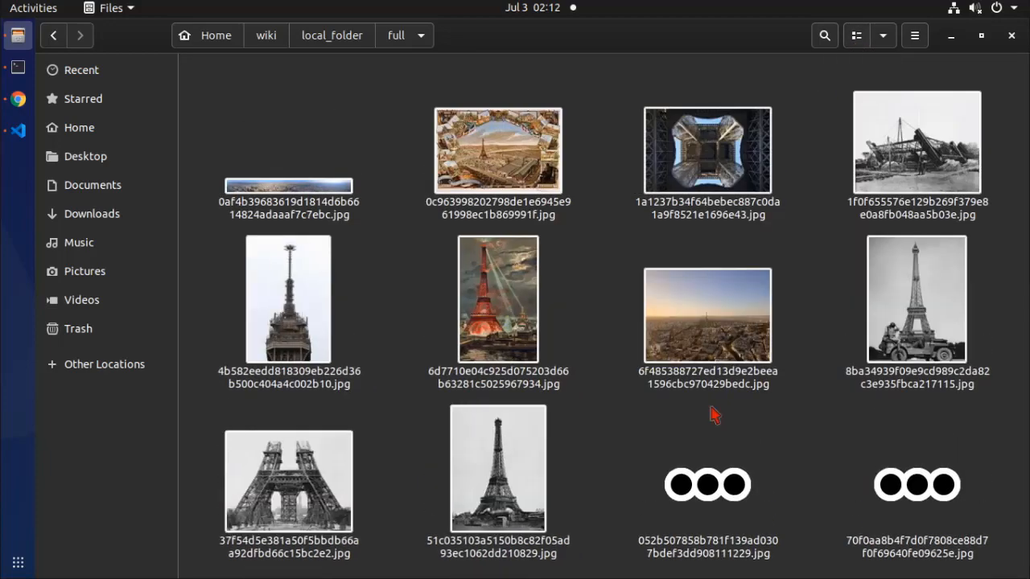
scroll("down", 3)
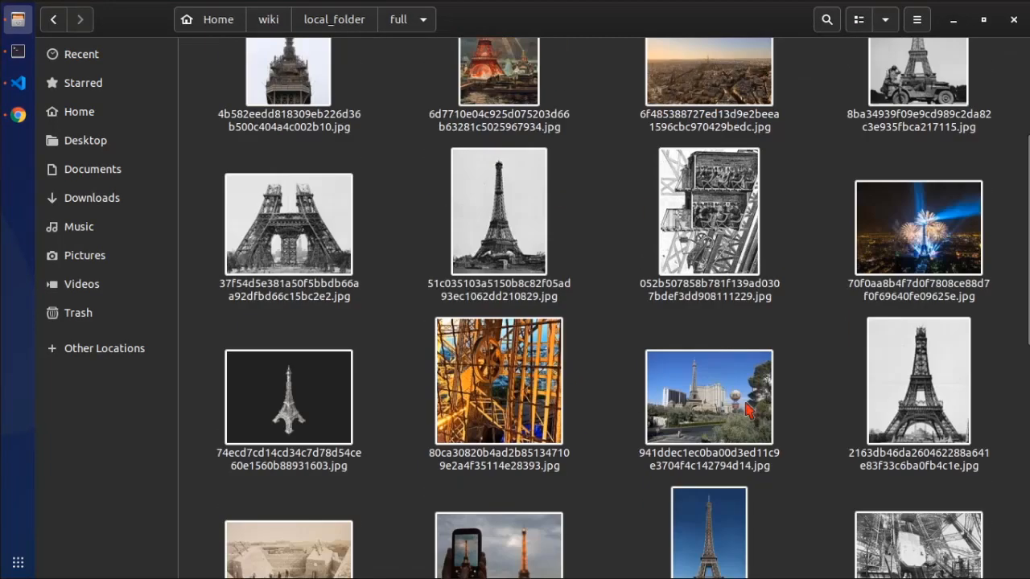
scroll("down", 3)
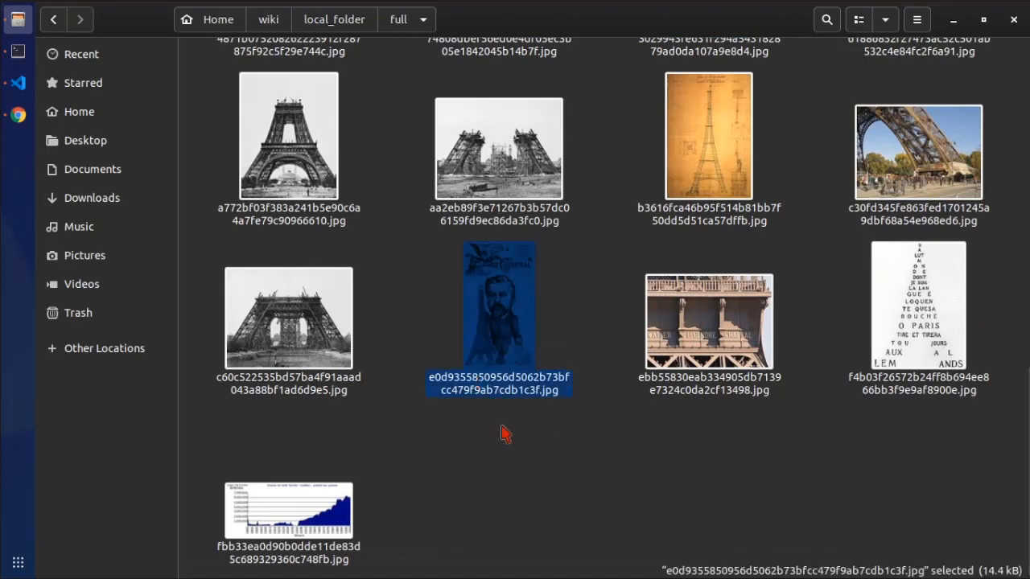
left_click(286, 319)
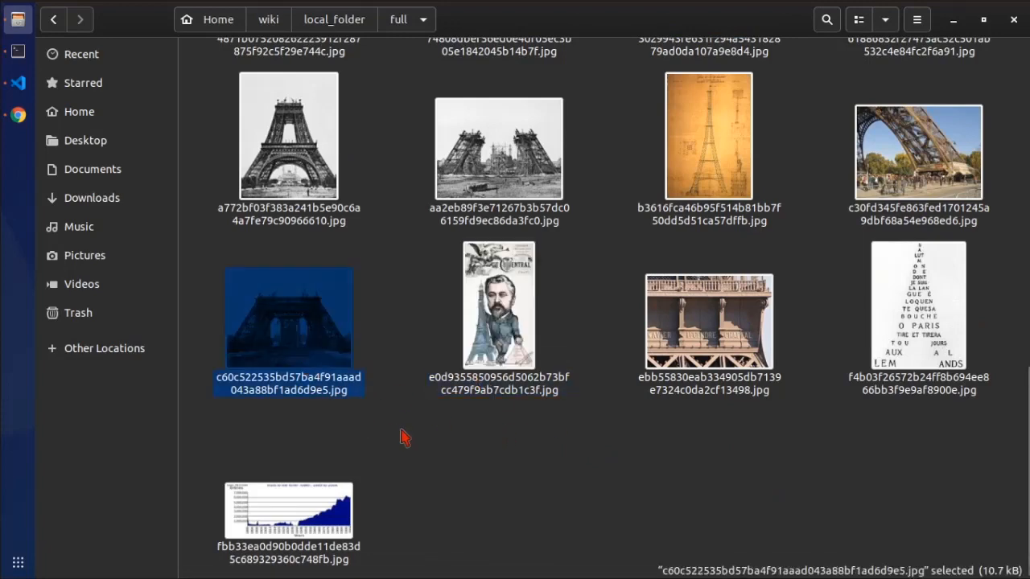
mouse_move(463, 464)
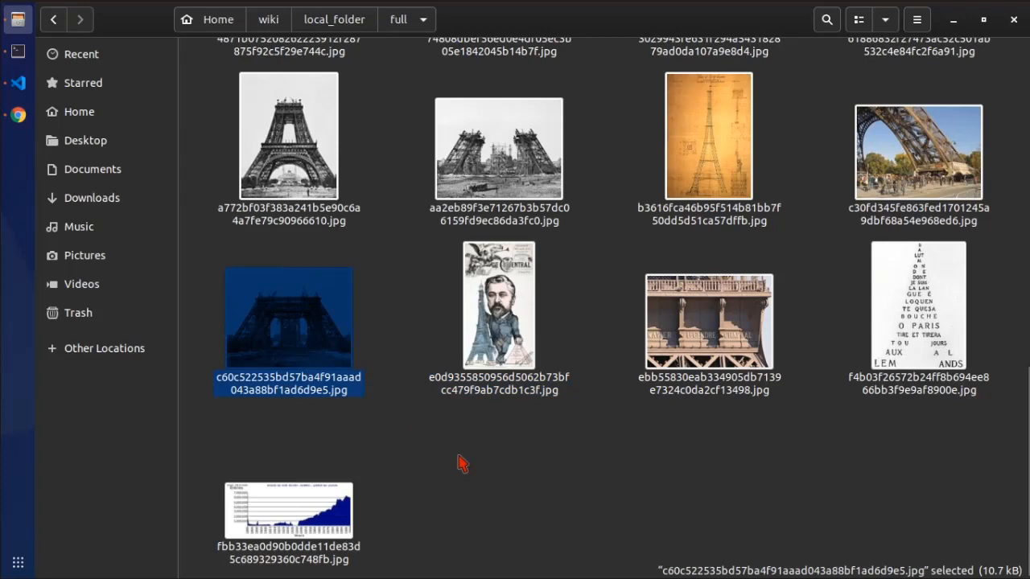
mouse_move(448, 473)
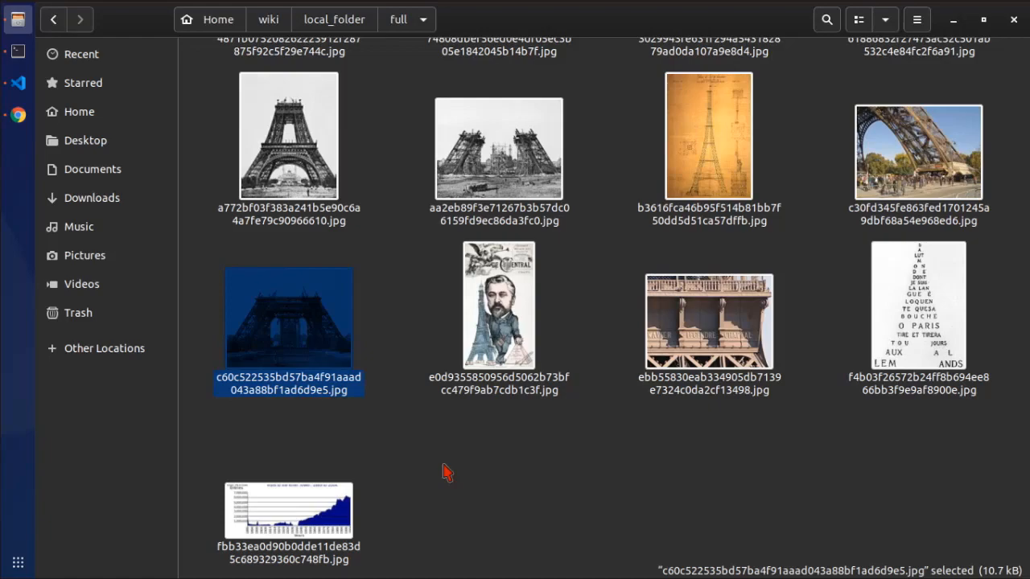
scroll("up", 3)
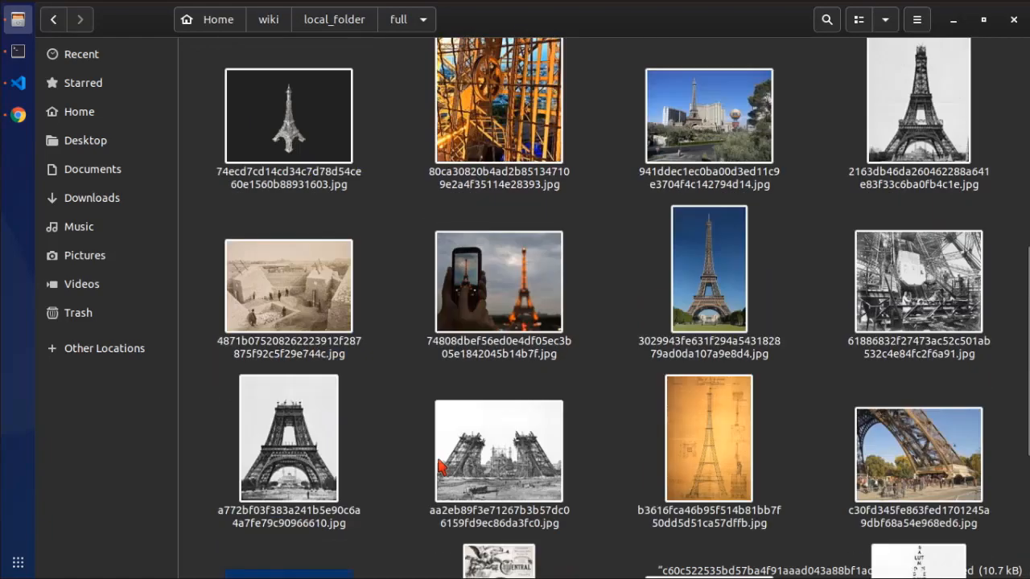
left_click(16, 84)
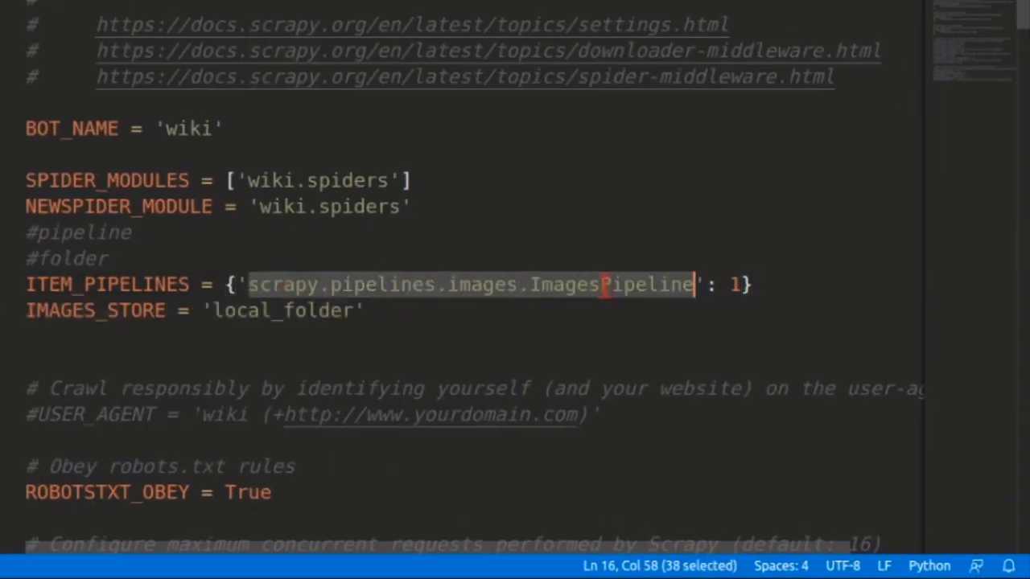
mouse_move(402, 314)
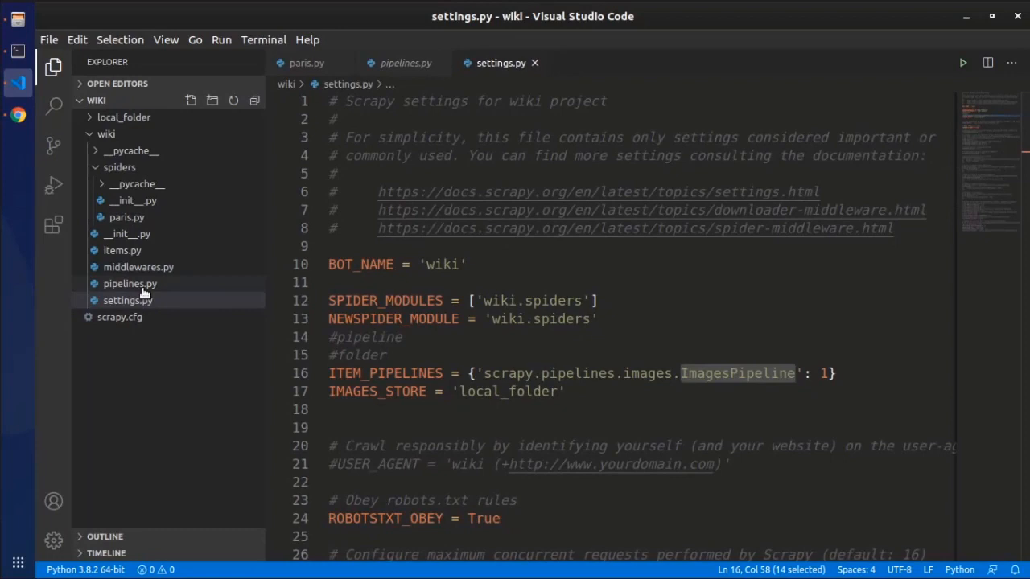
In pipelines.py, delete the WikiPipeline code and add 'from scrapy.pipelines.images import ImagesPipeline'
left_click(130, 284)
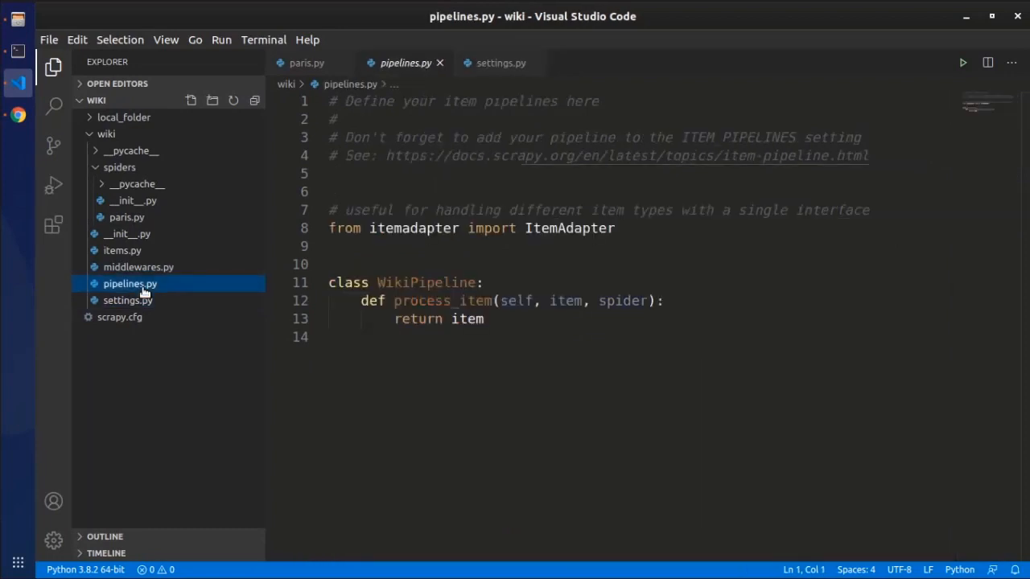
mouse_move(137, 315)
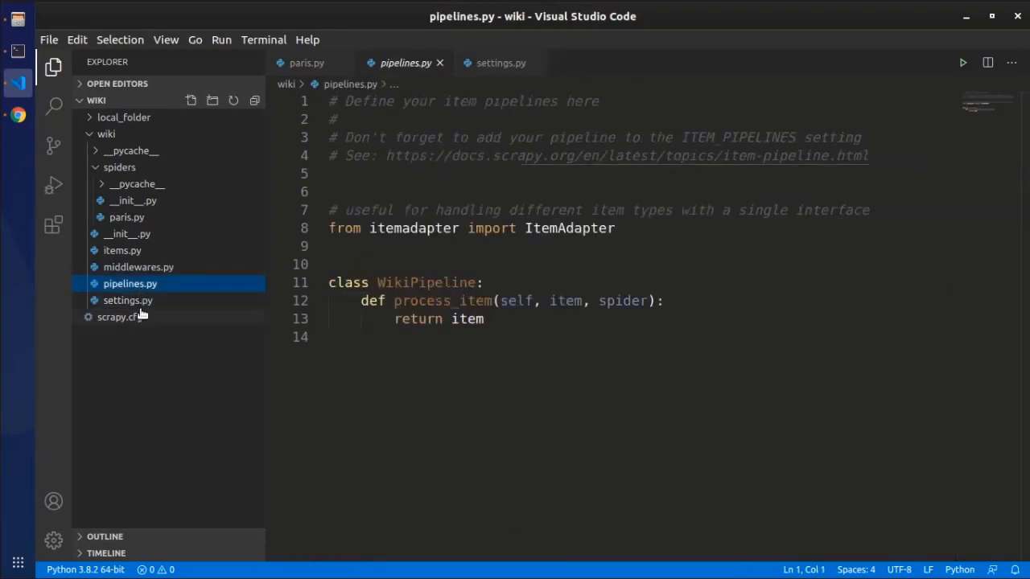
left_click(127, 301)
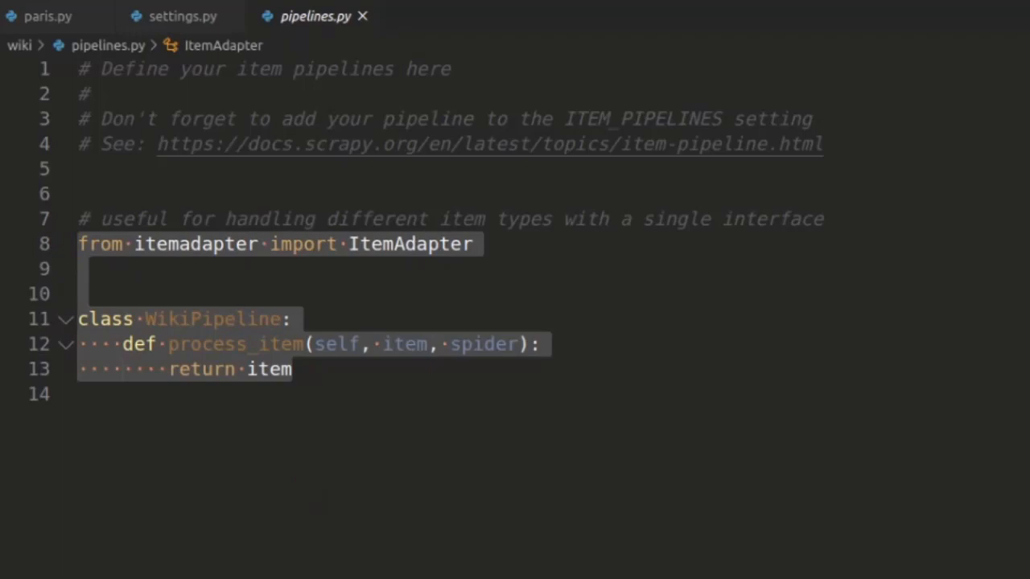
key("Delete")
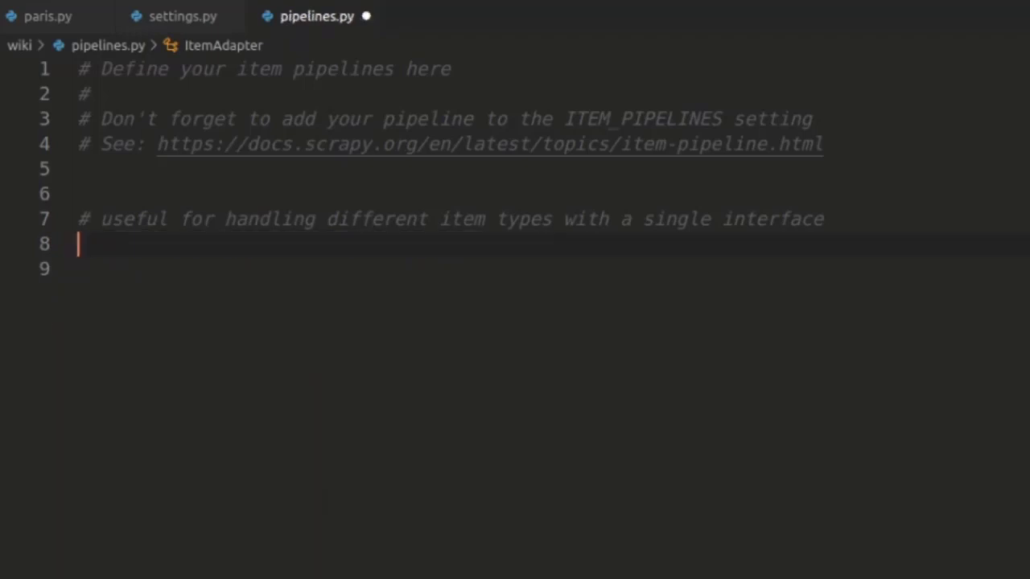
type("scrapy.pipelines.images.ImagesPipeline")
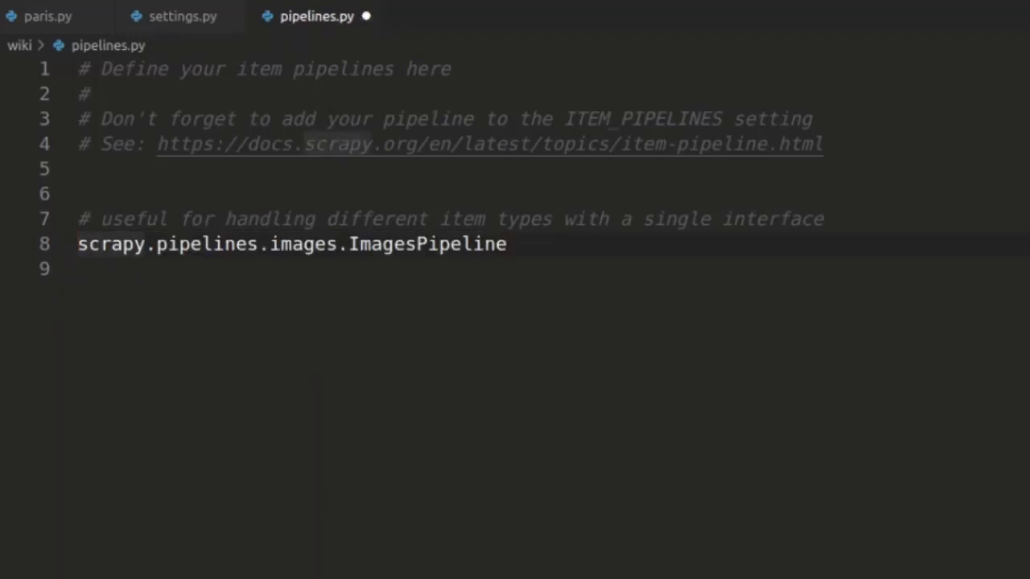
type("from")
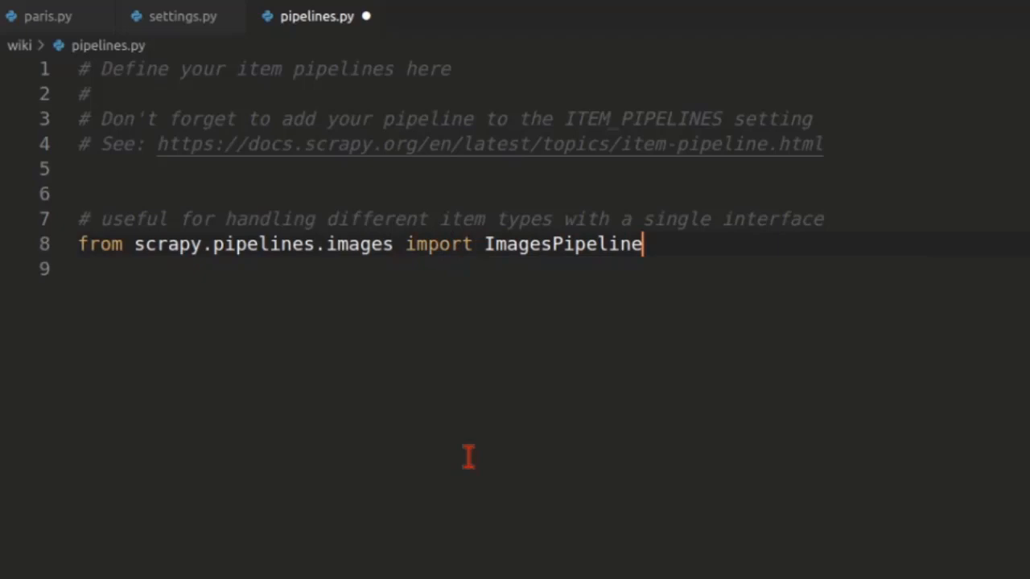
double_click(563, 244)
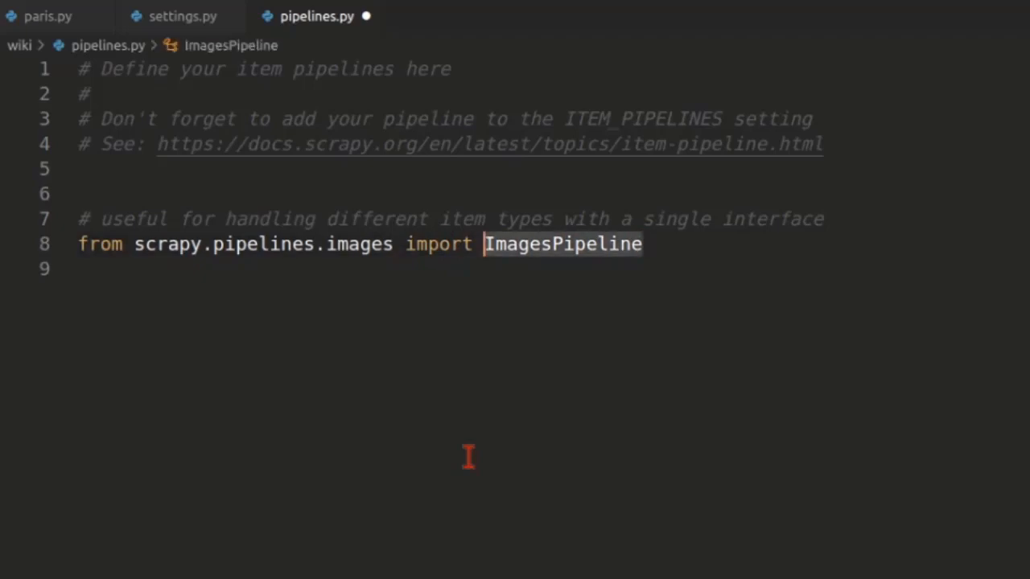
type("v")
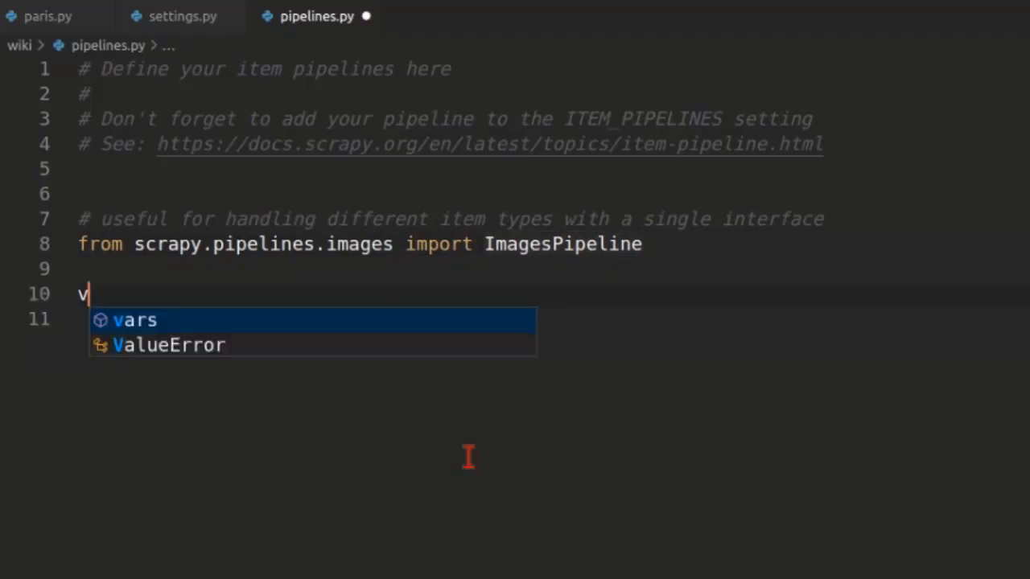
Declare 'class customImagePipeline(ImagesPipeline):' with an empty body
type("class")
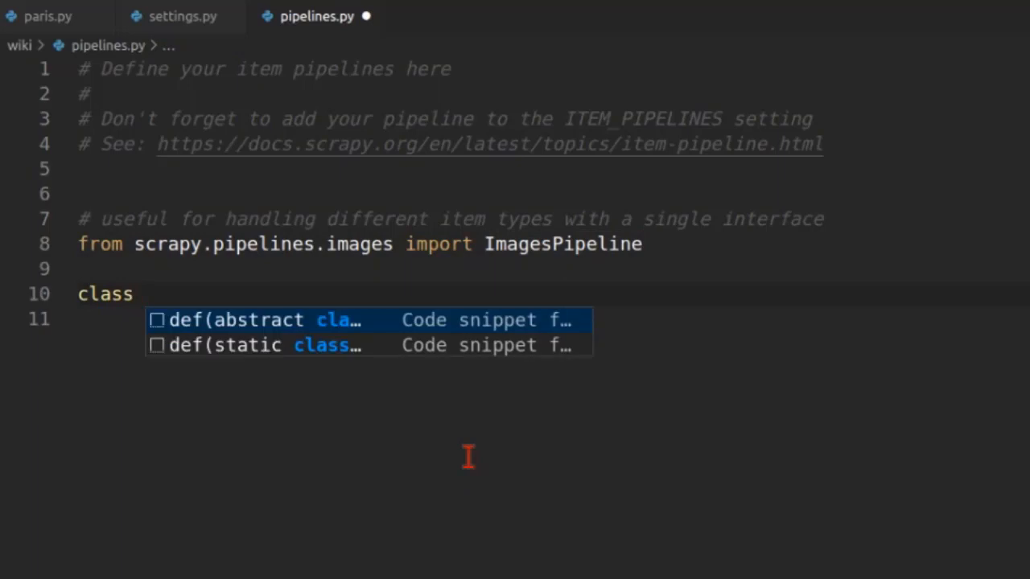
type("custm")
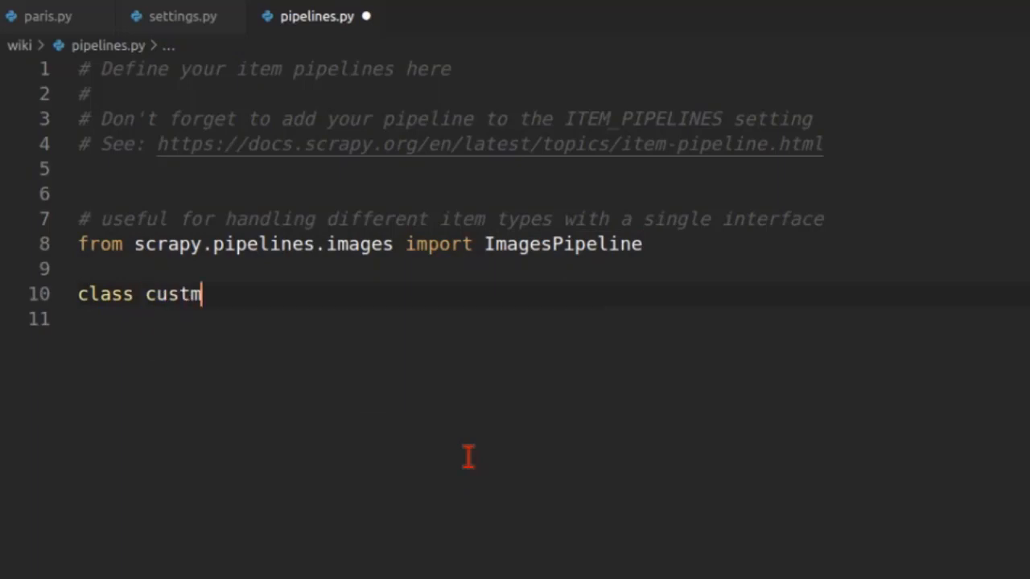
type("omI")
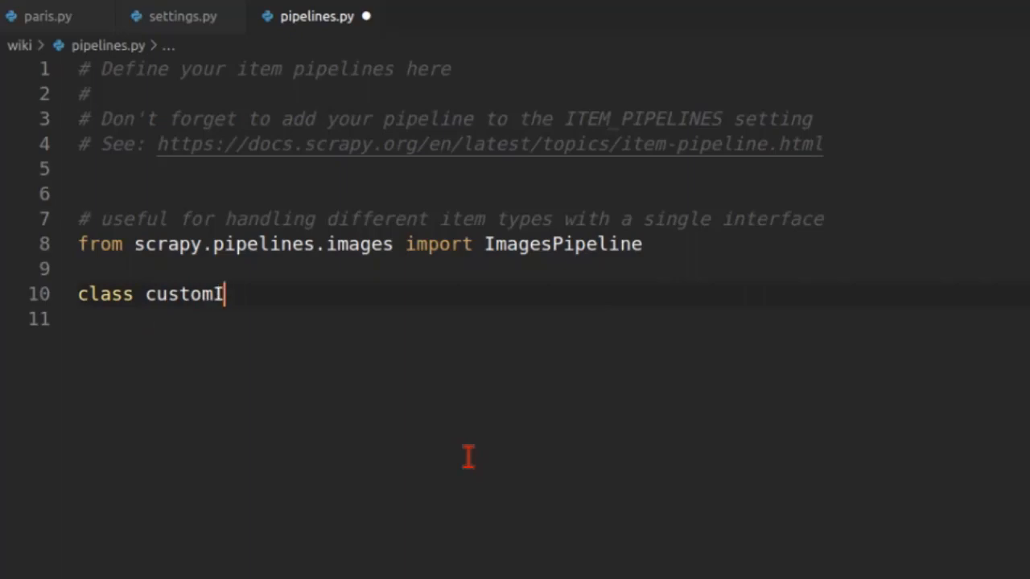
type("magePi")
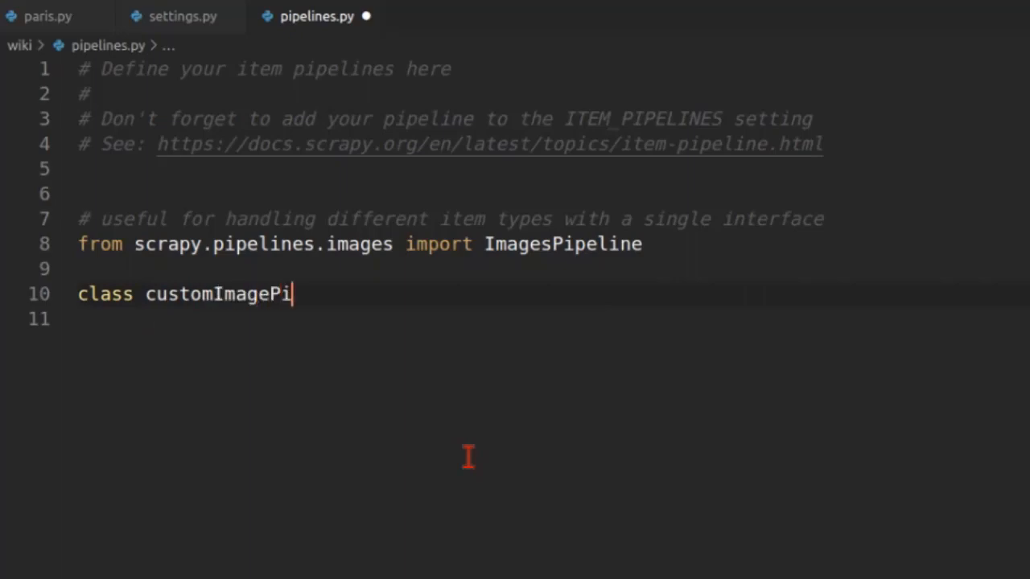
type("peline()")
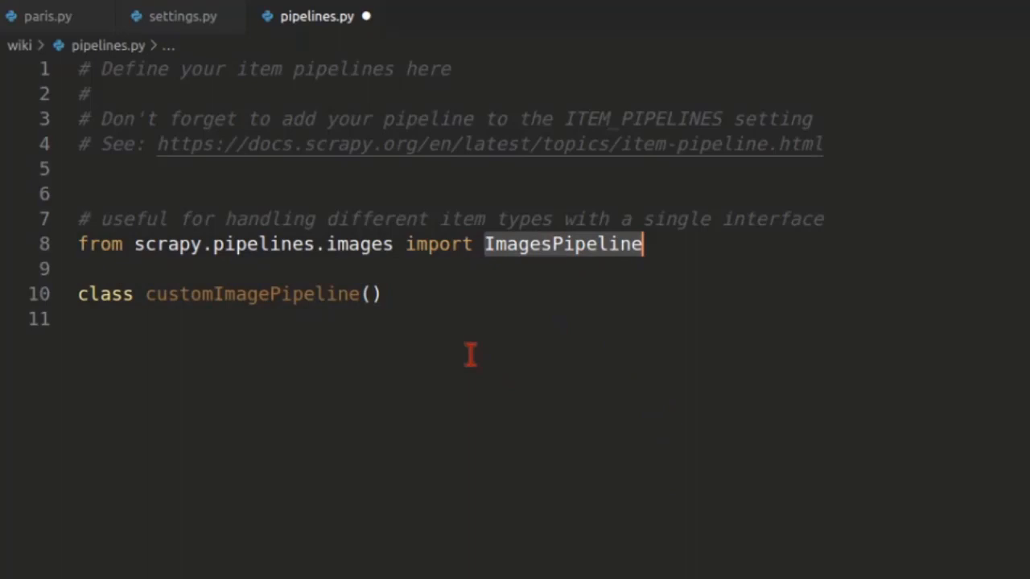
left_click(370, 292)
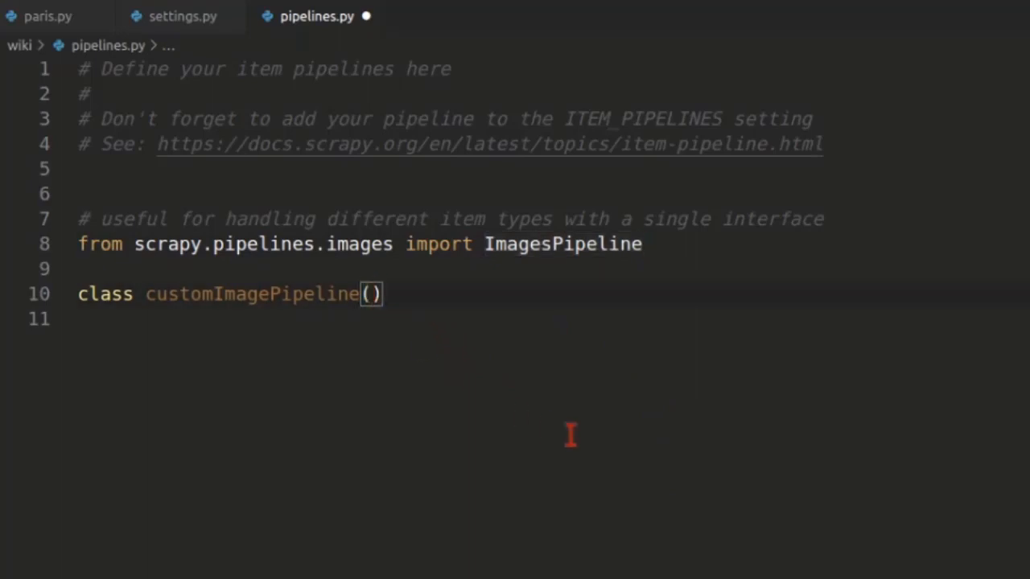
type("ImagesPipeline")
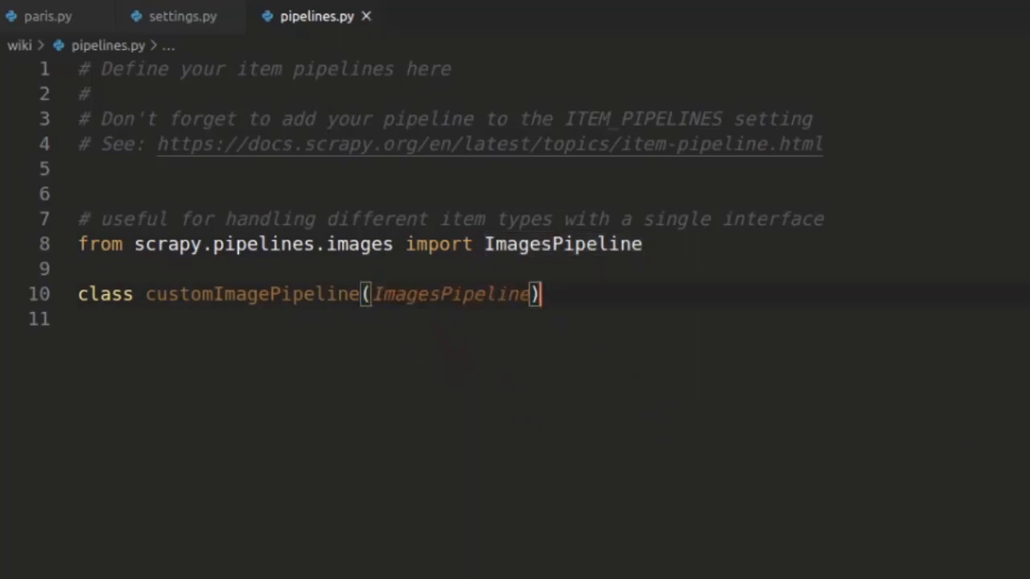
type(":")
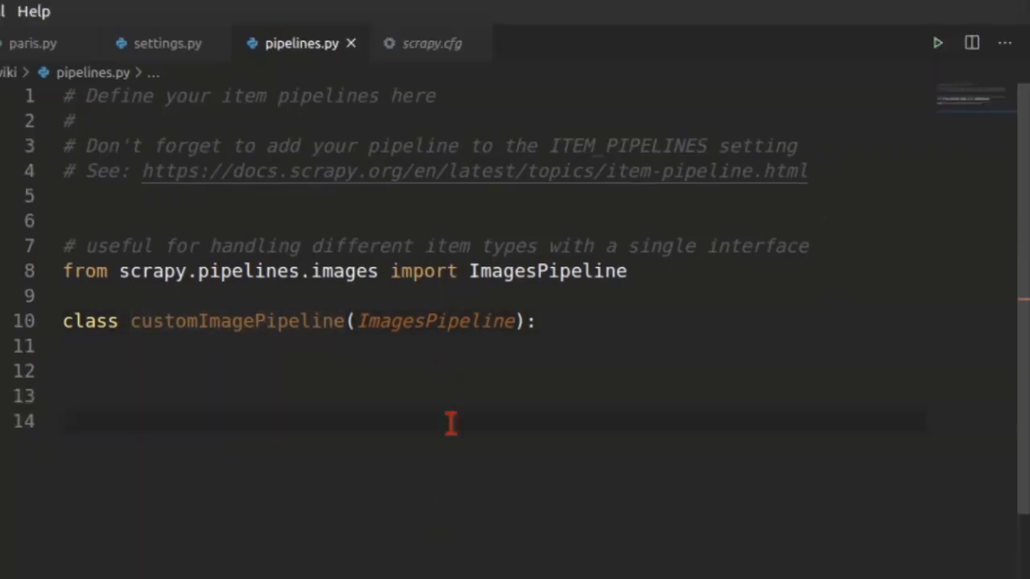
mouse_move(436, 320)
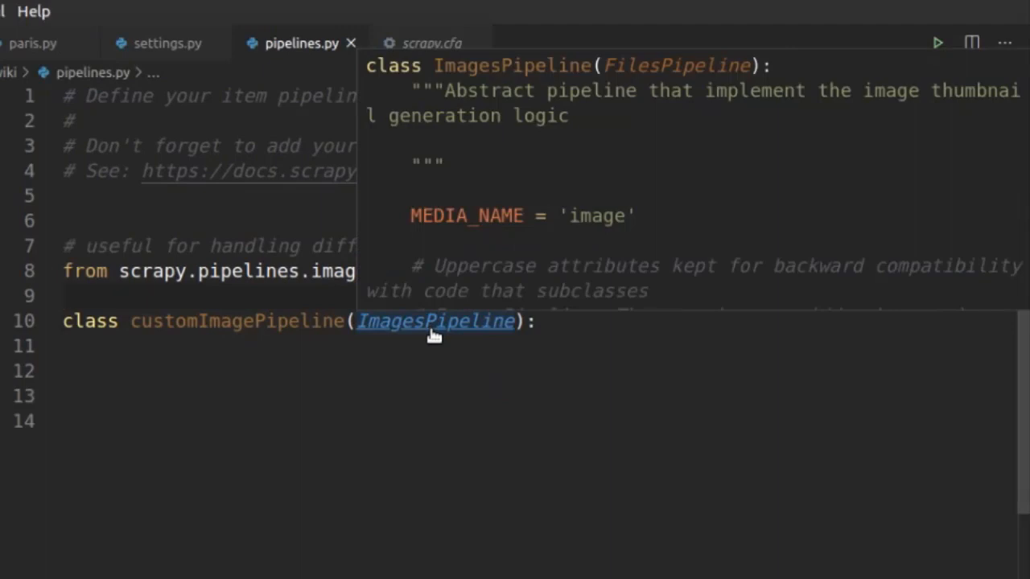
Browse the ImagesPipeline and FilesPipeline library source to the file_path method, then return to pipelines.py
left_click(435, 322)
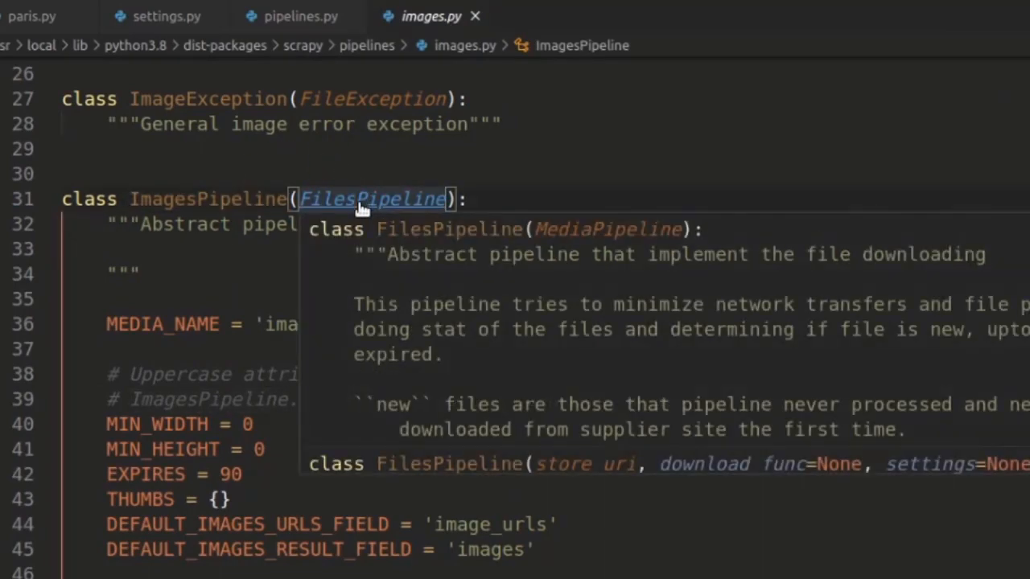
left_click(372, 200)
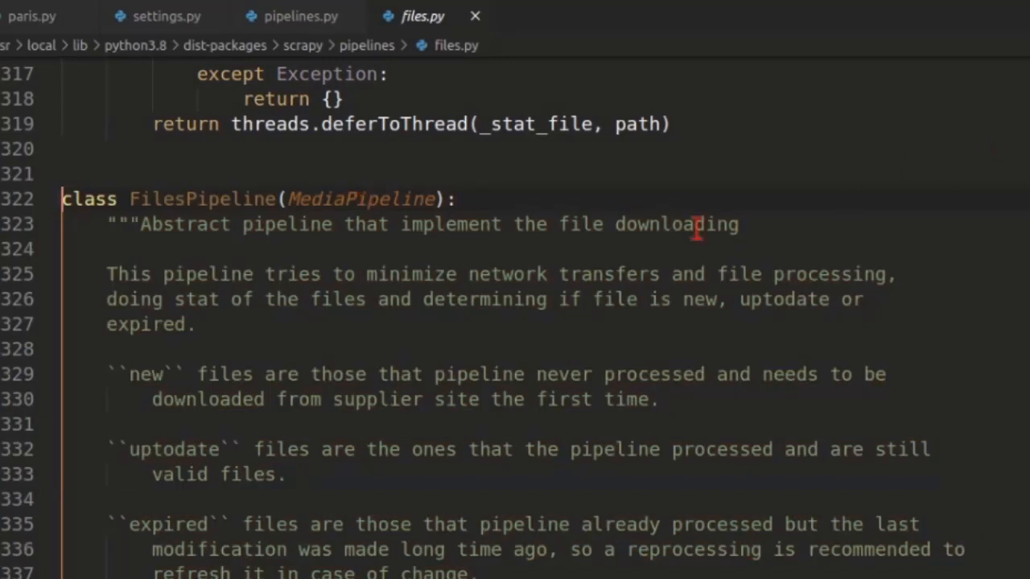
scroll("down", 3)
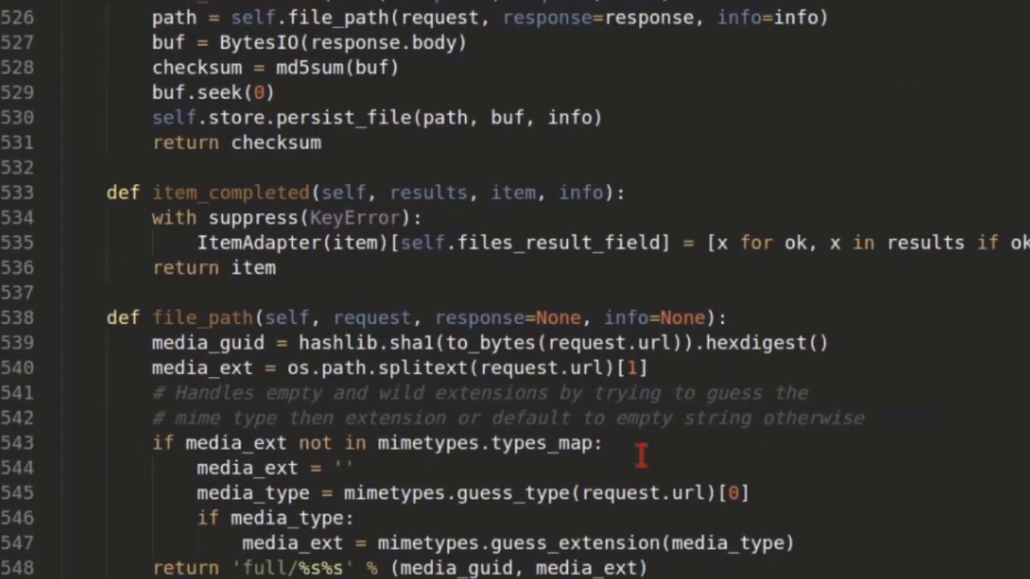
scroll("up", 3)
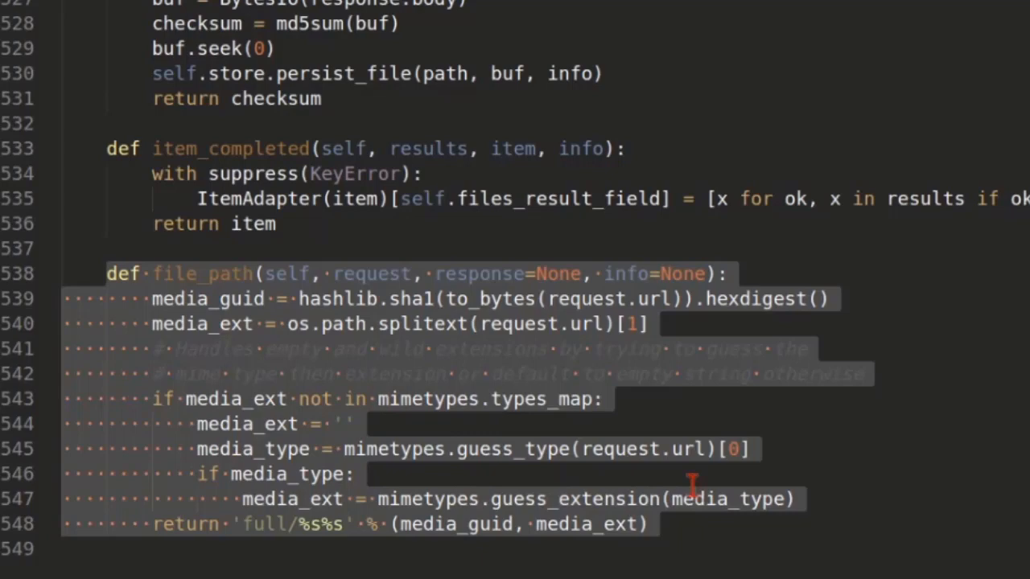
left_click(331, 58)
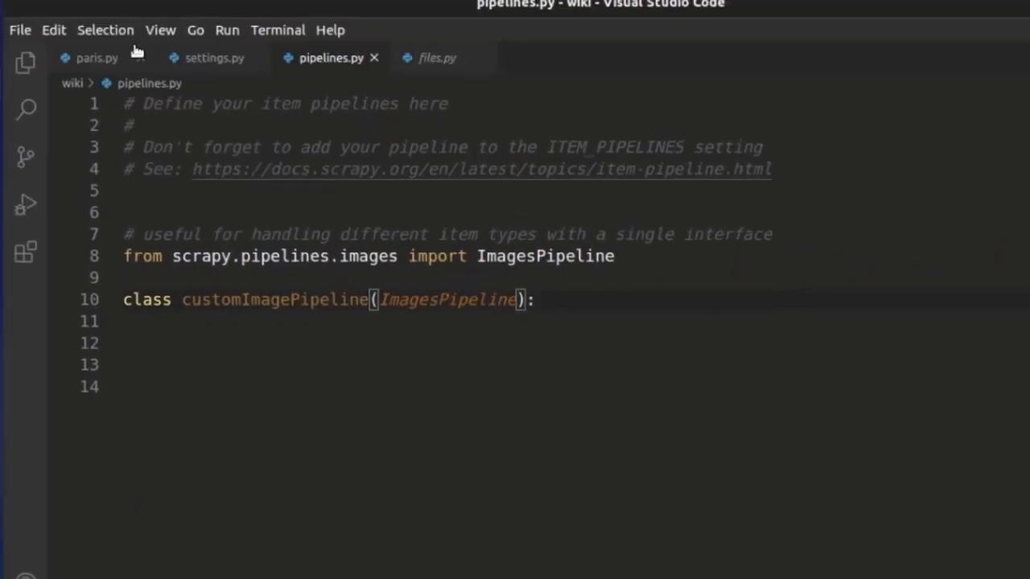
mouse_move(605, 322)
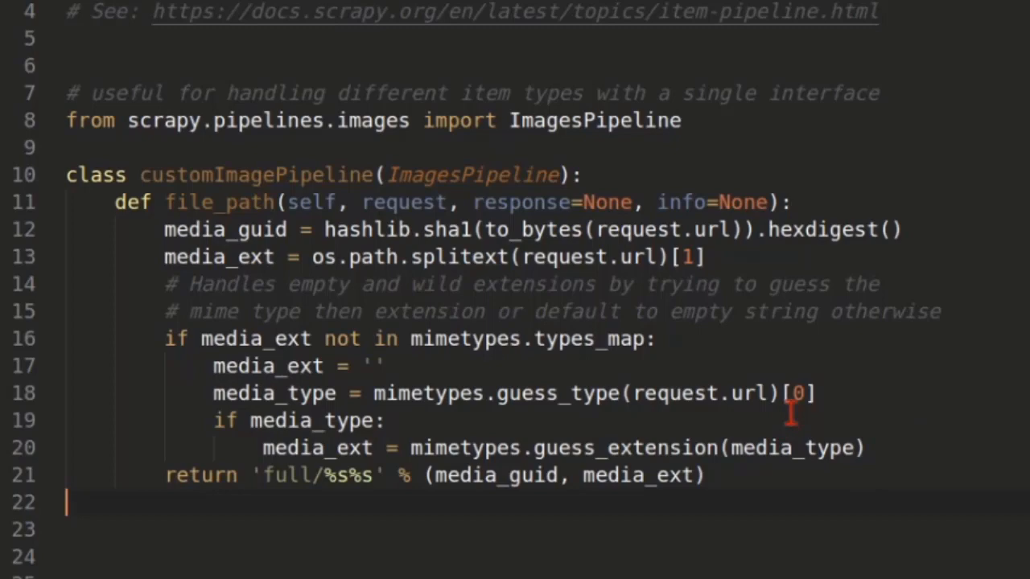
mouse_move(679, 228)
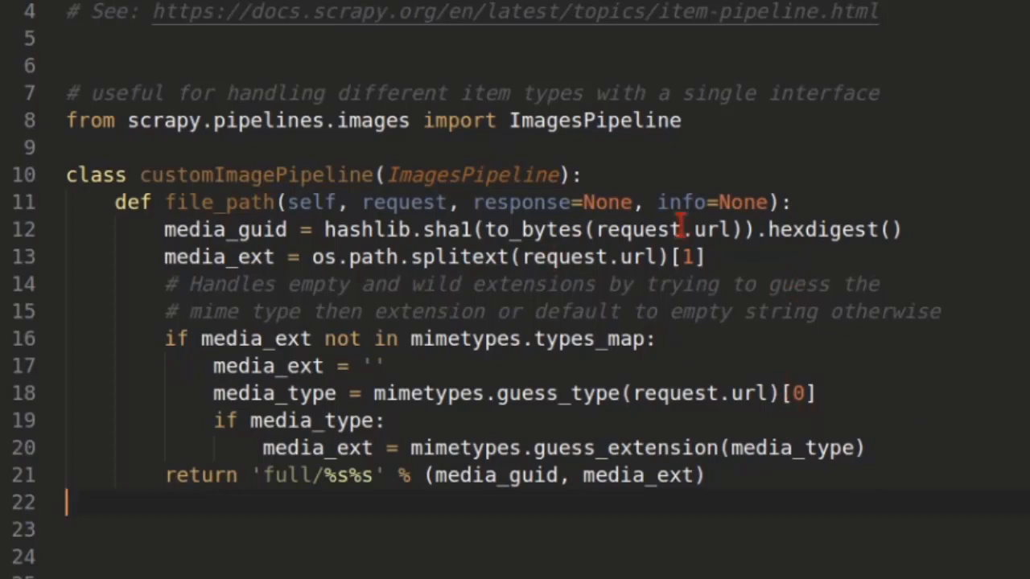
mouse_move(325, 283)
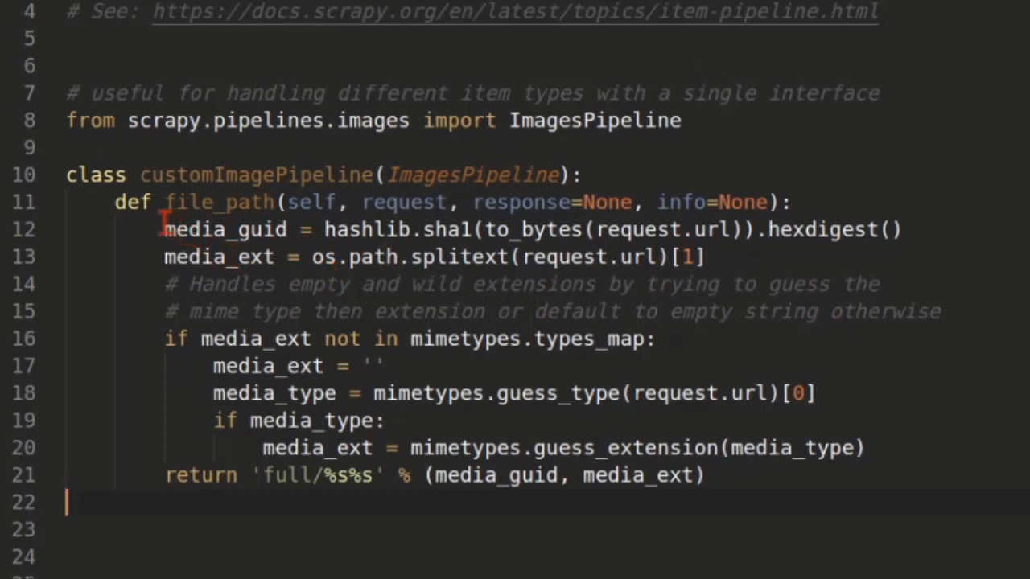
Replace the pasted file_path body with 'return request.url.split('/')[-1]'
left_click_drag(164, 229, 655, 338)
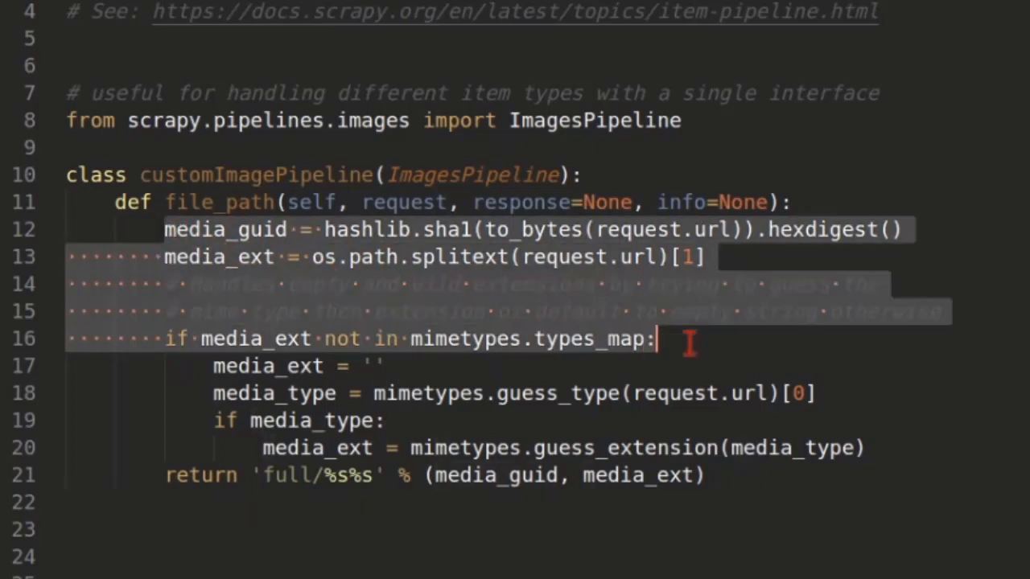
left_click(316, 447)
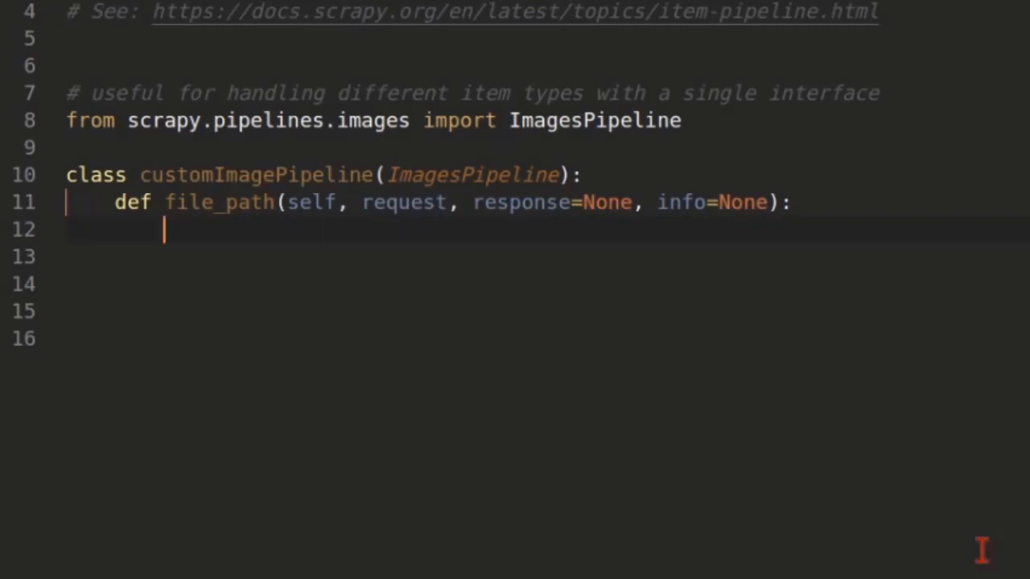
mouse_move(434, 280)
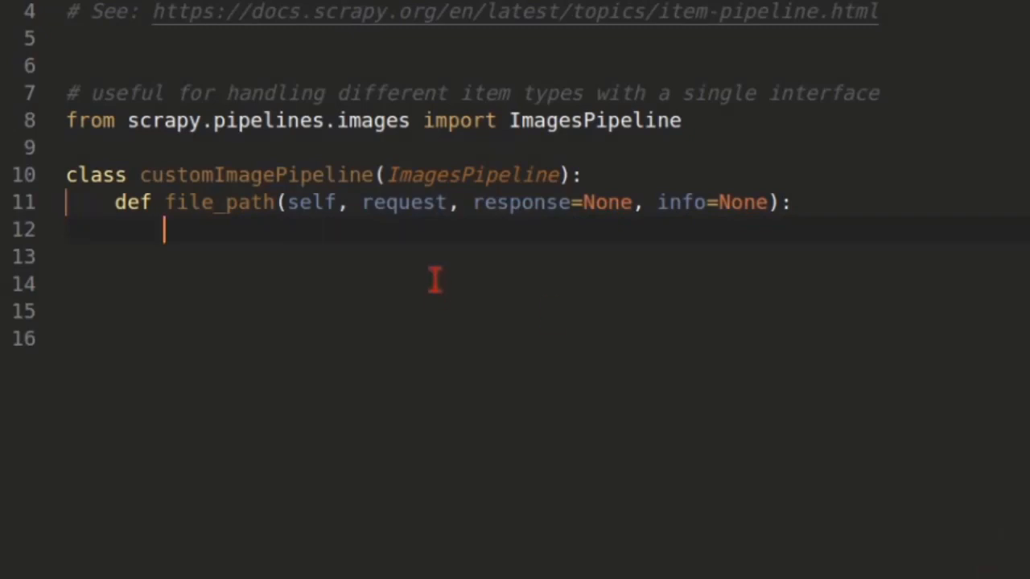
double_click(402, 203)
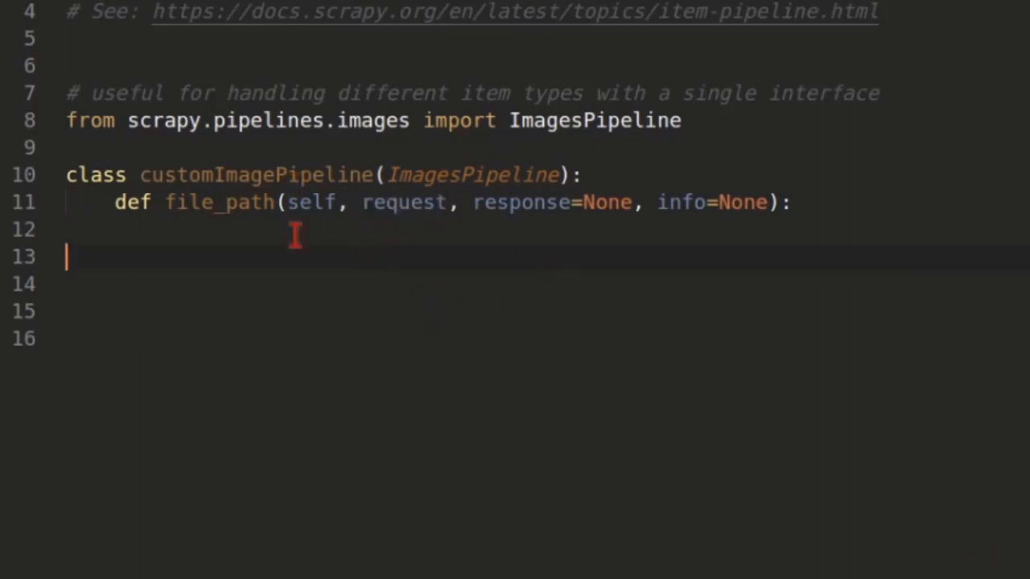
type("request.url")
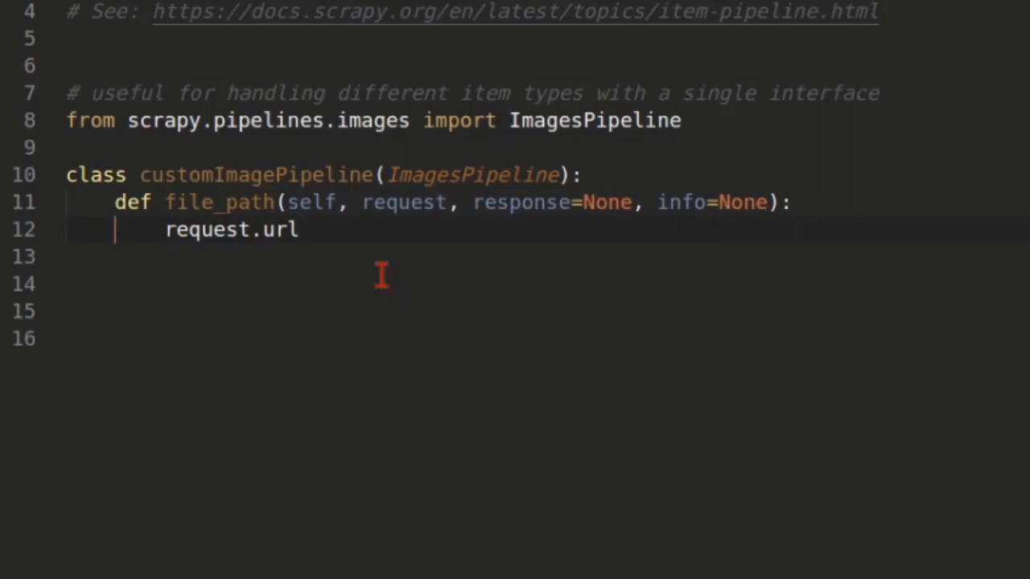
type(".split")
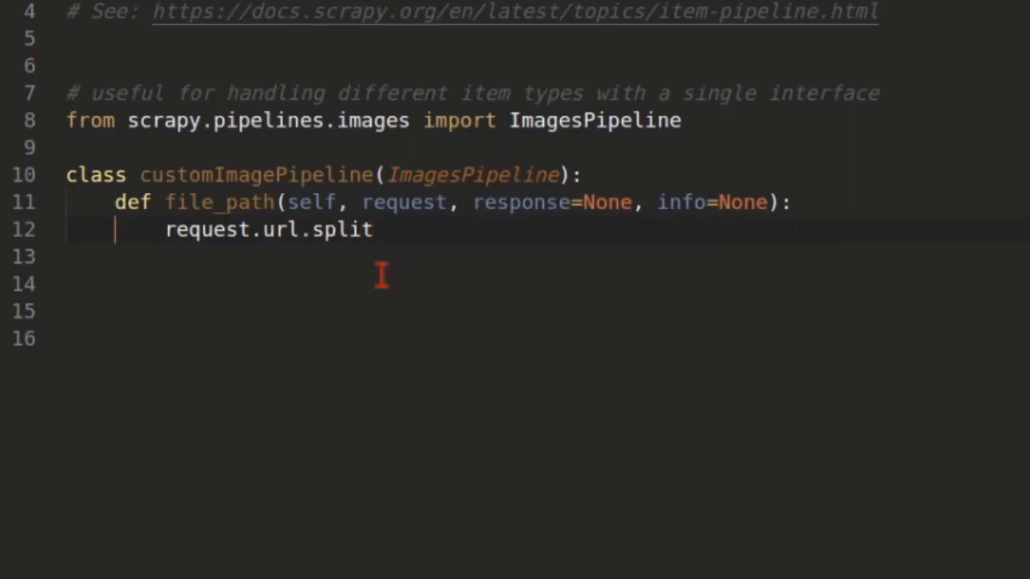
type("('/')")
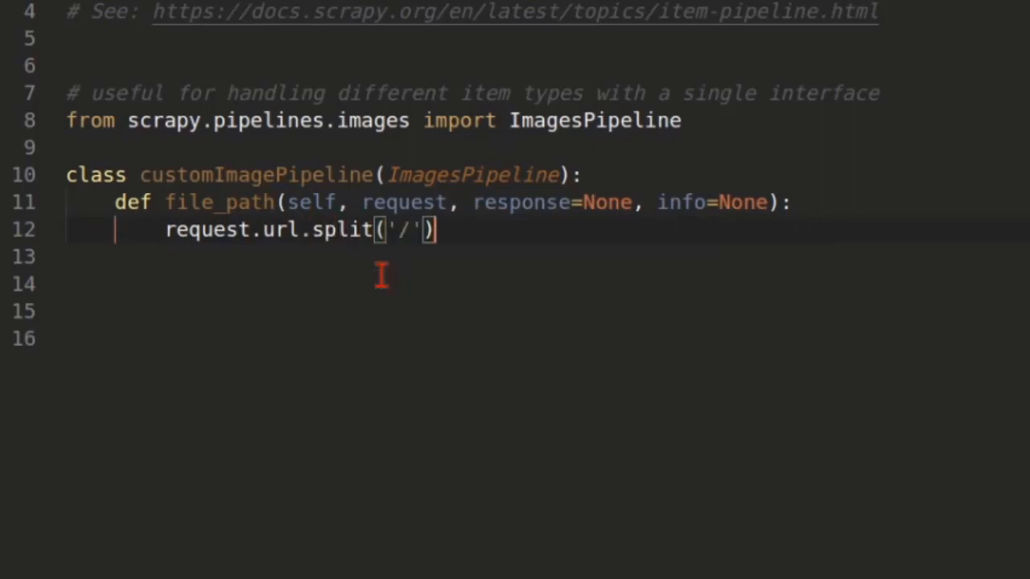
mouse_move(705, 322)
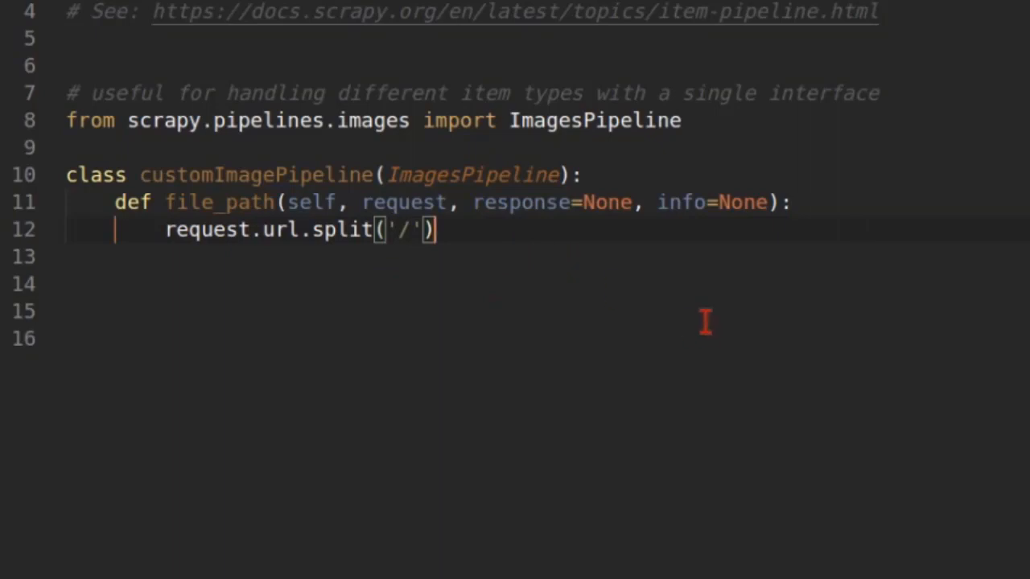
type("[]")
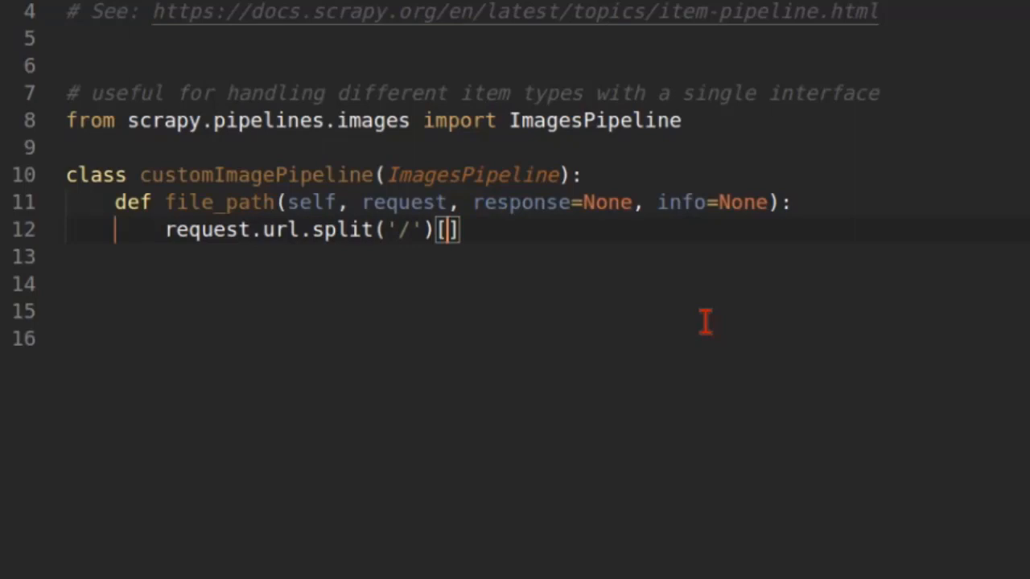
type("-1")
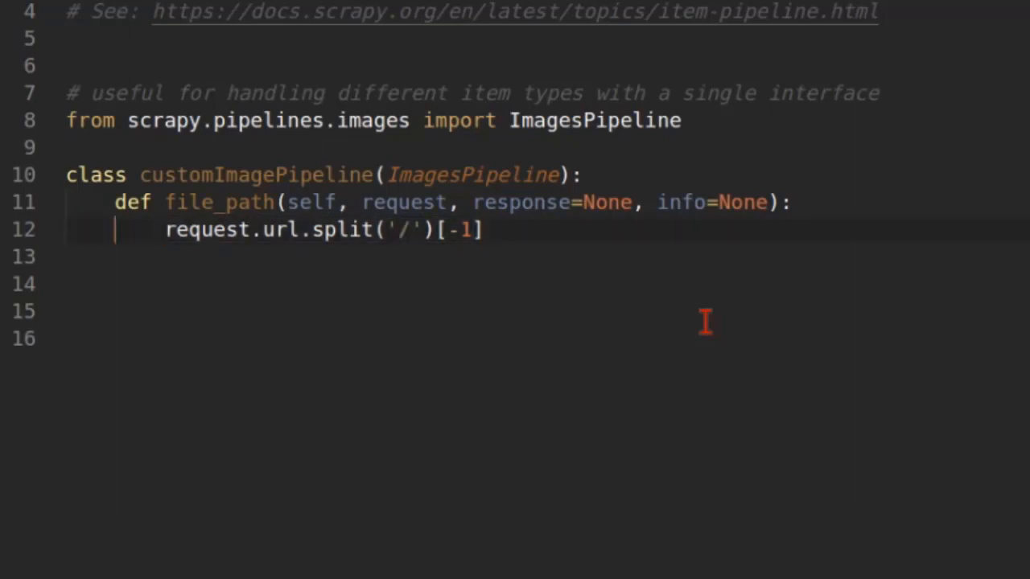
type("return")
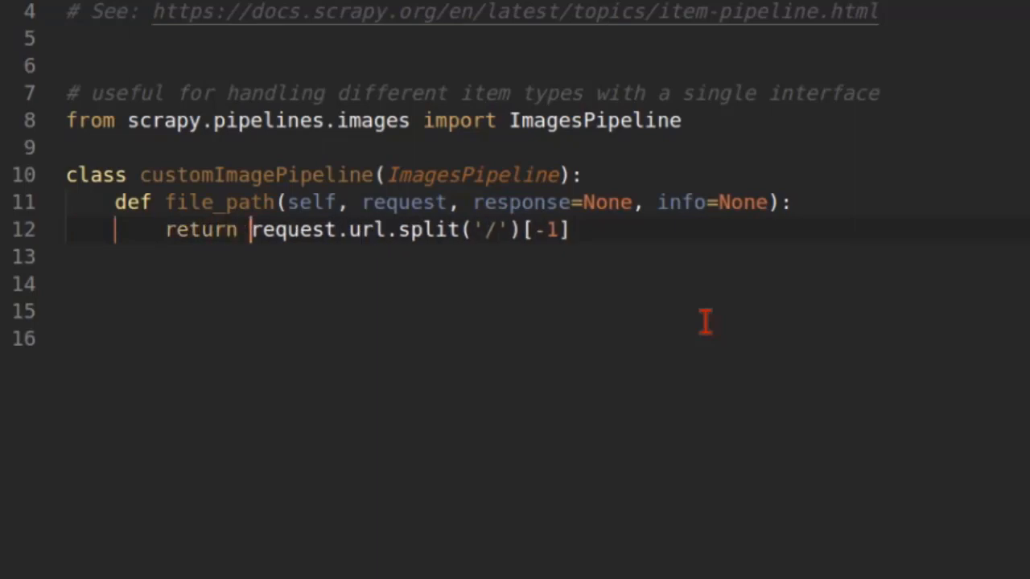
mouse_move(271, 187)
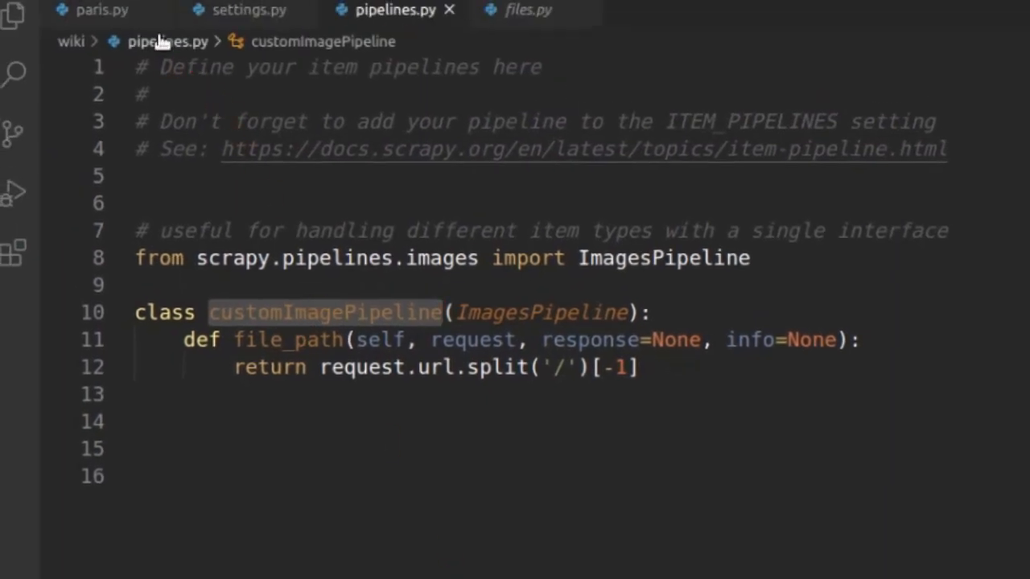
In settings.py, set ITEM_PIPELINES to 'wiki.pipelines.customImagePipeline'
left_click(249, 9)
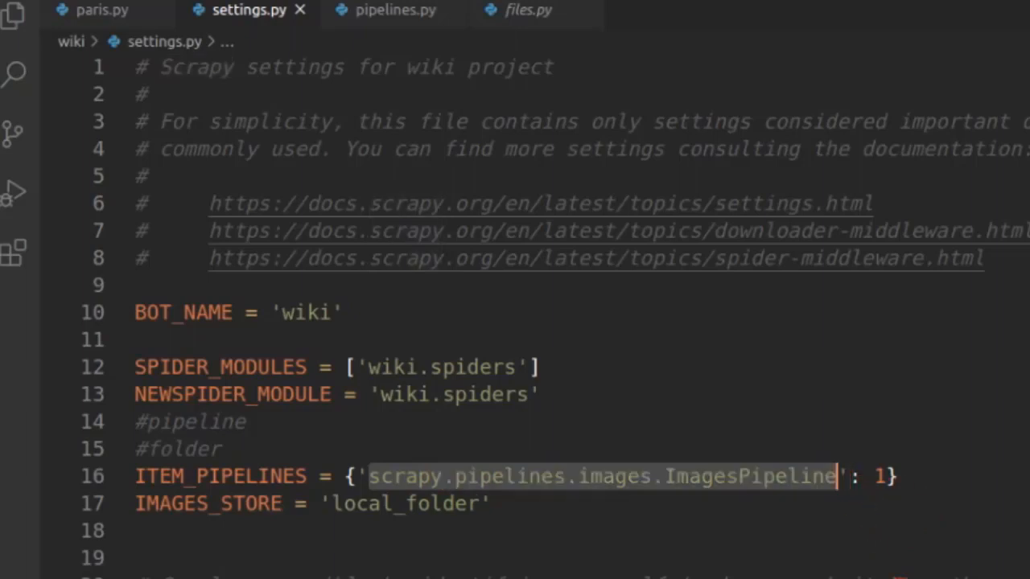
type("customImagePipeline")
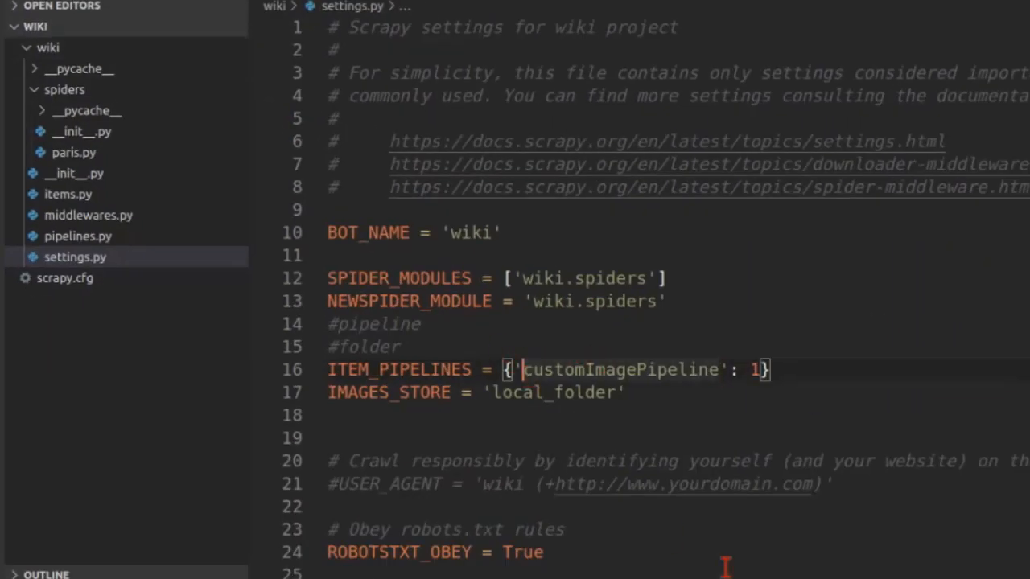
type("wiki.")
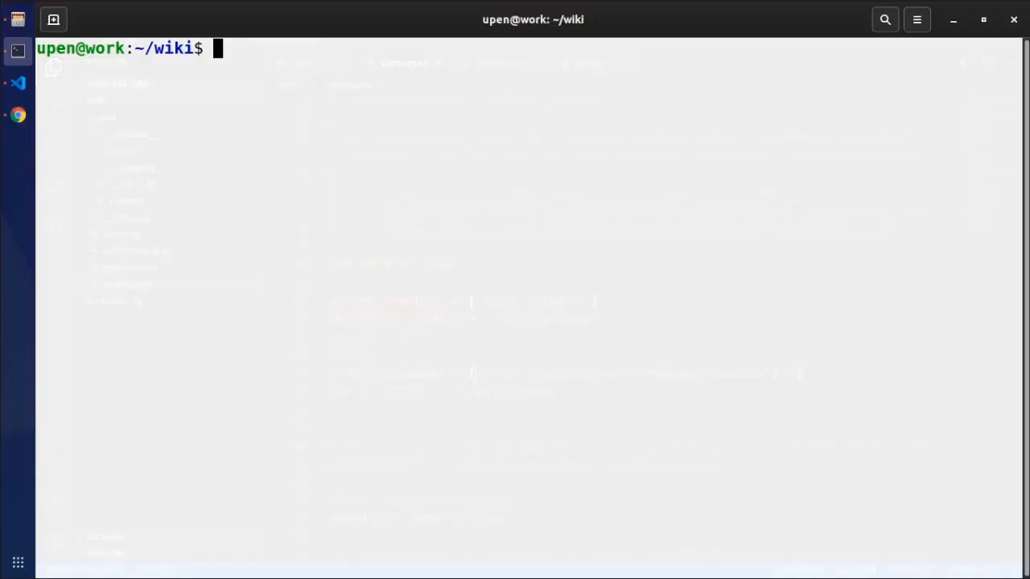
Run 'scrapy crawl paris' and watch the log of Eiffel Tower image files downloading
type("scrapy")
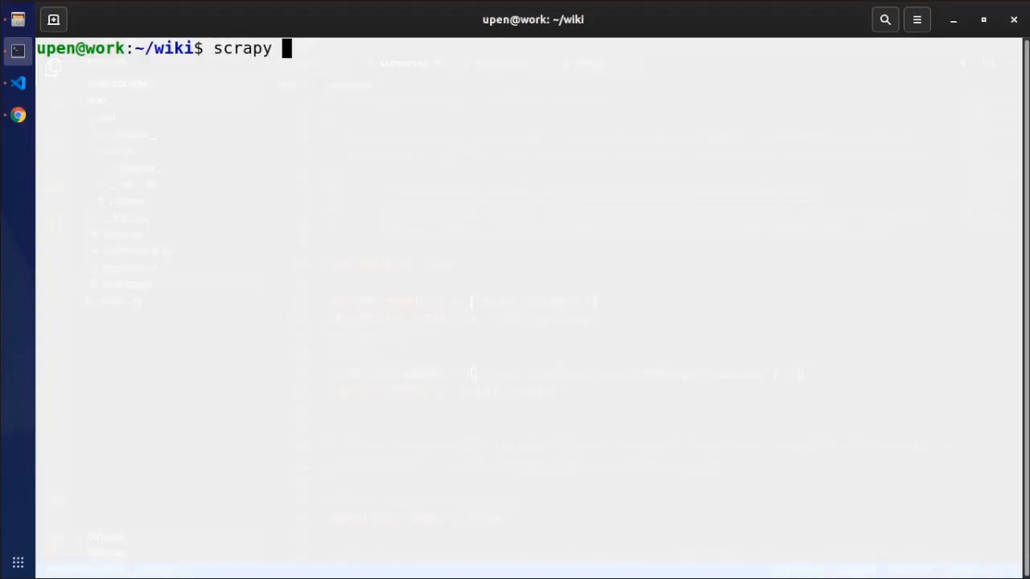
type("craw")
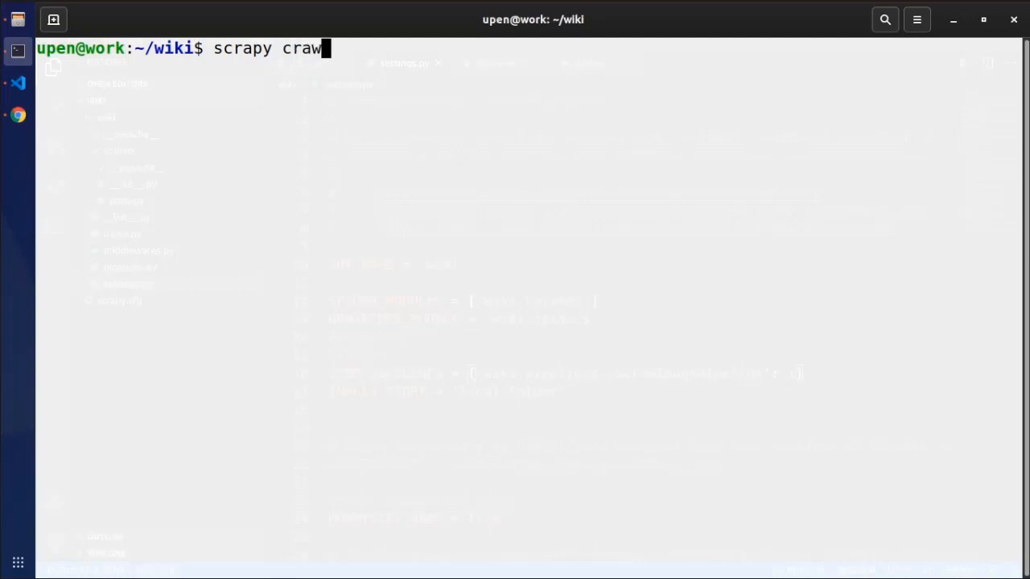
type("l paris")
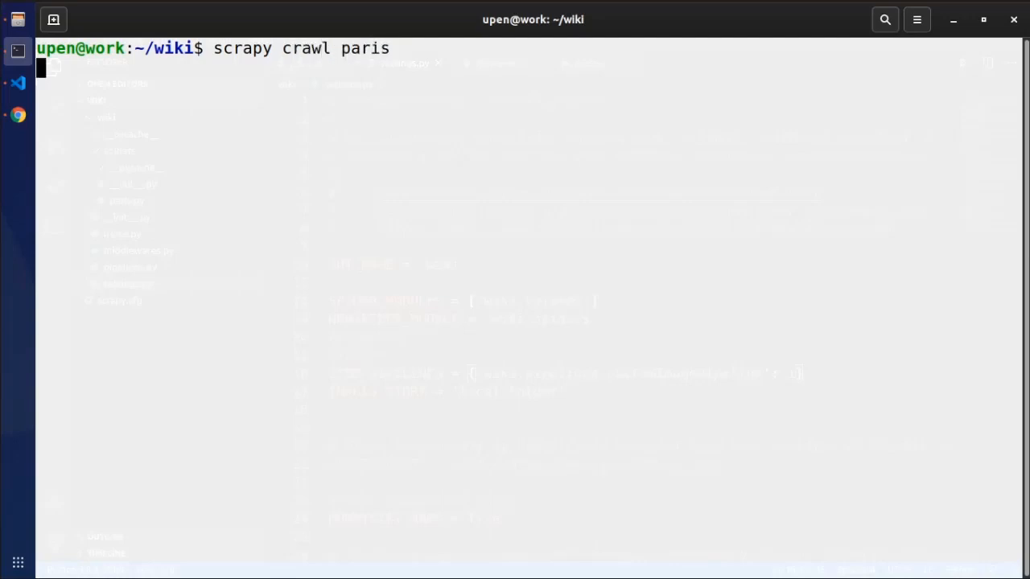
key("Return")
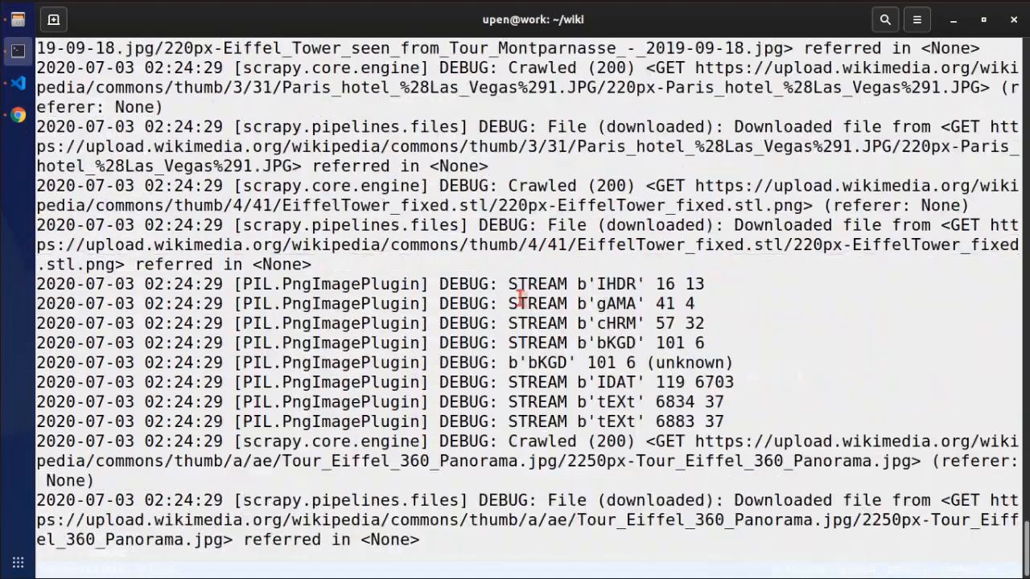
scroll("down", 3)
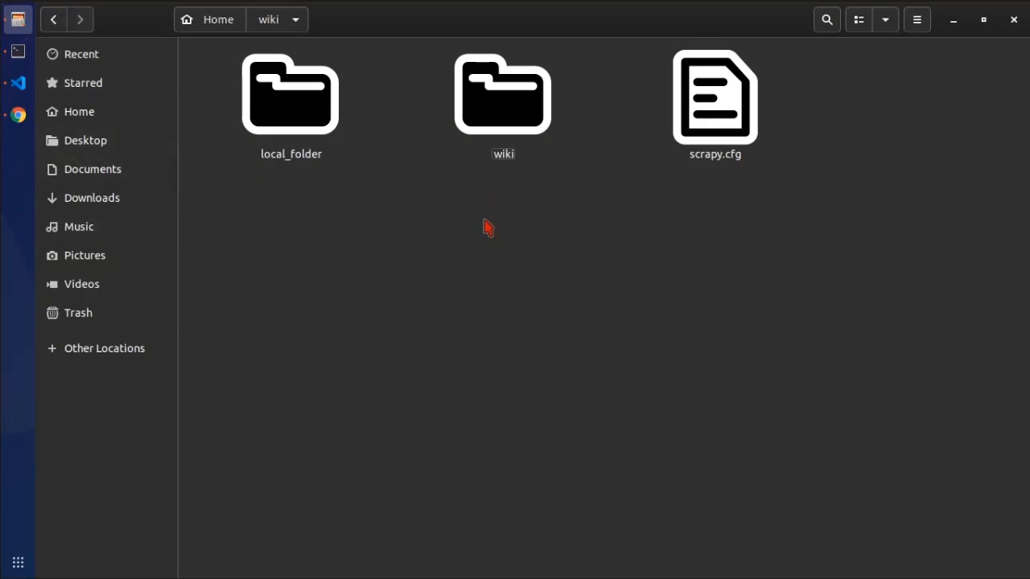
Open local_folder and scroll through the images now saved under their original URL filenames
left_click(290, 95)
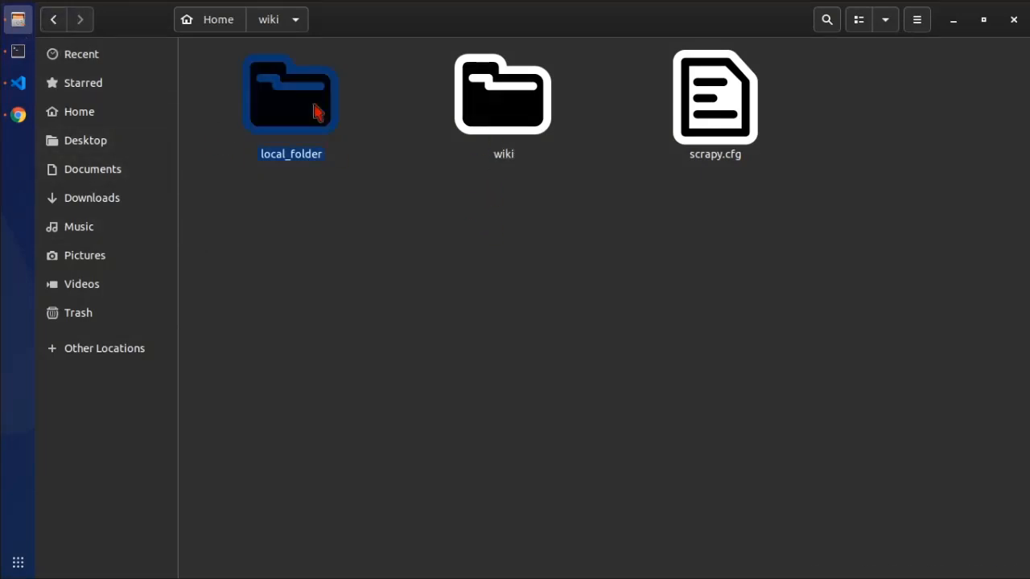
double_click(290, 95)
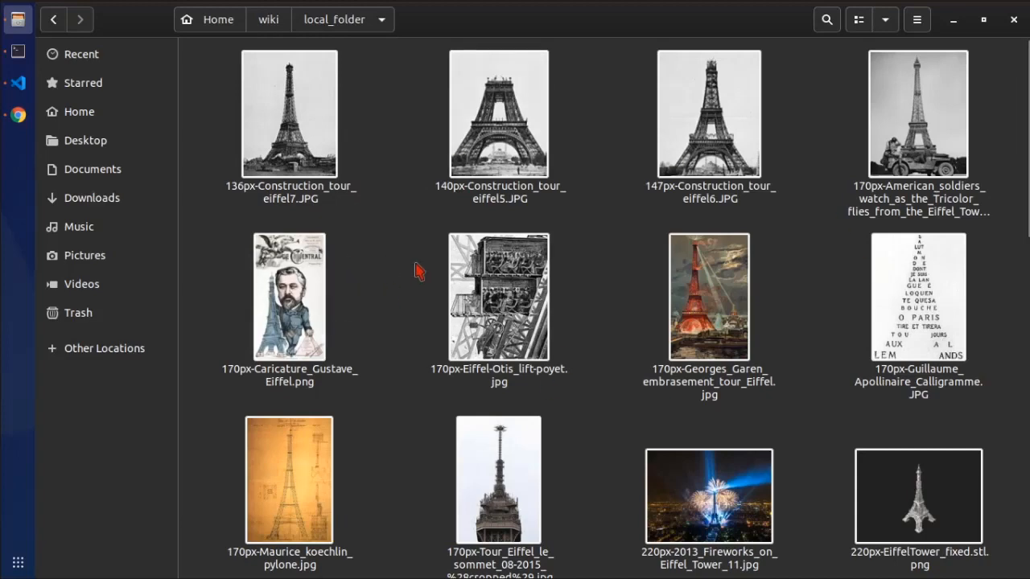
scroll("down", 3)
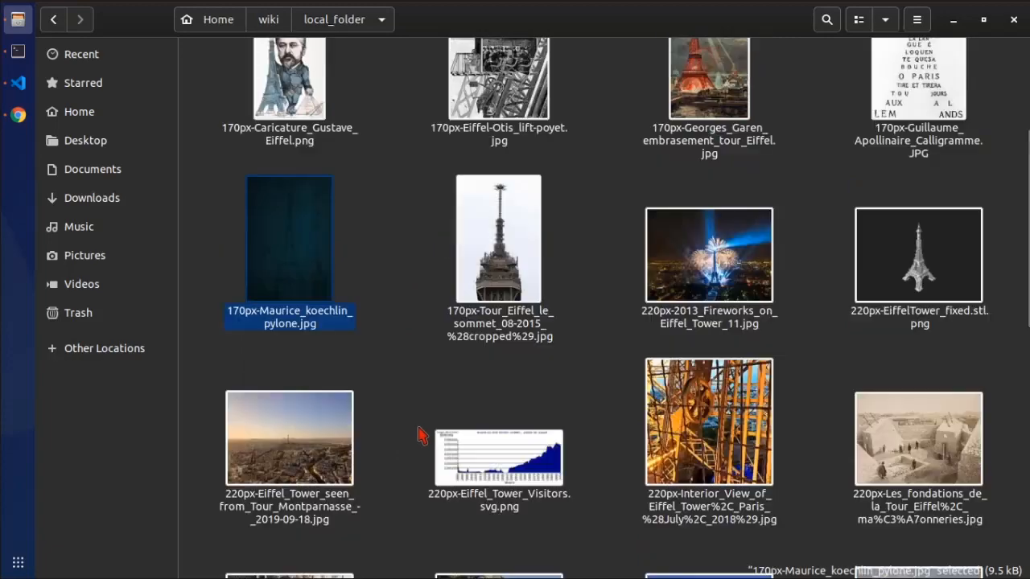
scroll("down", 3)
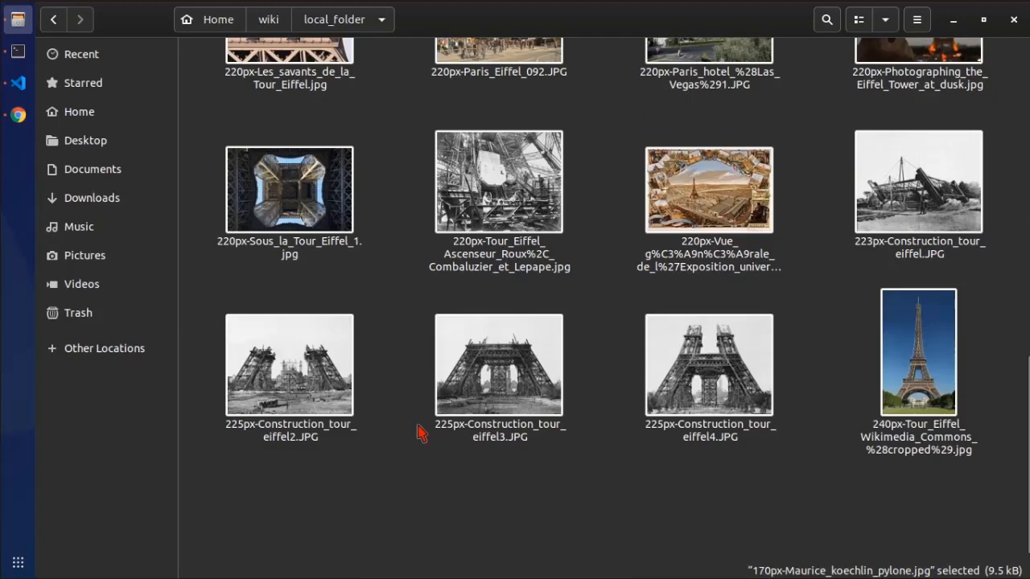
scroll("down", 3)
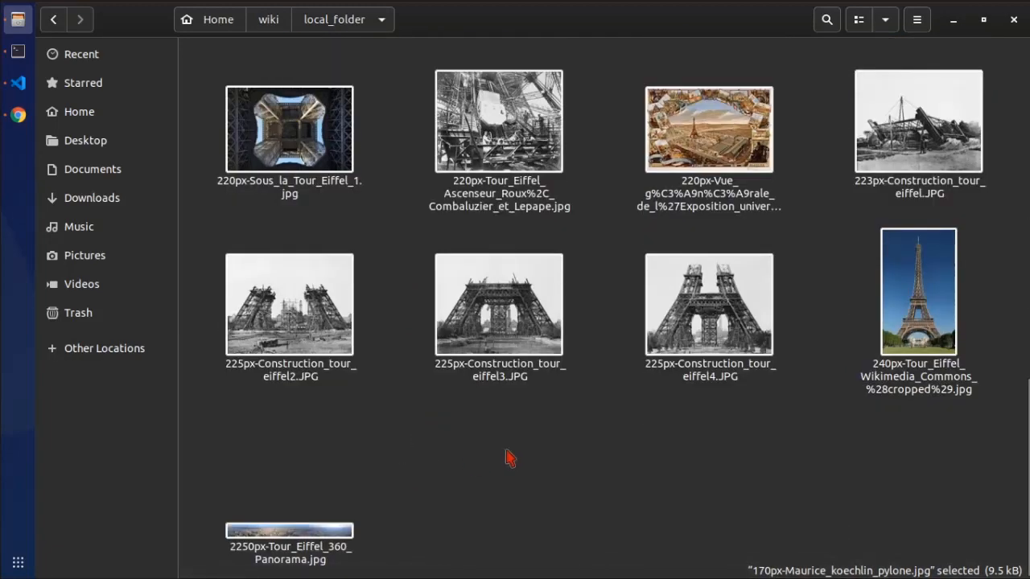